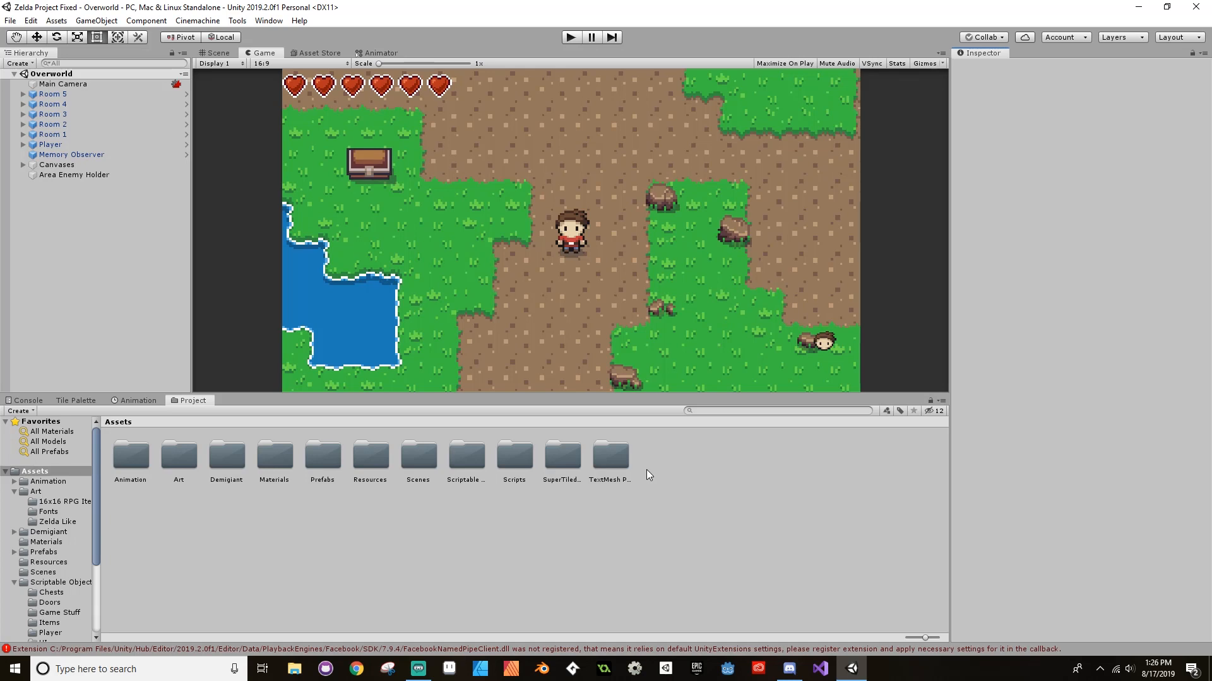
mouse_move(650, 333)
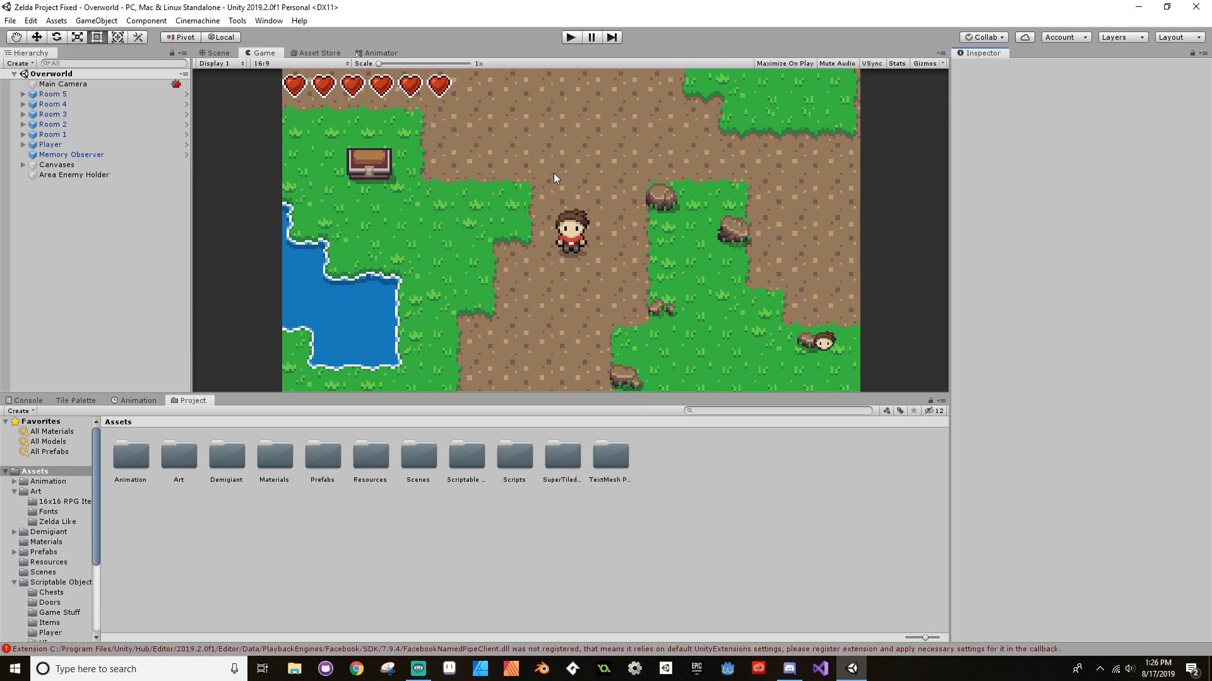
mouse_move(638, 230)
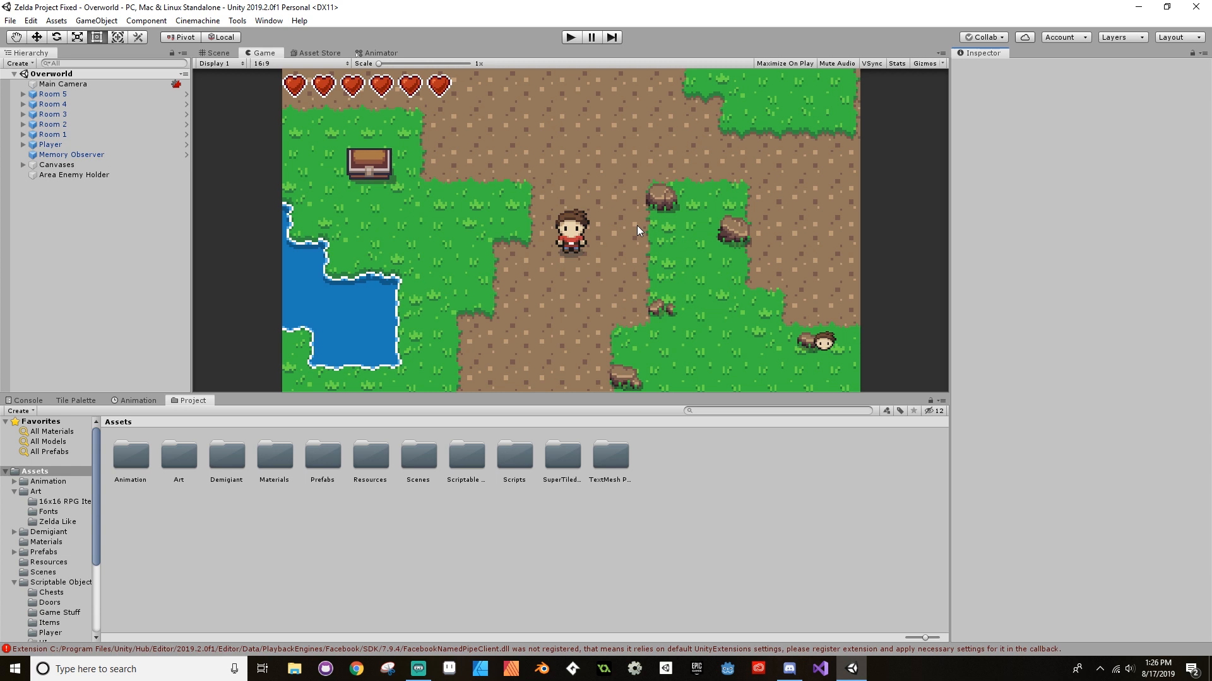
mouse_move(585, 183)
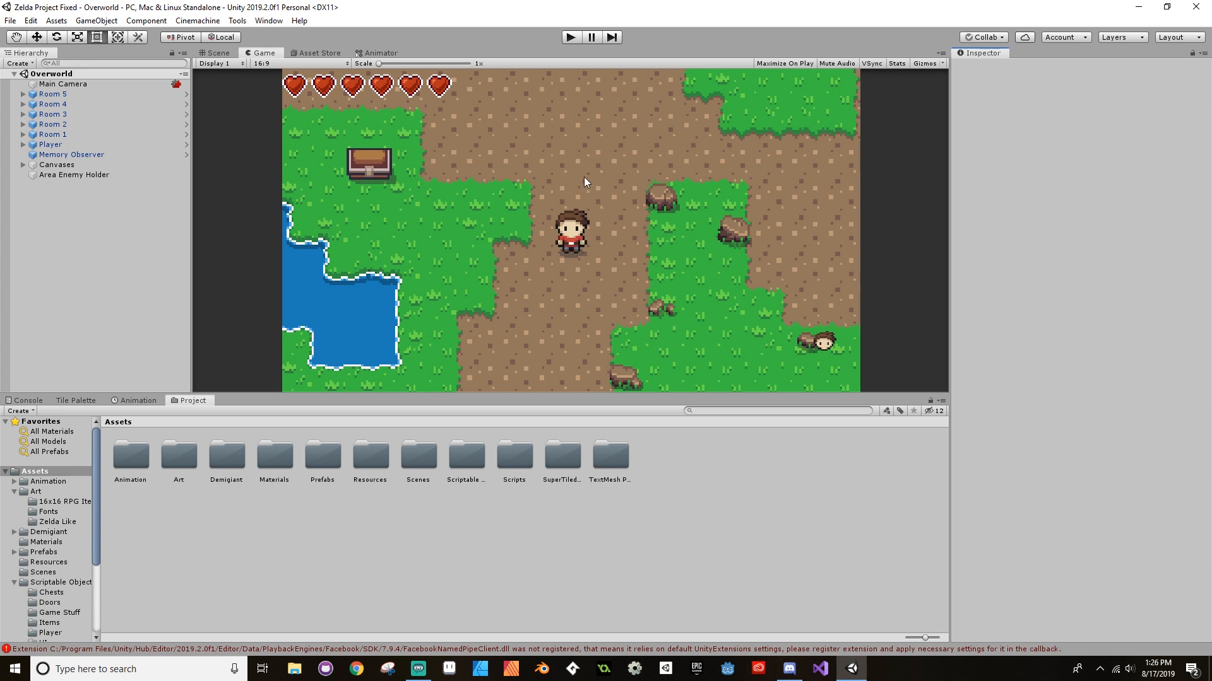
mouse_move(602, 227)
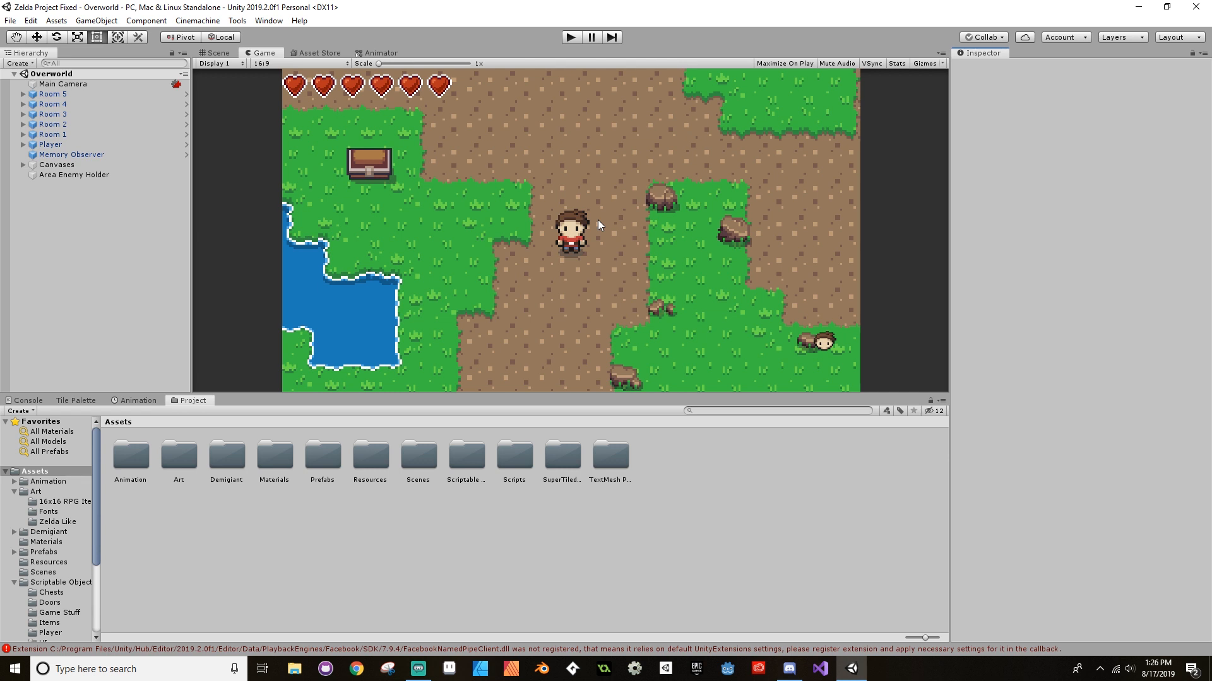
mouse_move(400, 166)
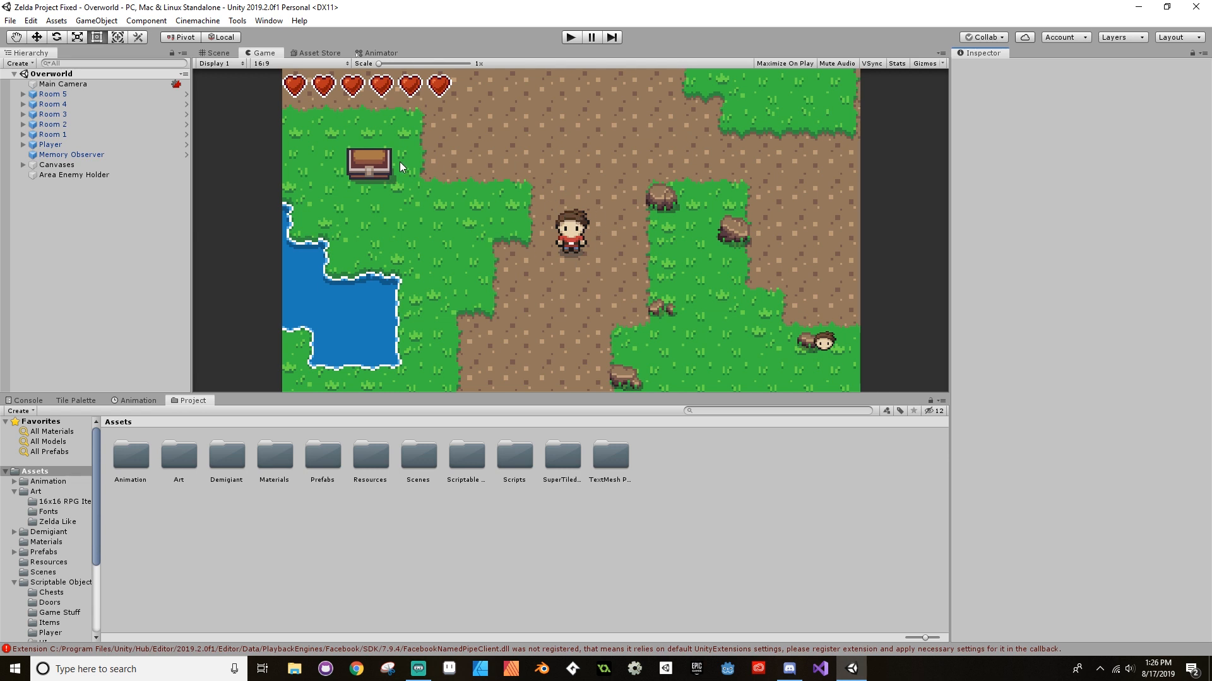
mouse_move(479, 91)
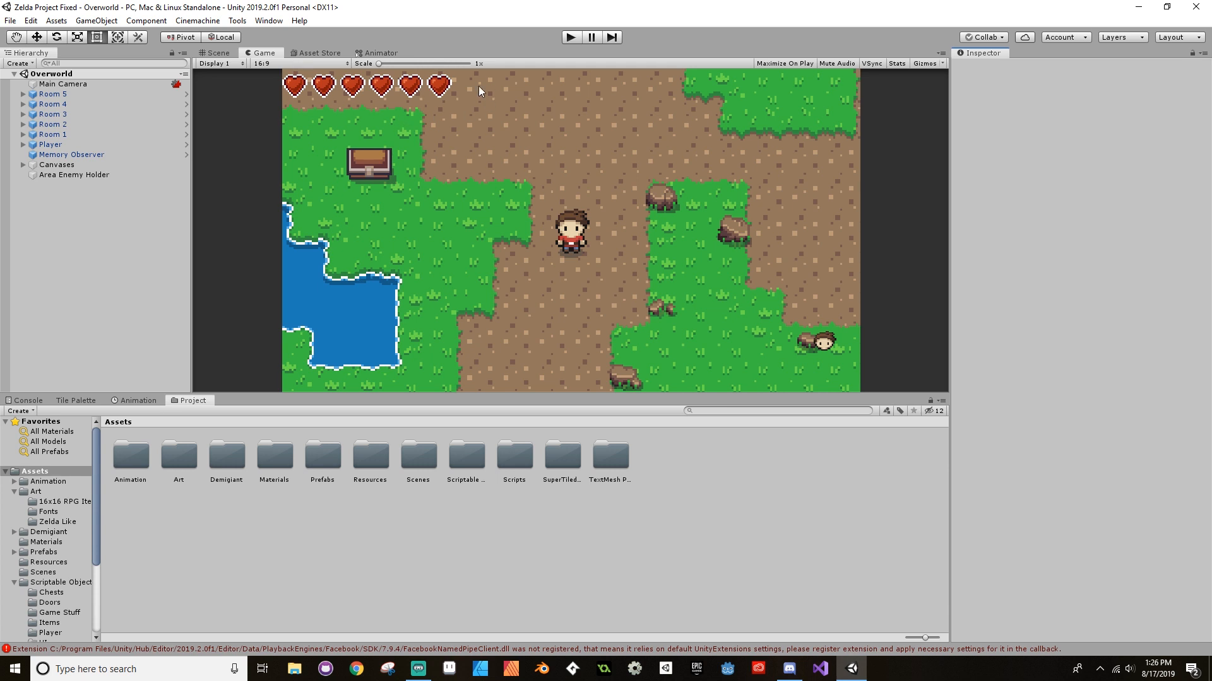
mouse_move(379, 101)
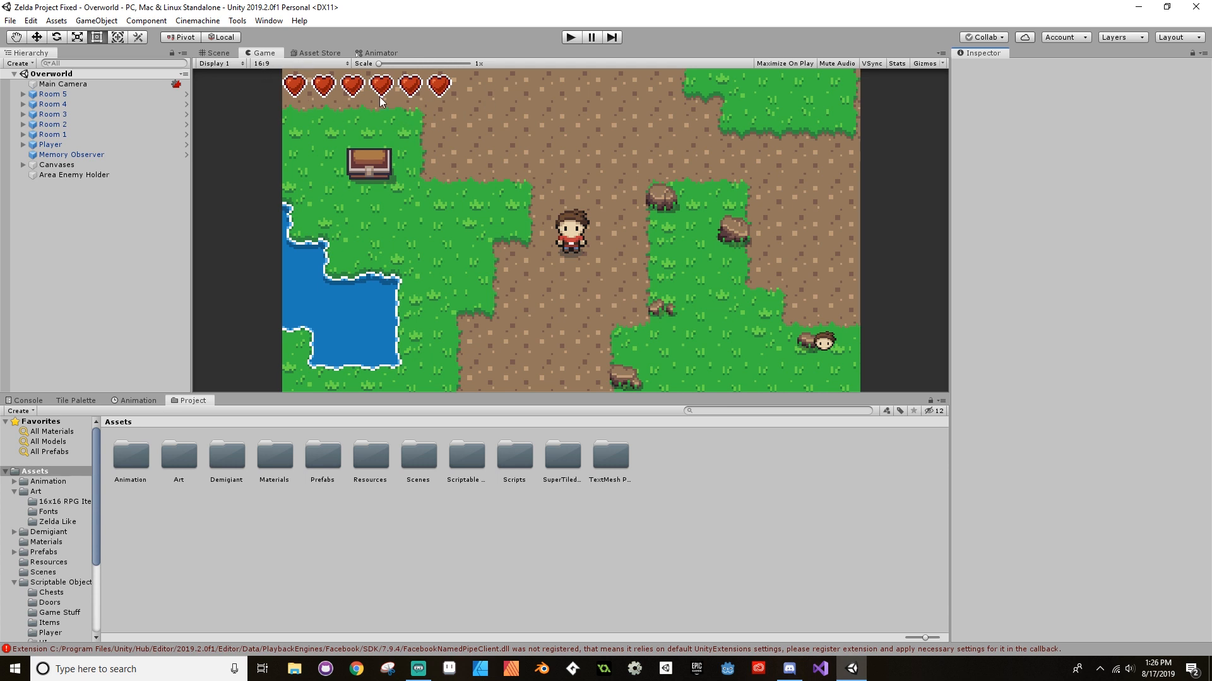
mouse_move(480, 119)
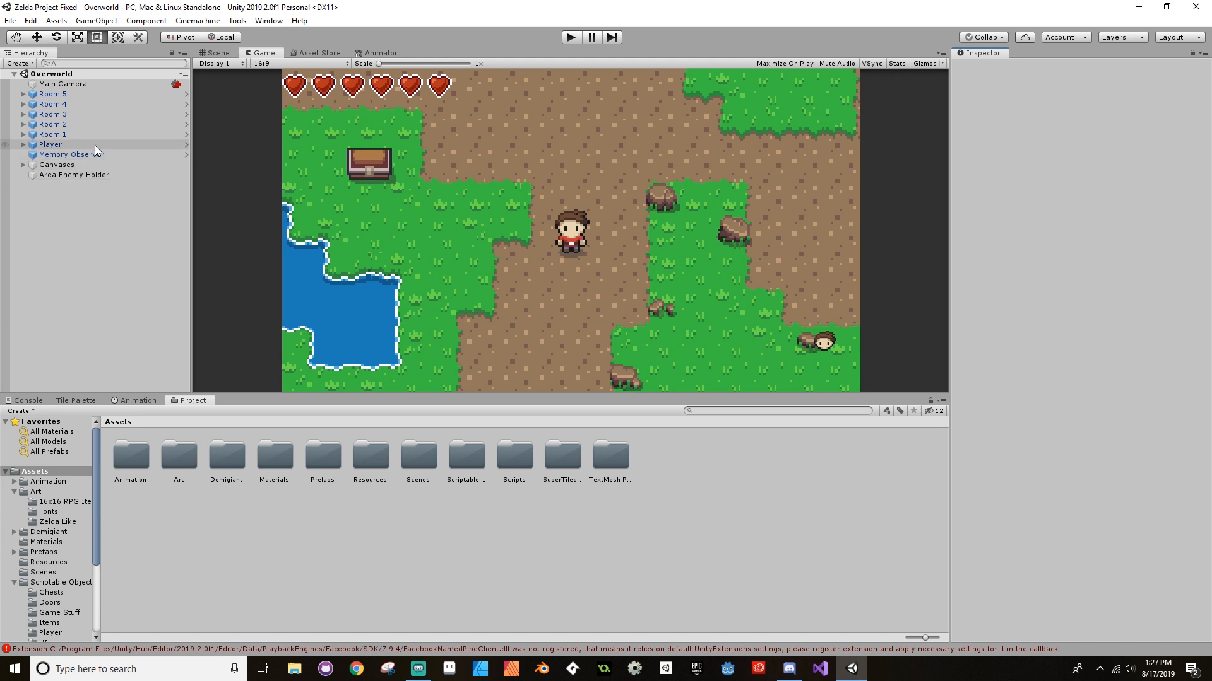
mouse_move(106, 151)
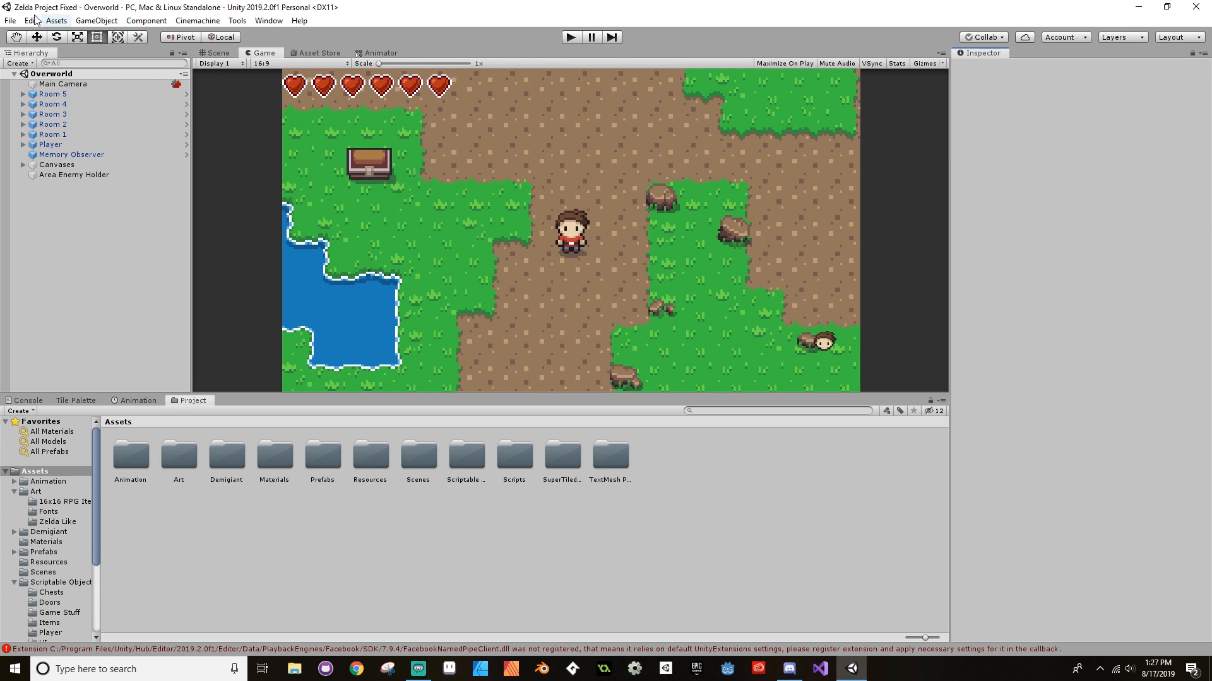
- Bring up Project Settings from the Edit menu and go to the Input section
click(30, 20)
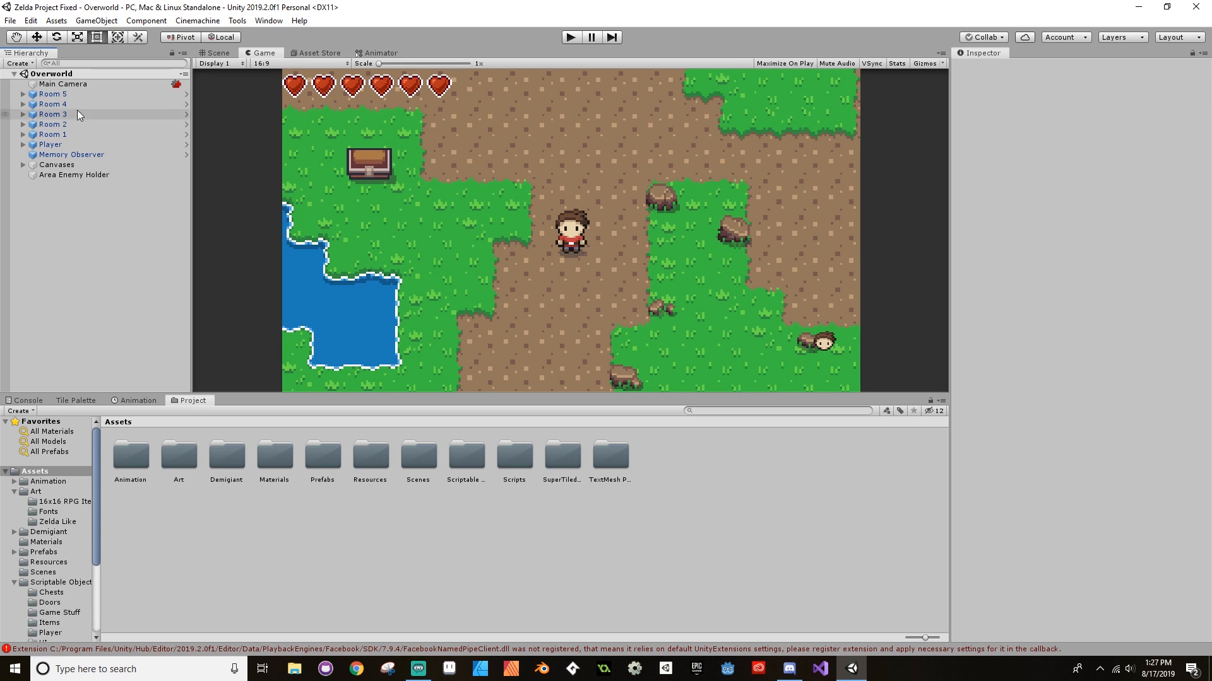
click(30, 20)
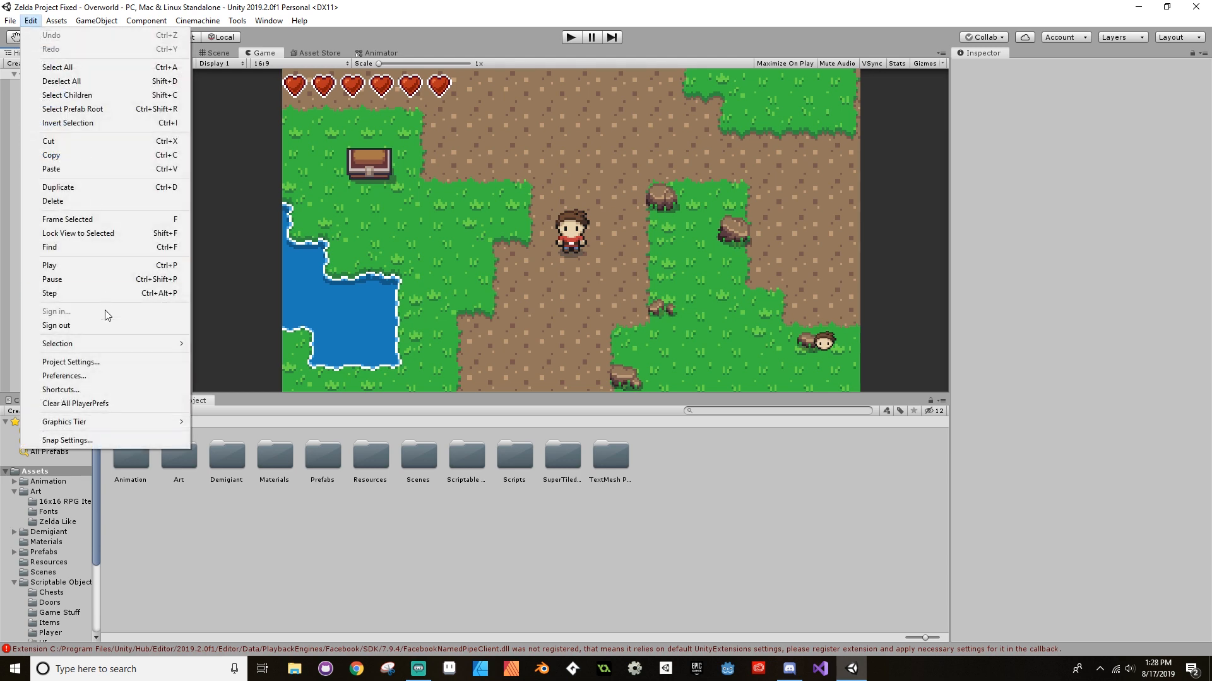
click(70, 361)
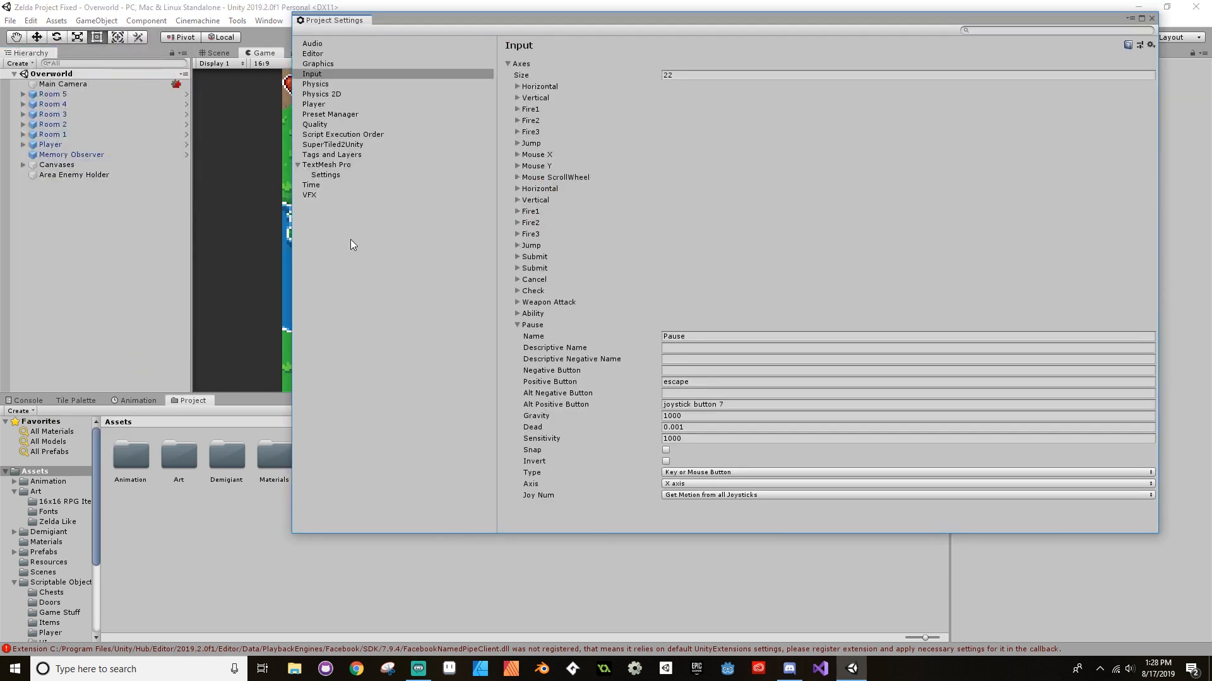
mouse_move(539, 216)
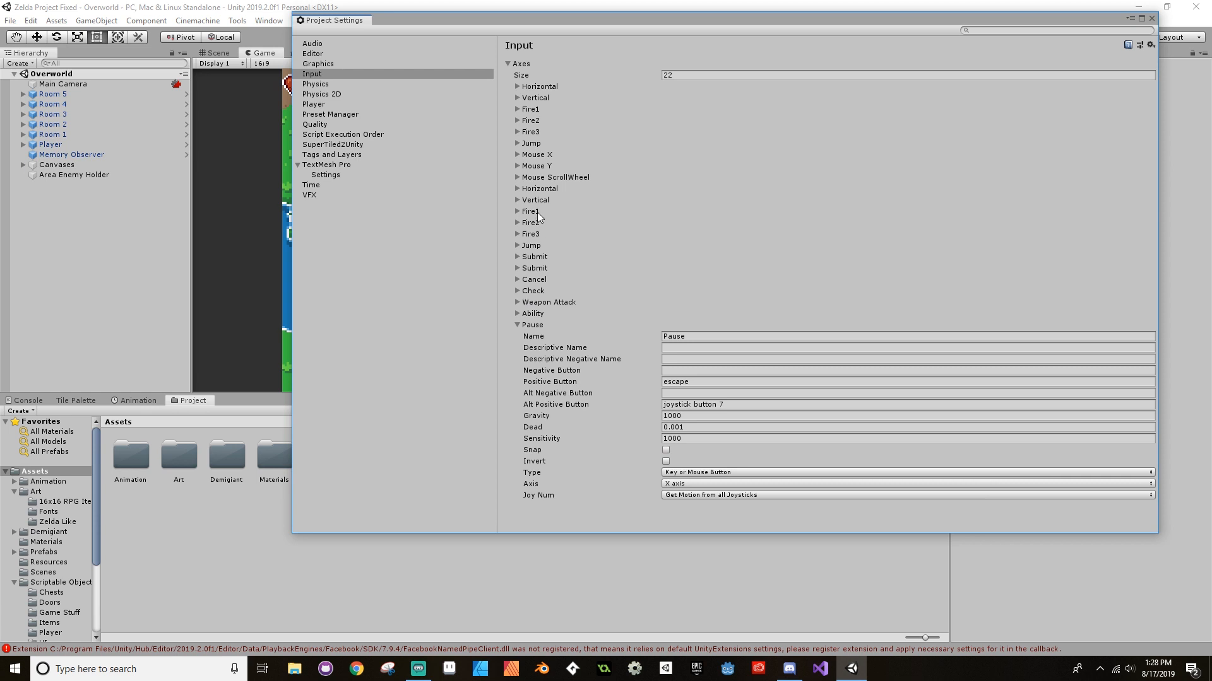
- Collapse the Pause axis and expand the Check axis showing left shift / joystick button 0
click(517, 325)
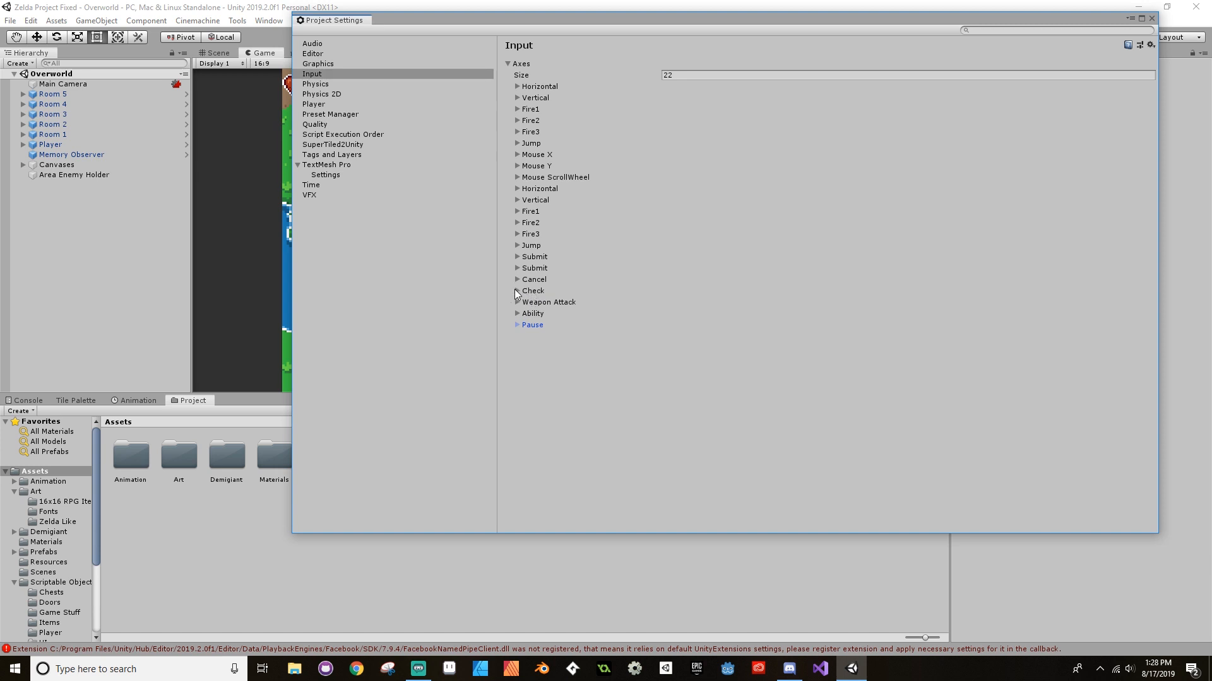
click(516, 290)
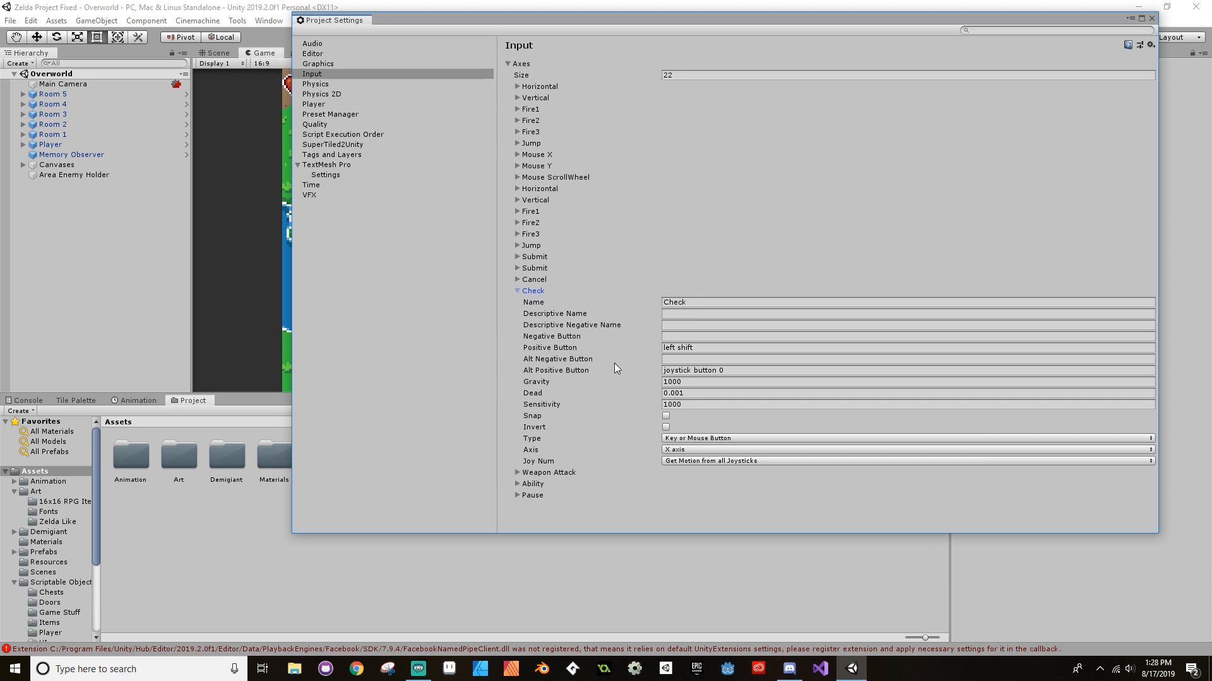
click(719, 371)
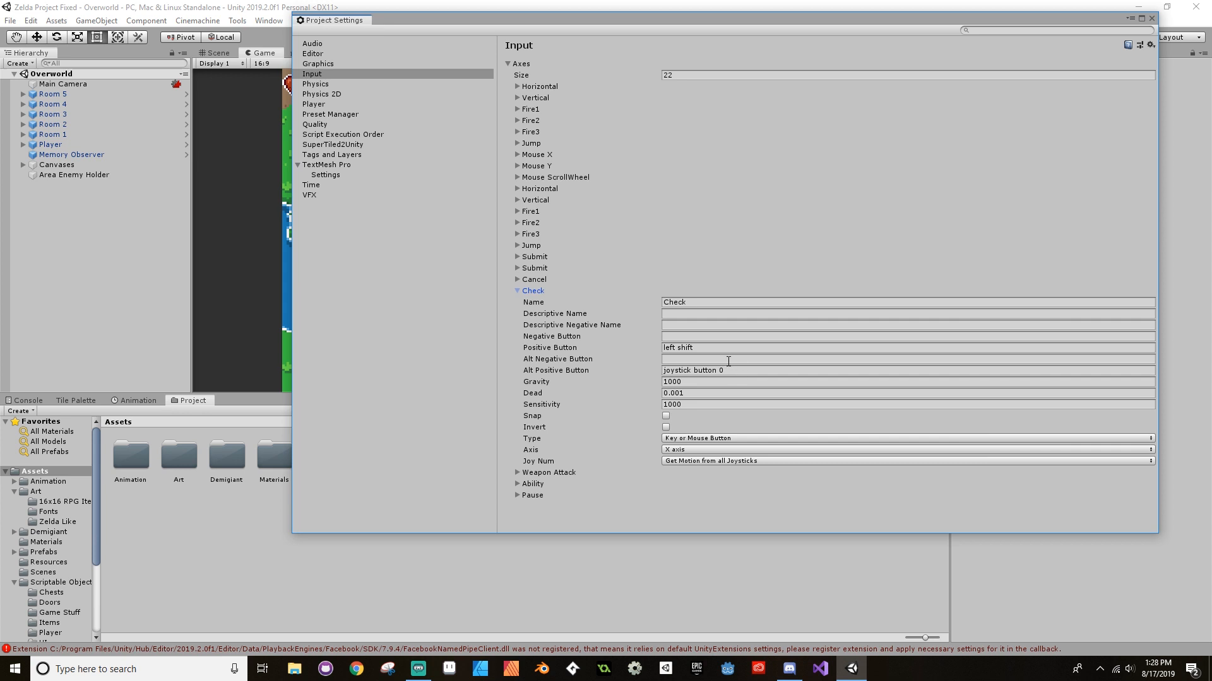
mouse_move(725, 356)
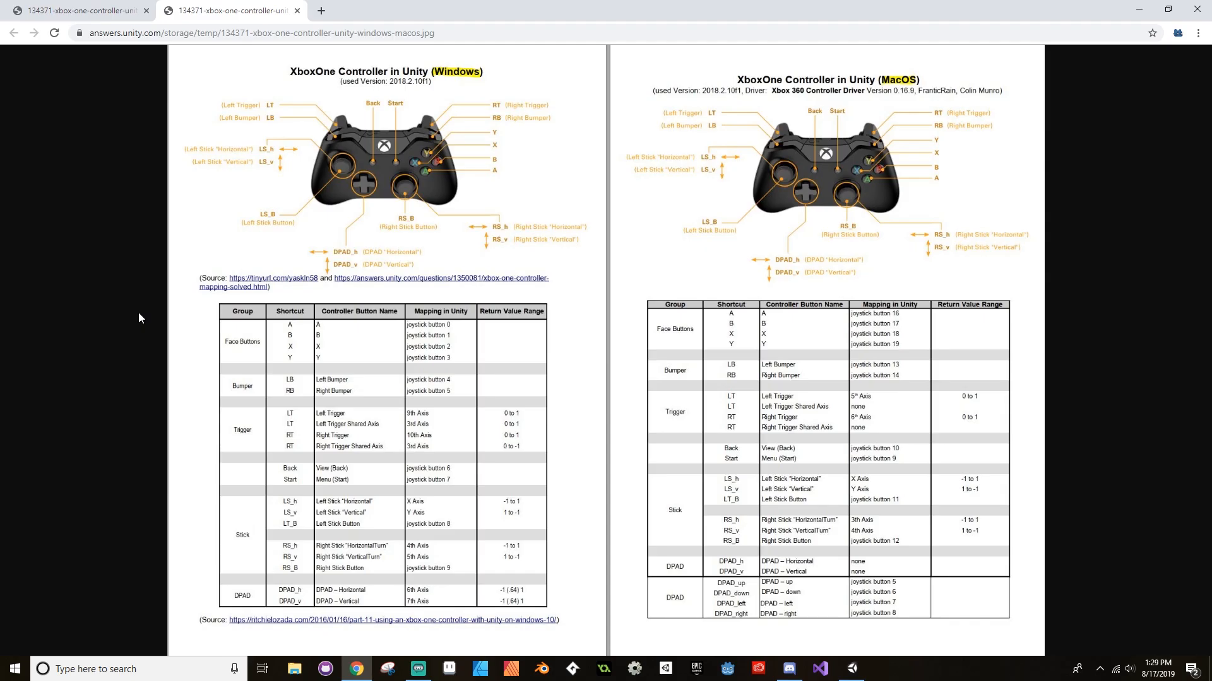
mouse_move(255, 330)
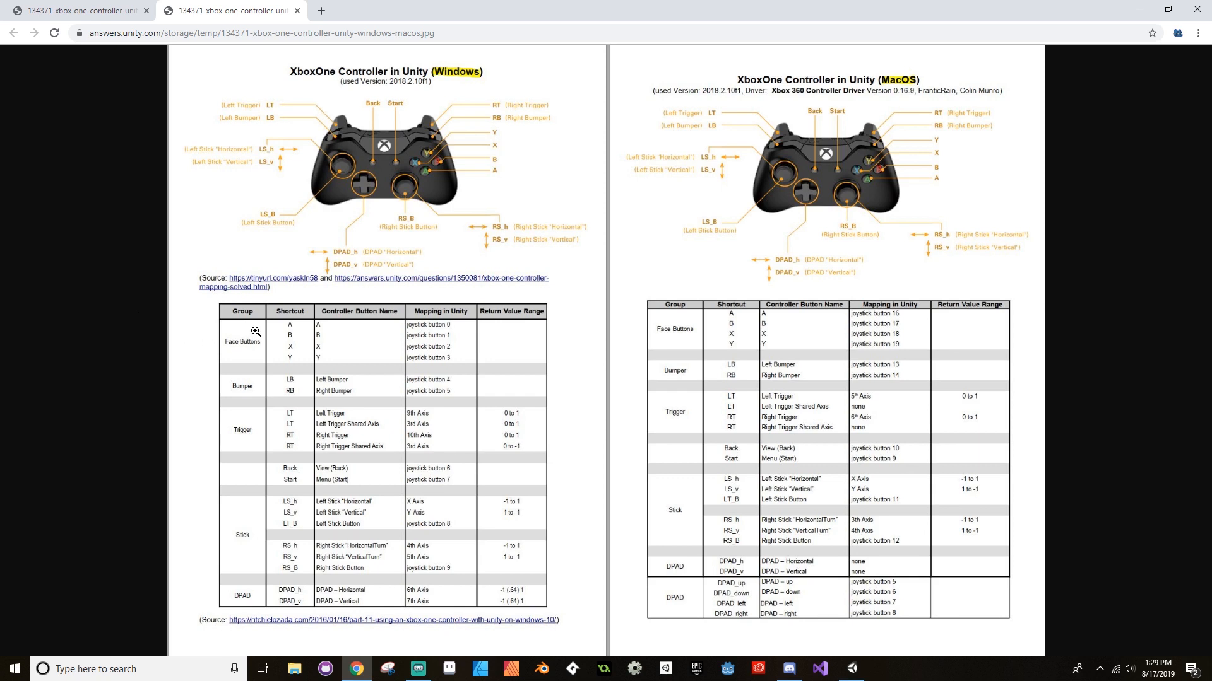
mouse_move(687, 56)
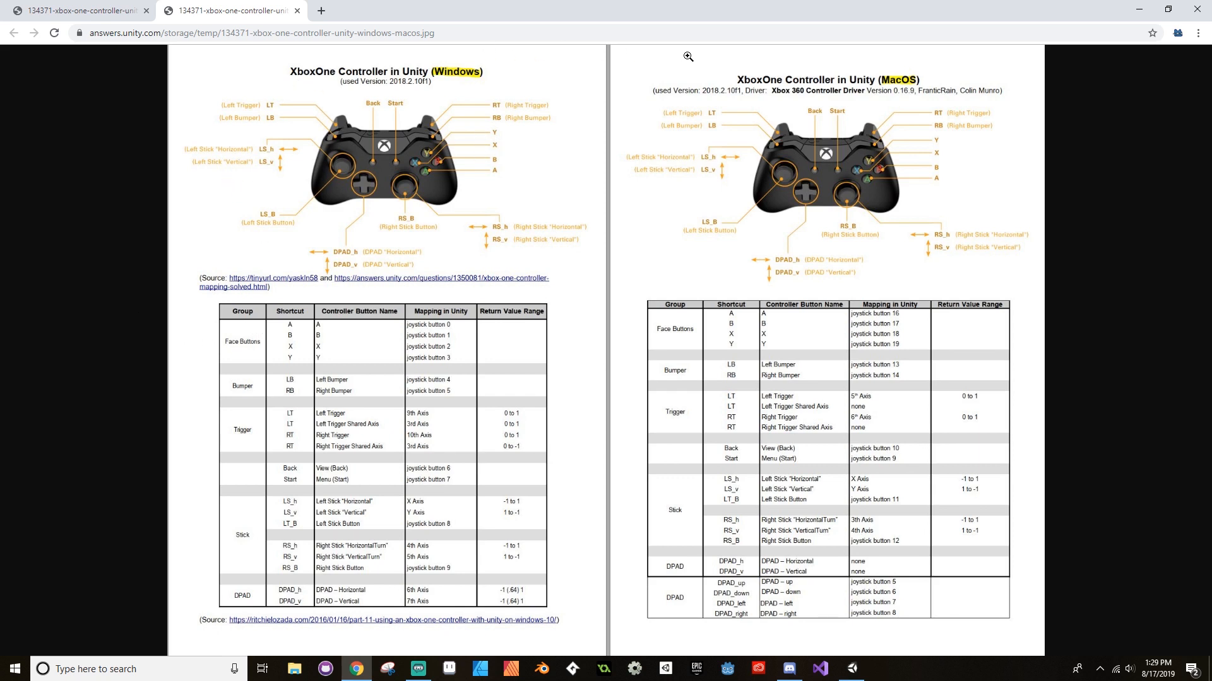
mouse_move(273, 303)
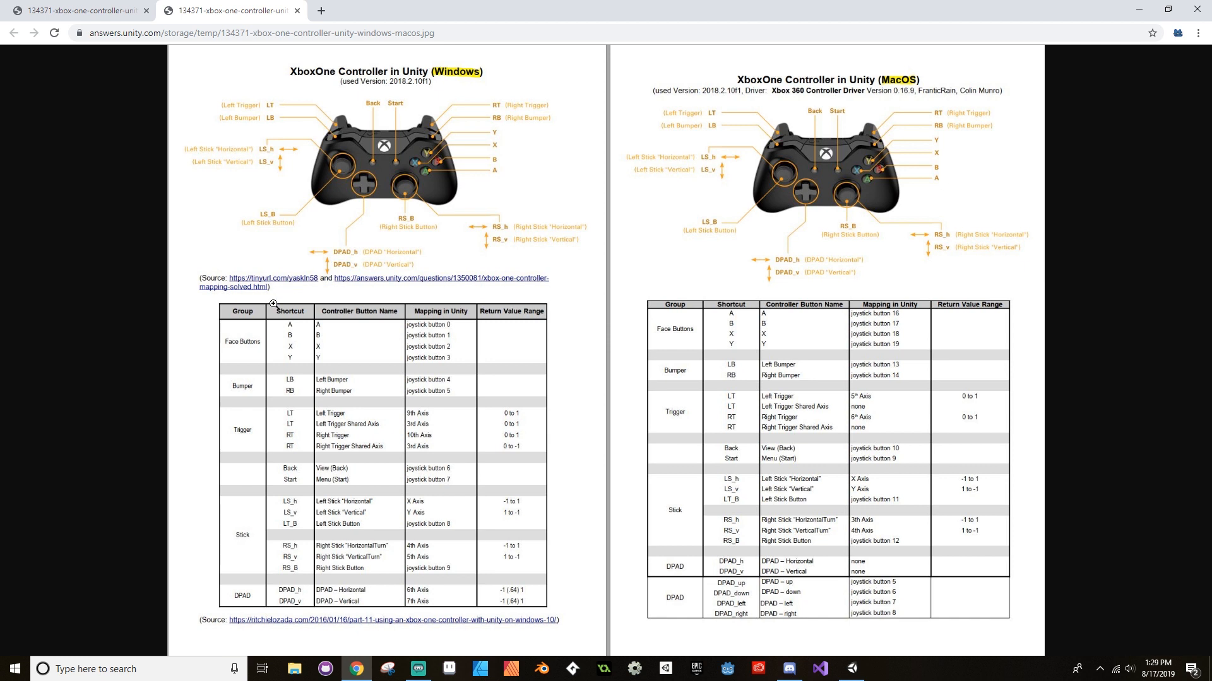
mouse_move(281, 326)
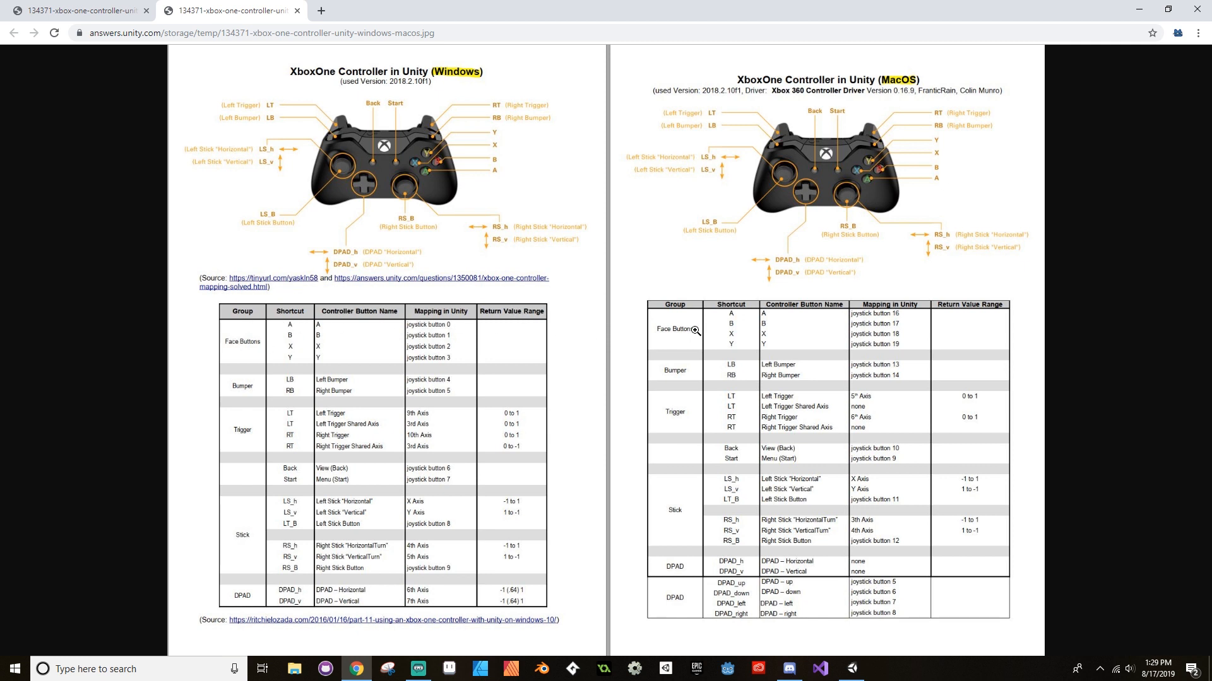
mouse_move(901, 317)
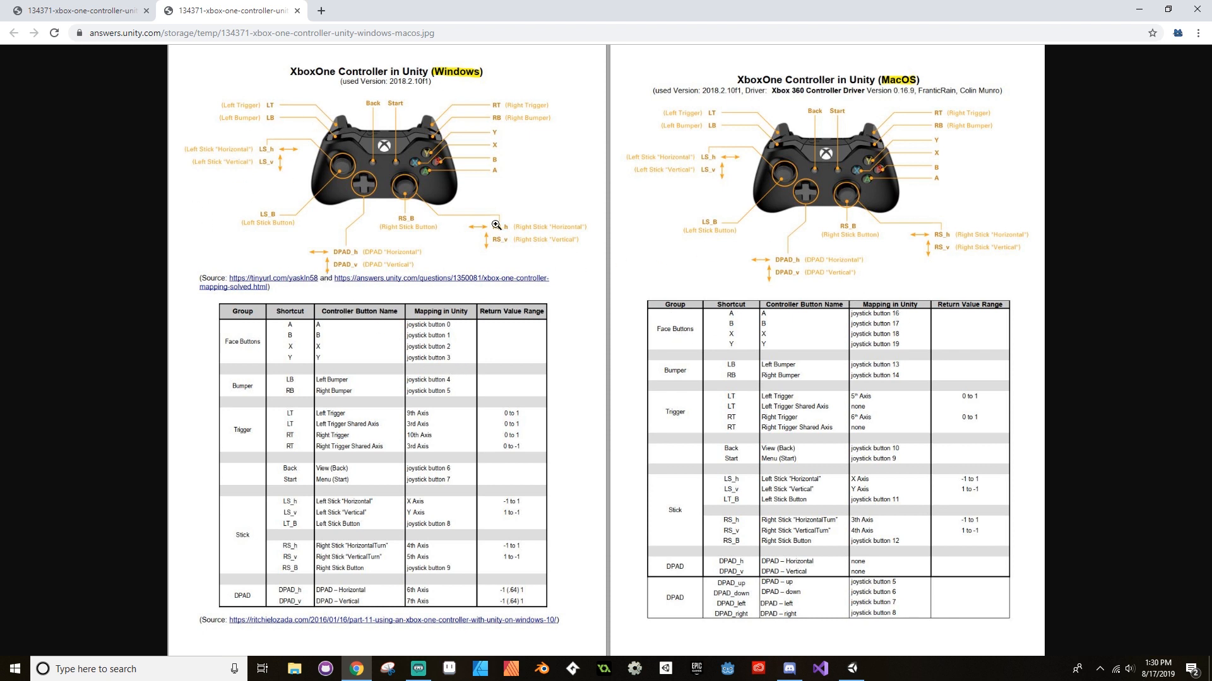
mouse_move(629, 219)
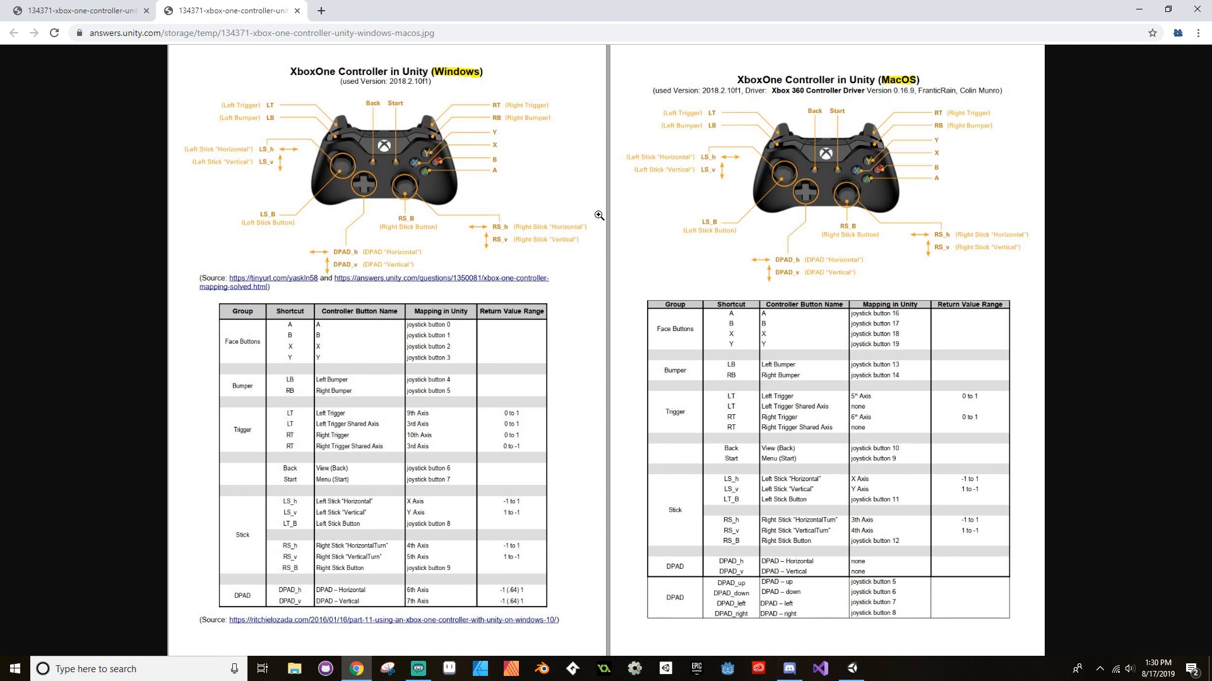
mouse_move(420, 173)
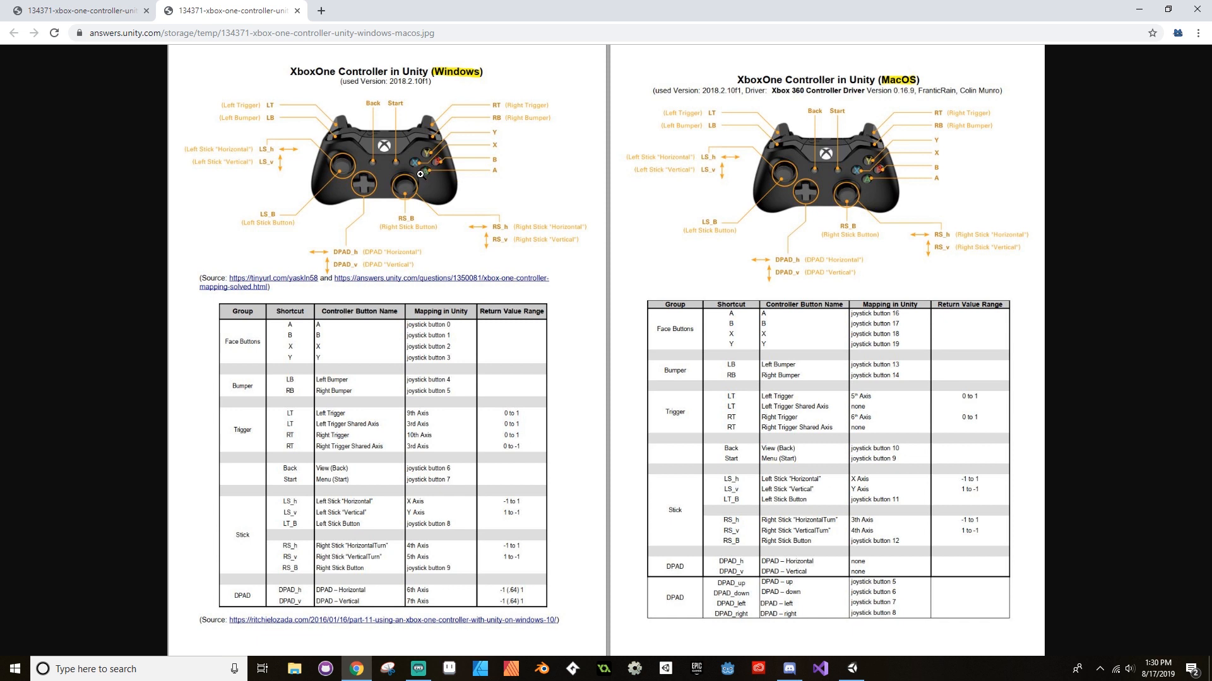
mouse_move(429, 162)
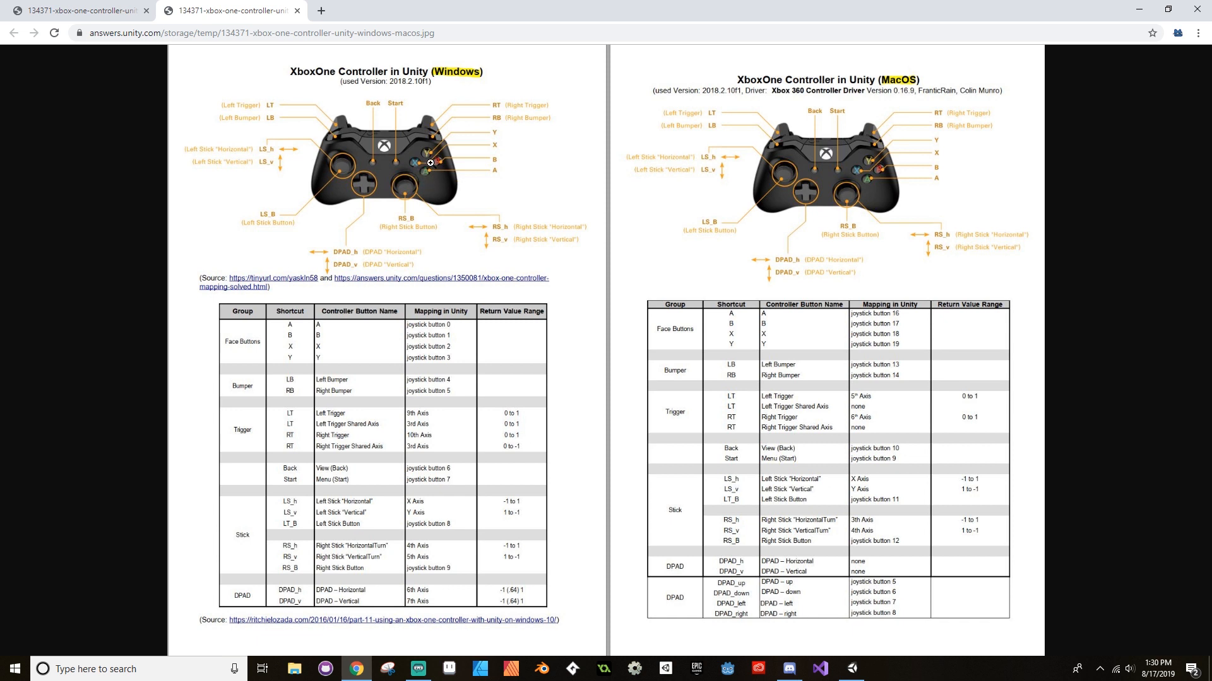
mouse_move(411, 156)
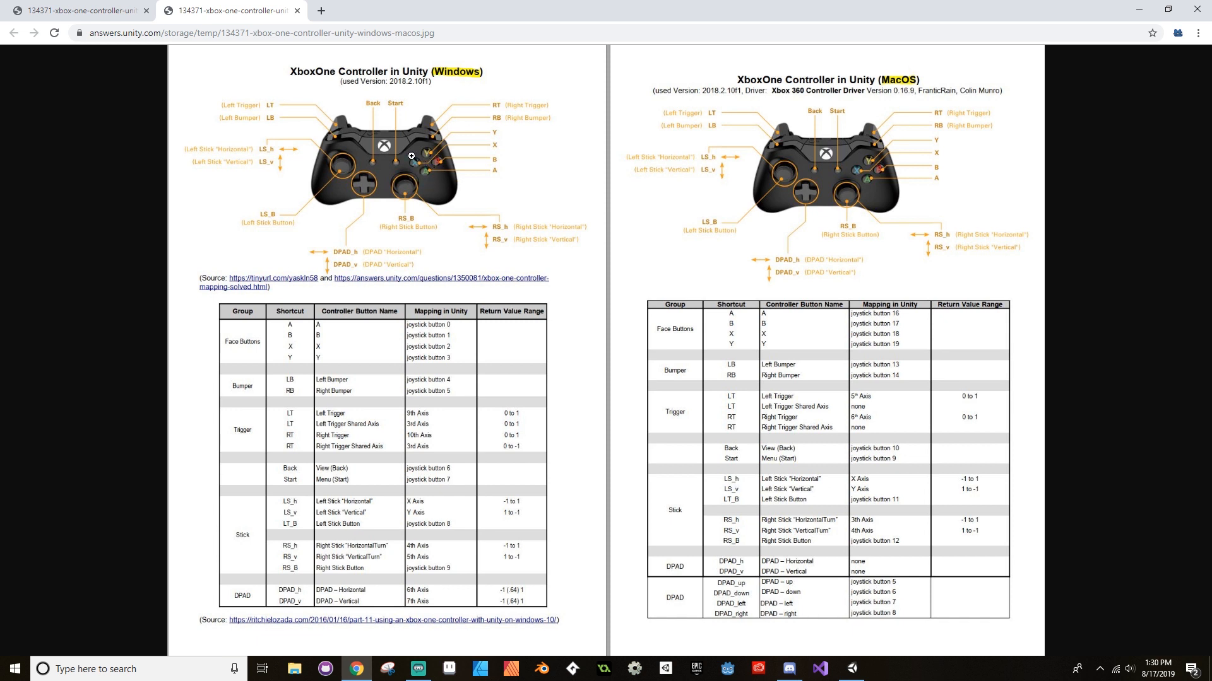
mouse_move(409, 162)
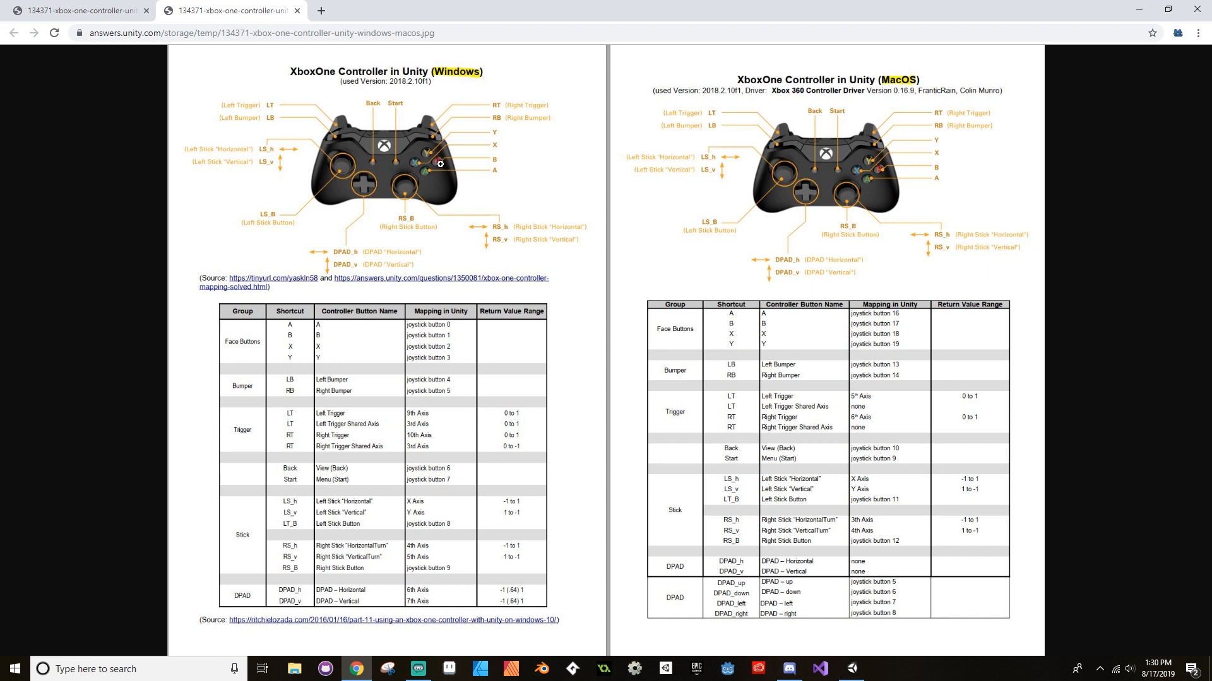
mouse_move(437, 161)
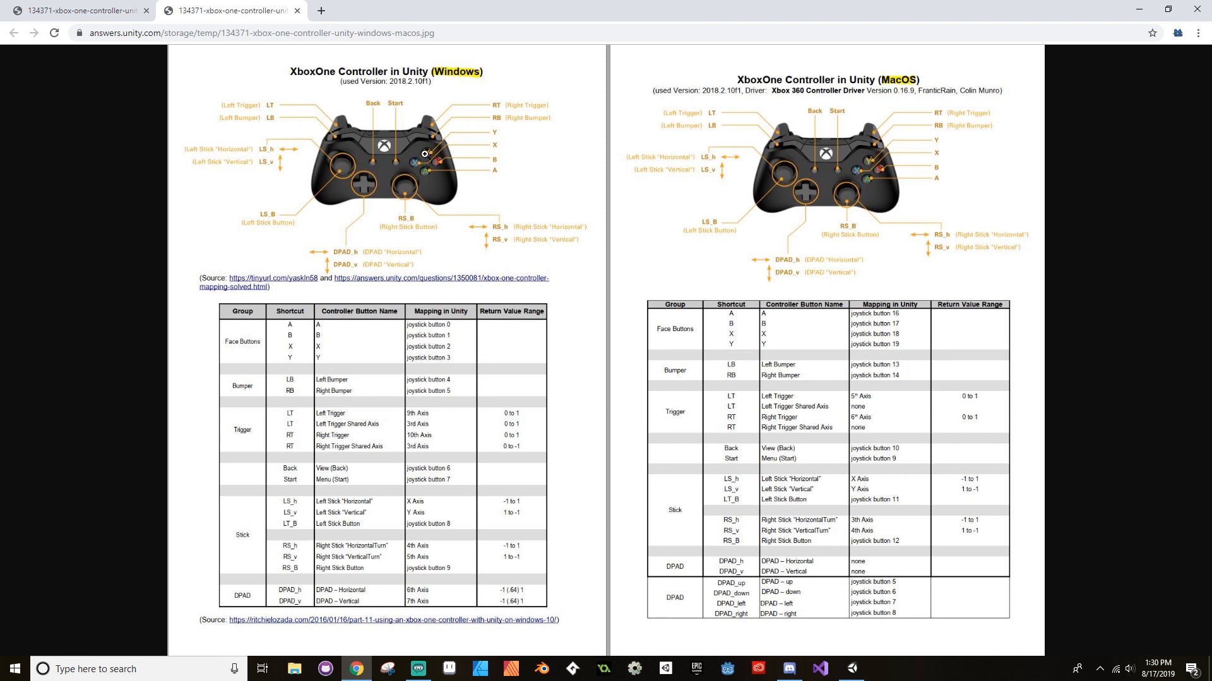
mouse_move(433, 158)
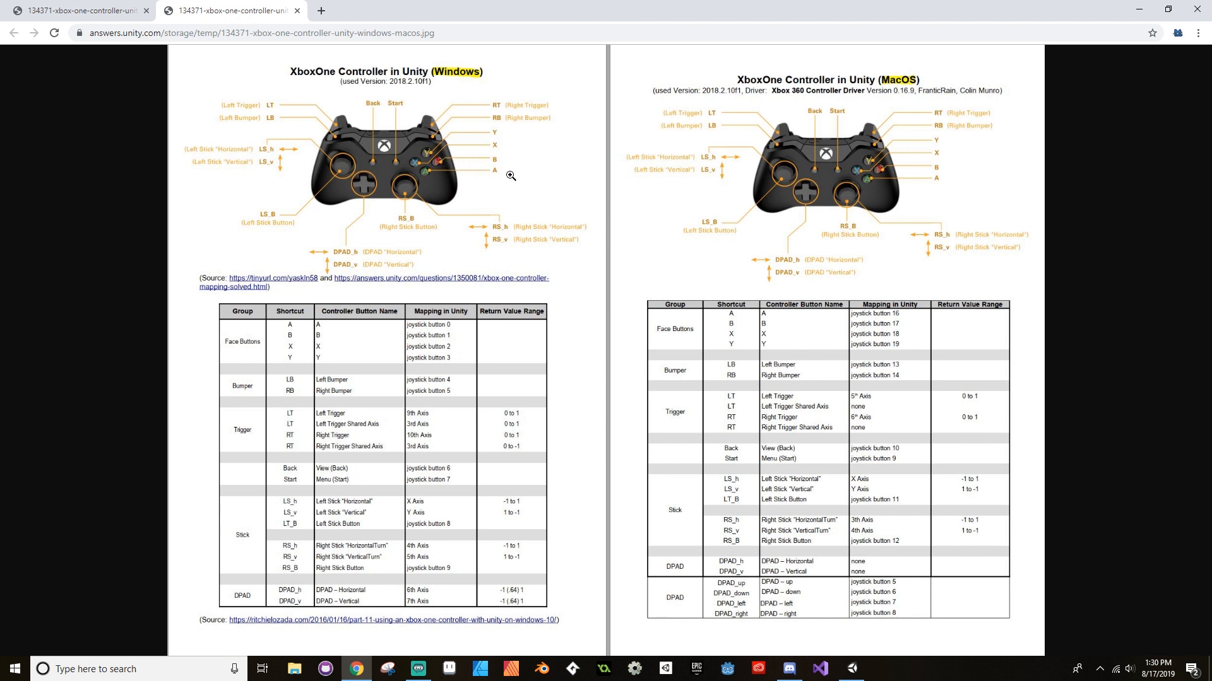
mouse_move(307, 335)
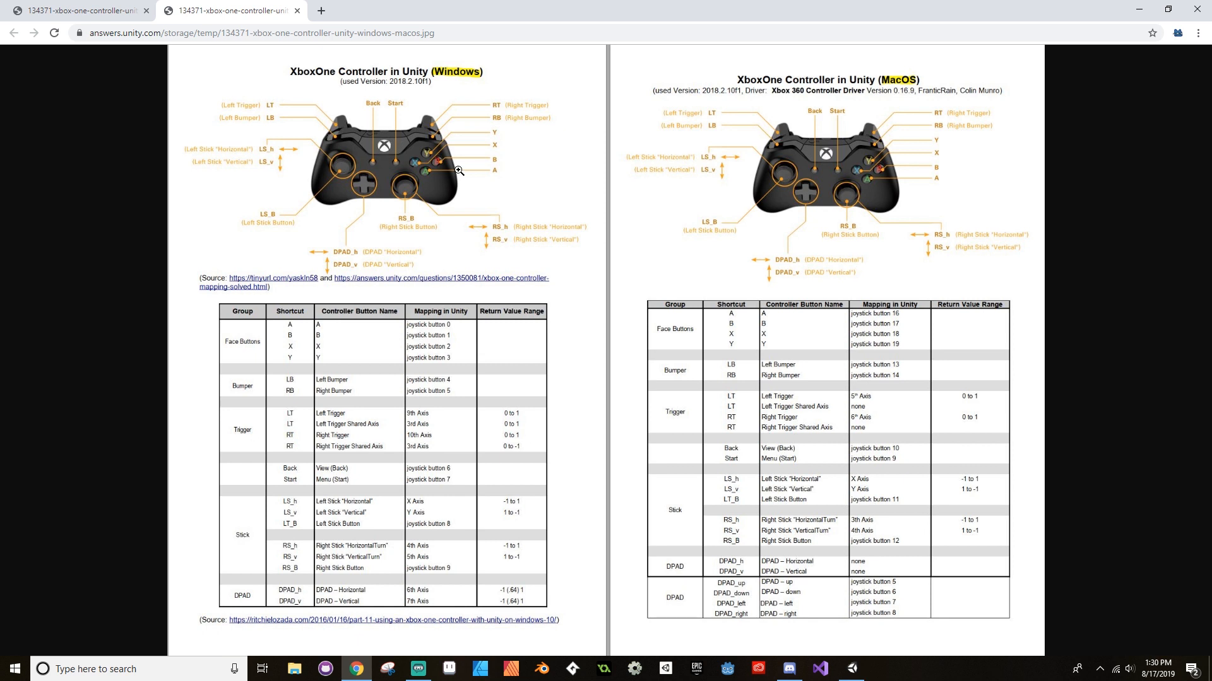
mouse_move(446, 336)
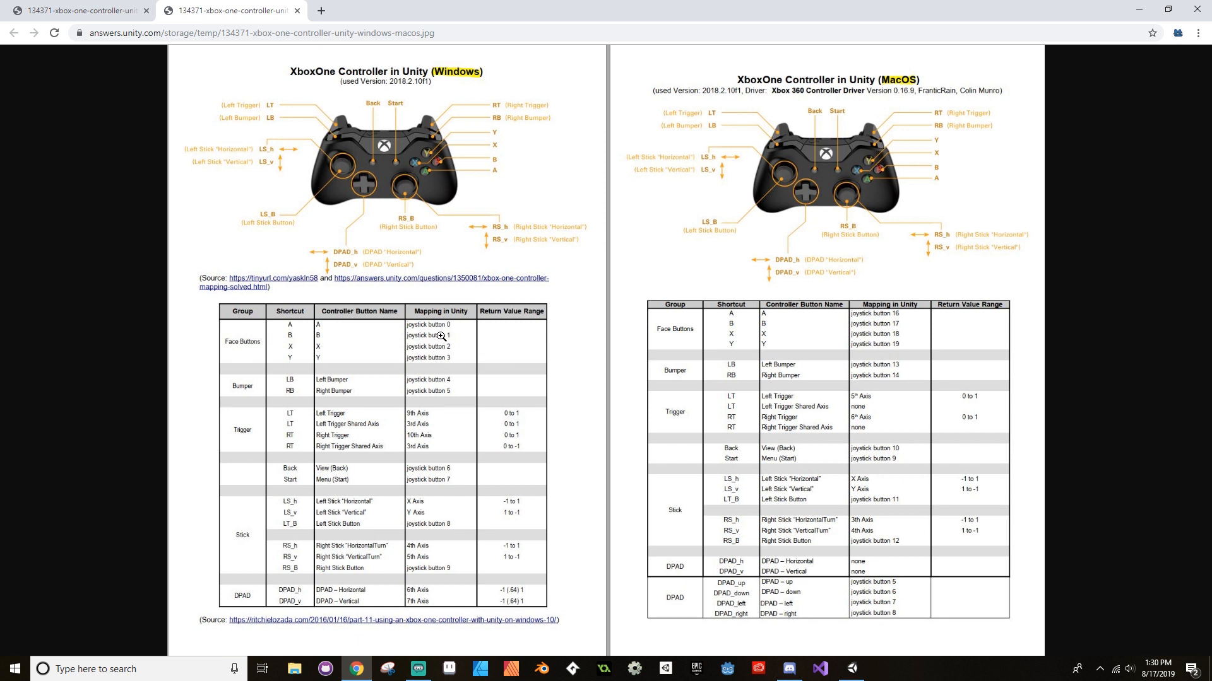
mouse_move(822, 323)
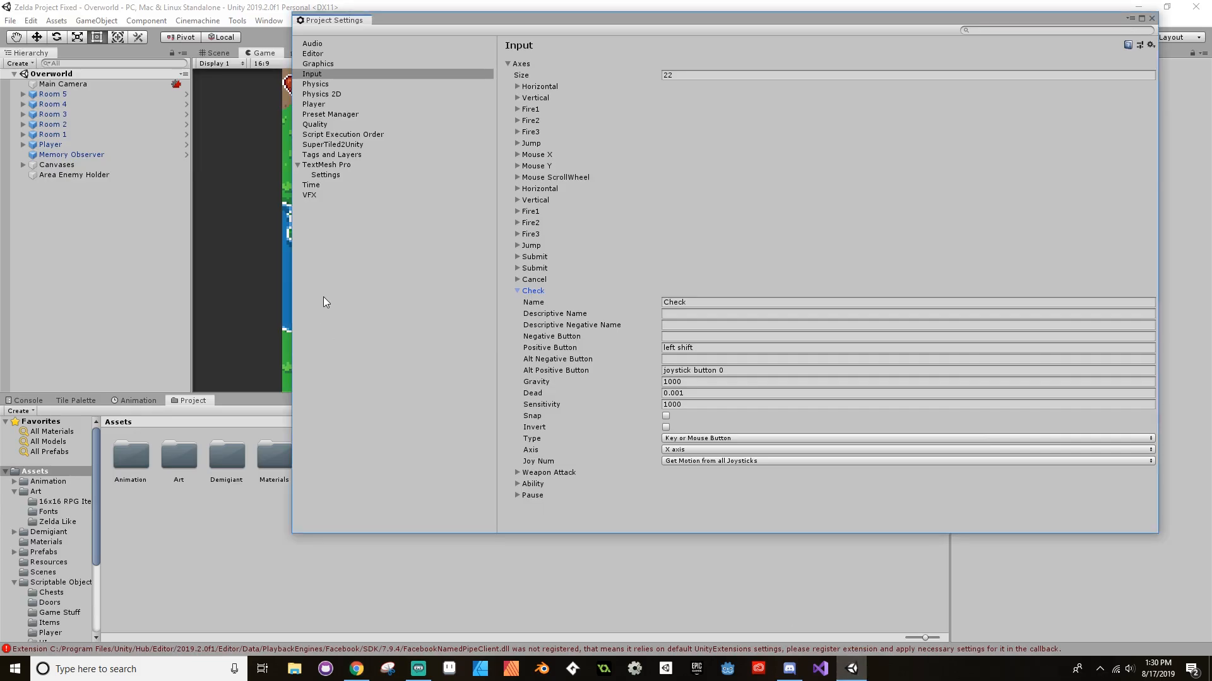
- Collapse Check, expand the Ability axis and start replacing its positive button 'escape'
click(517, 290)
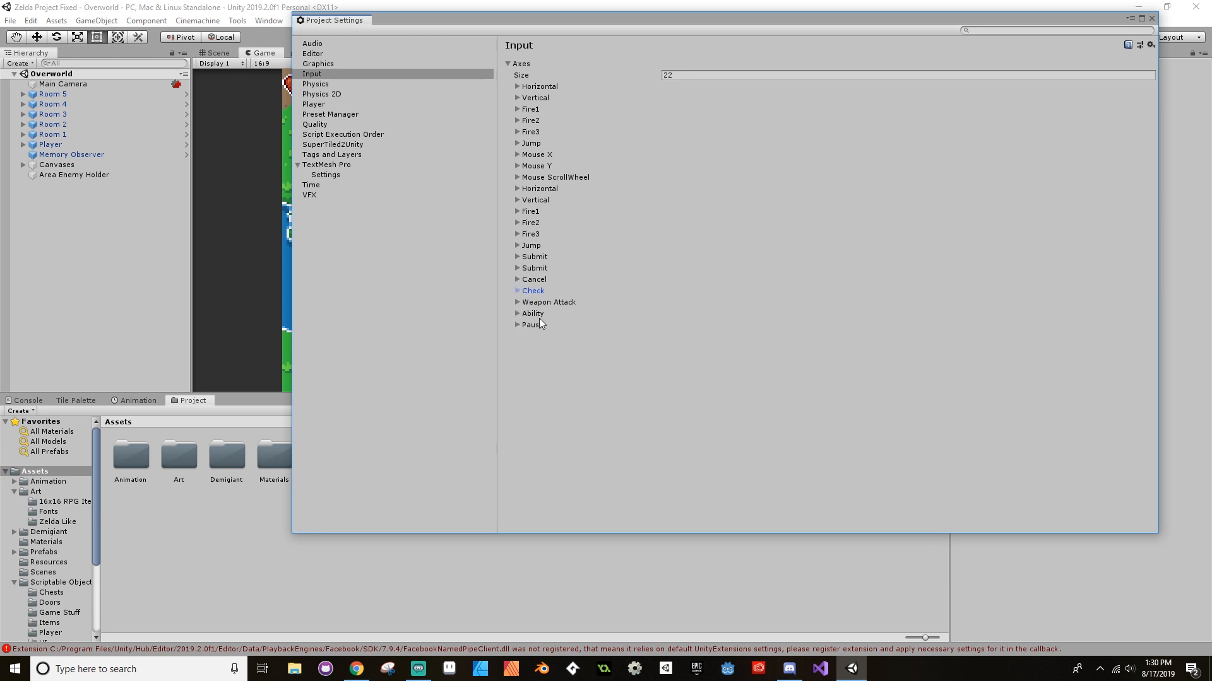
click(517, 313)
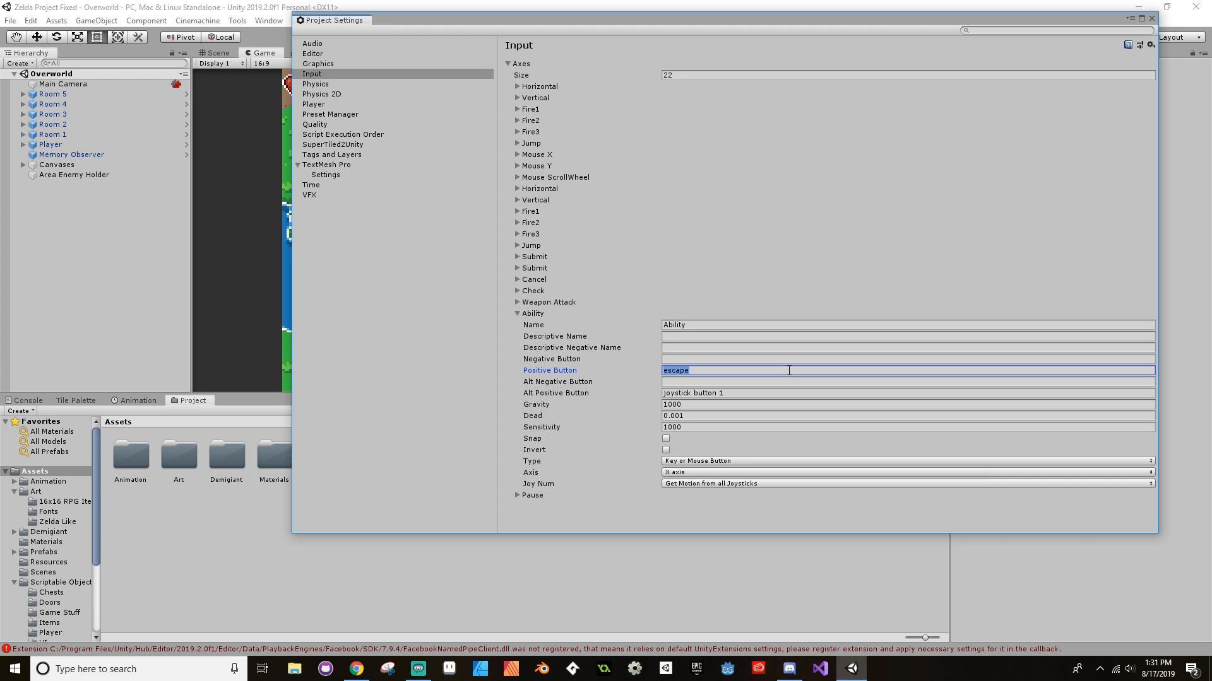
text(left control)
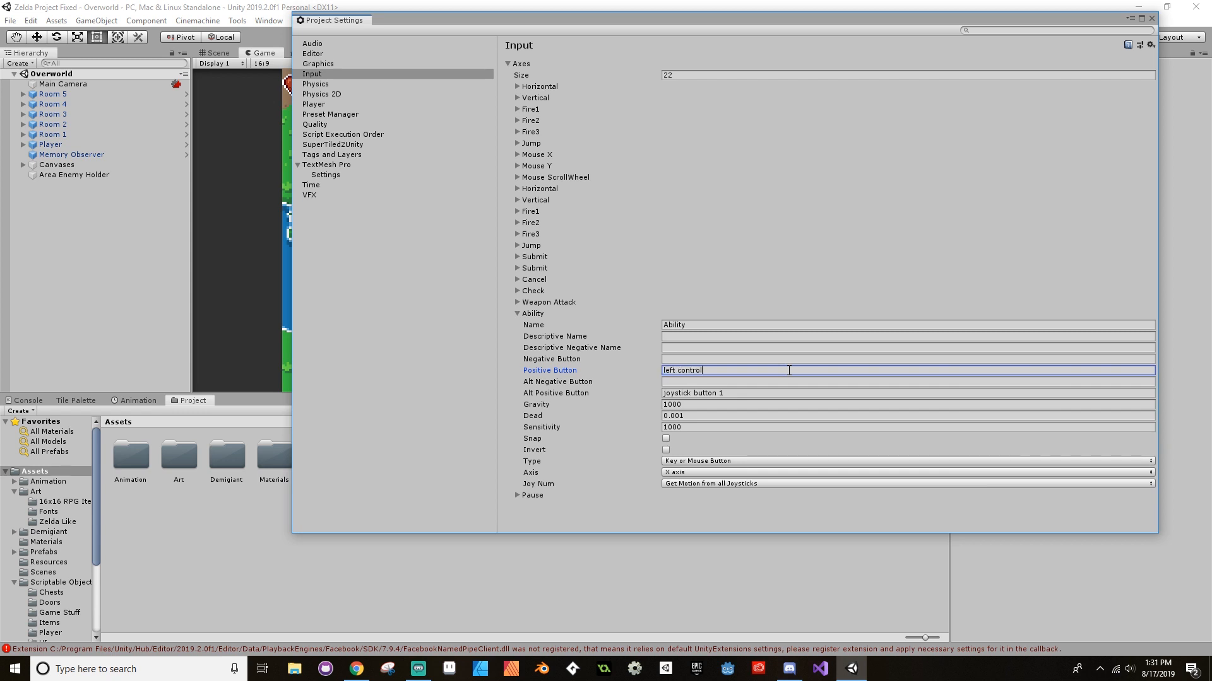
key(ctrl+a)
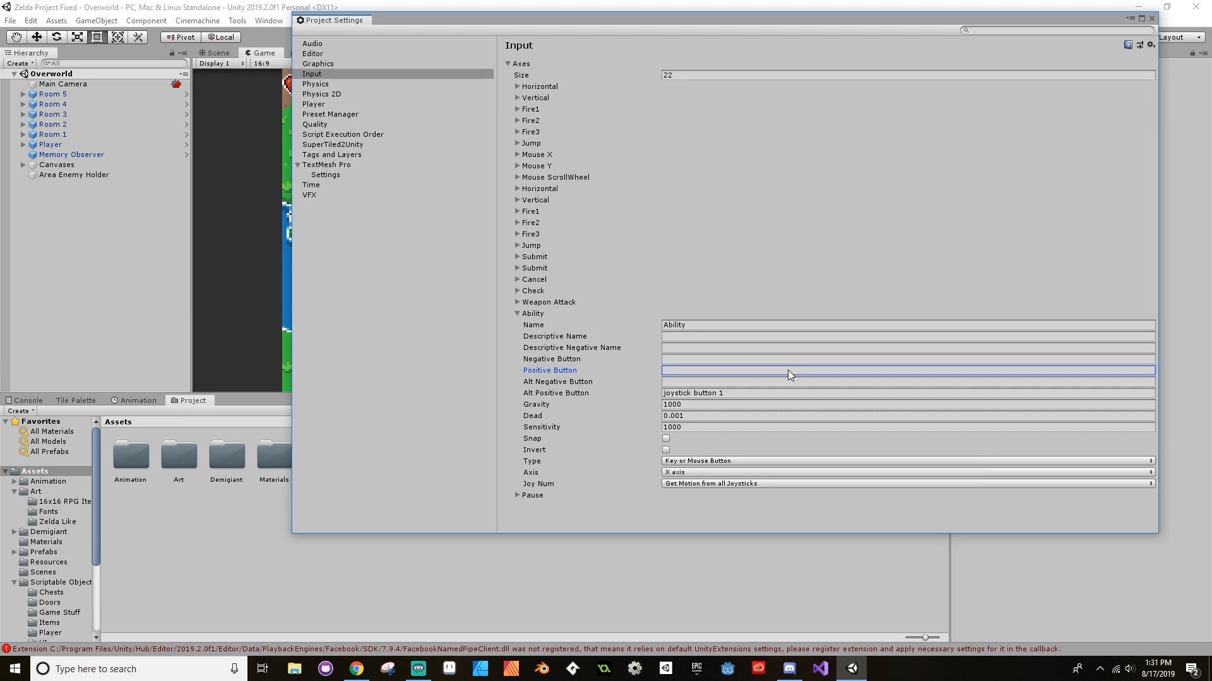
- Set the Ability axis positive button to 'left ctrl', keeping joystick button 1 as alternate
text(le)
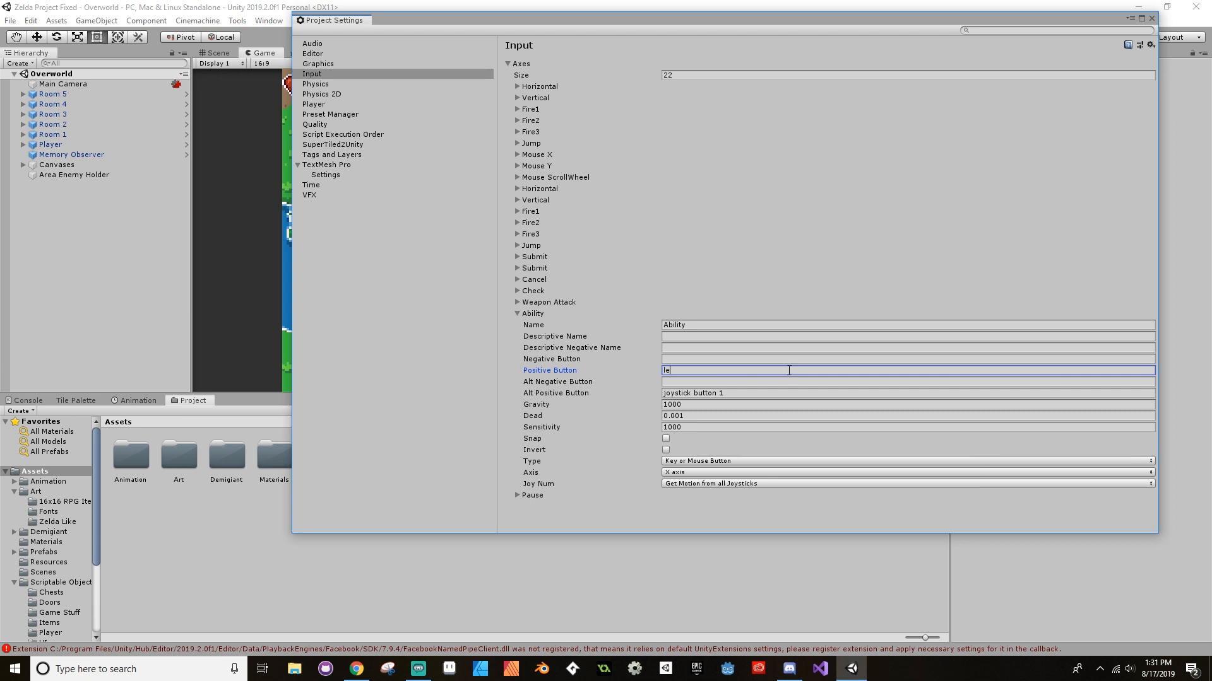
text(left ctrl)
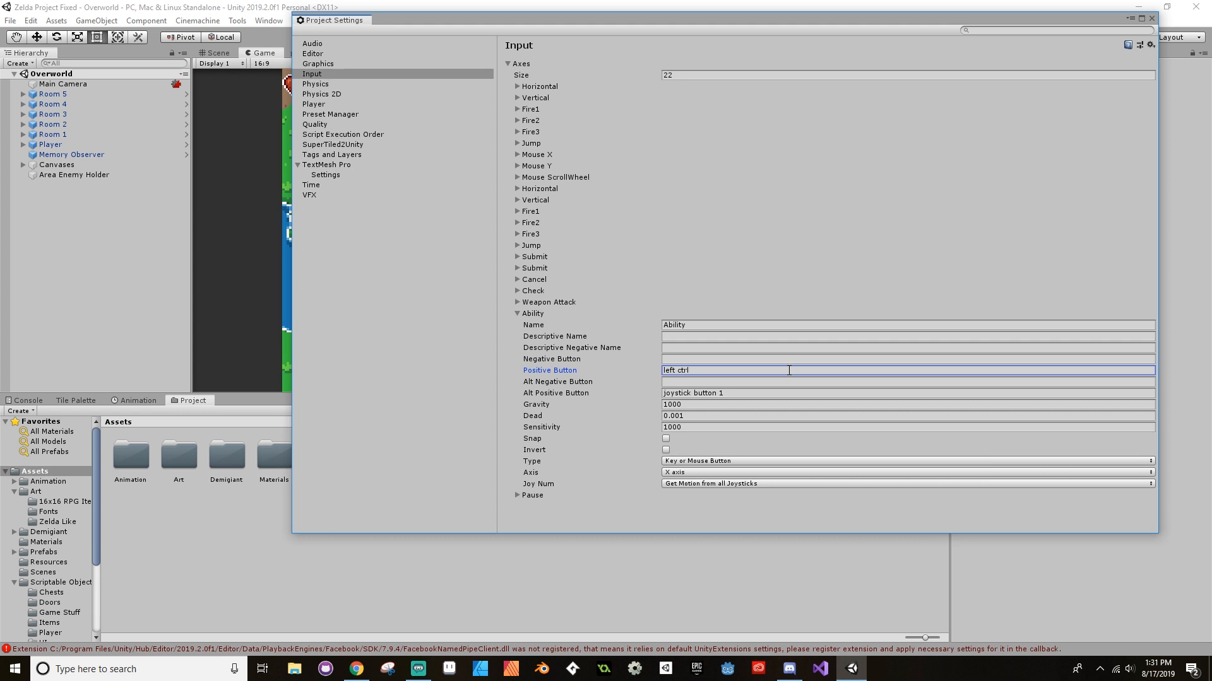
double_click(675, 370)
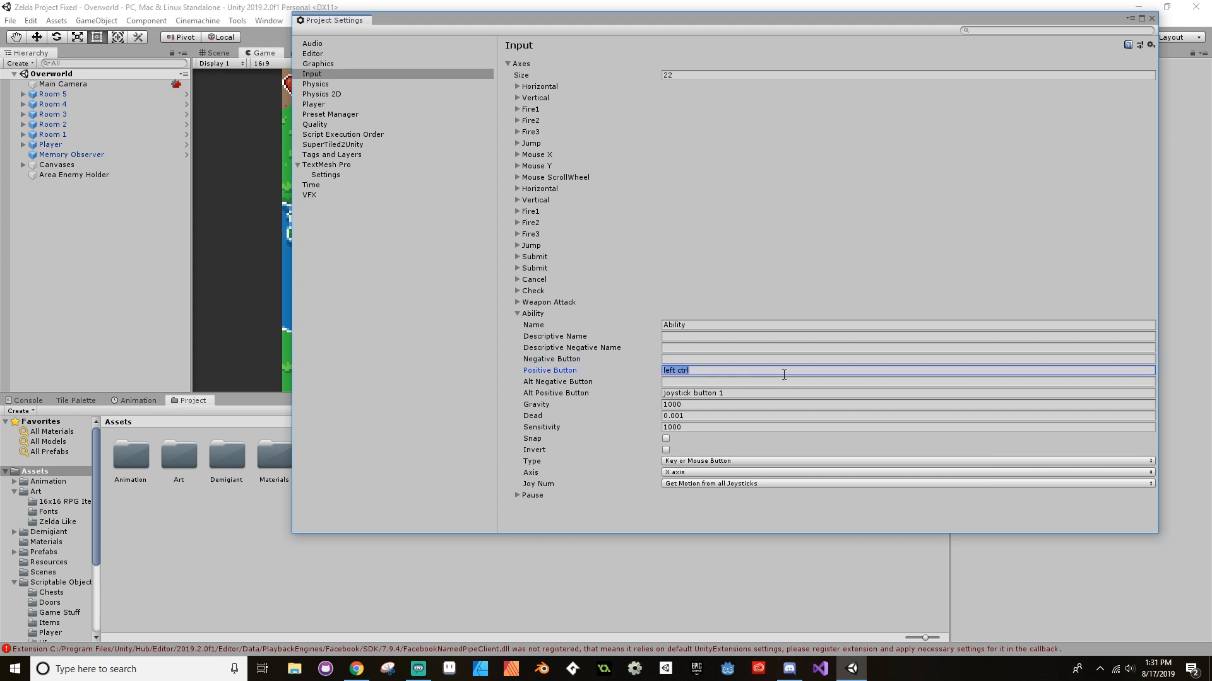
click(782, 371)
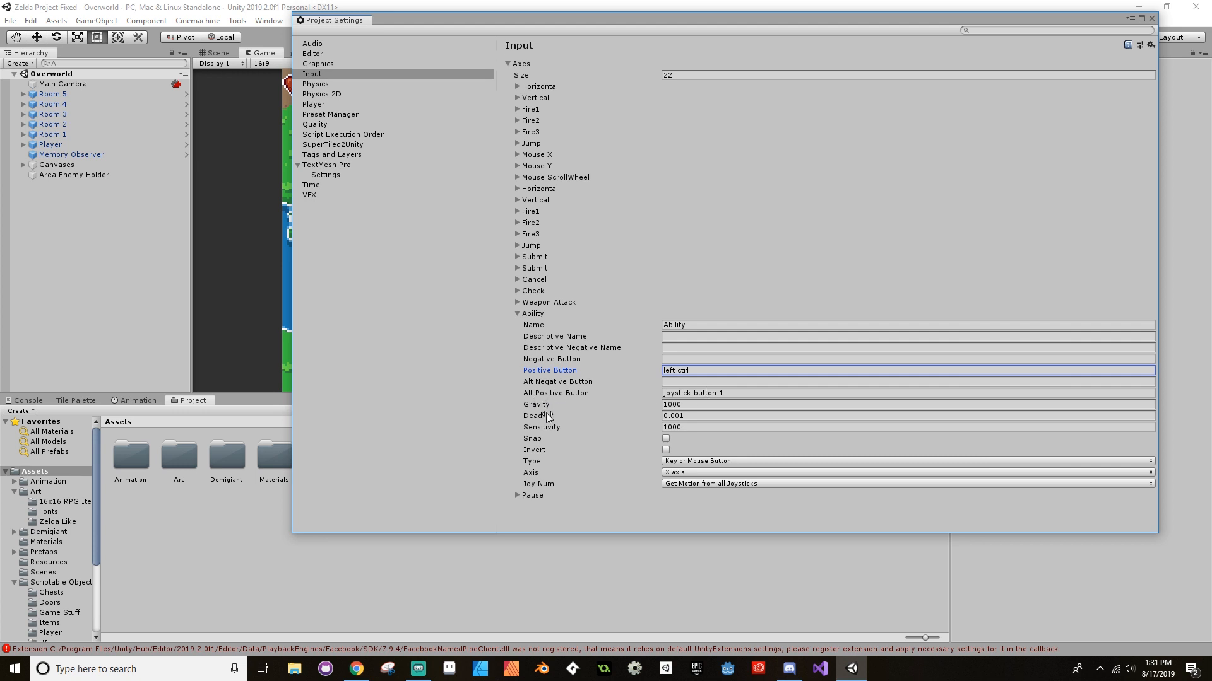
mouse_move(651, 431)
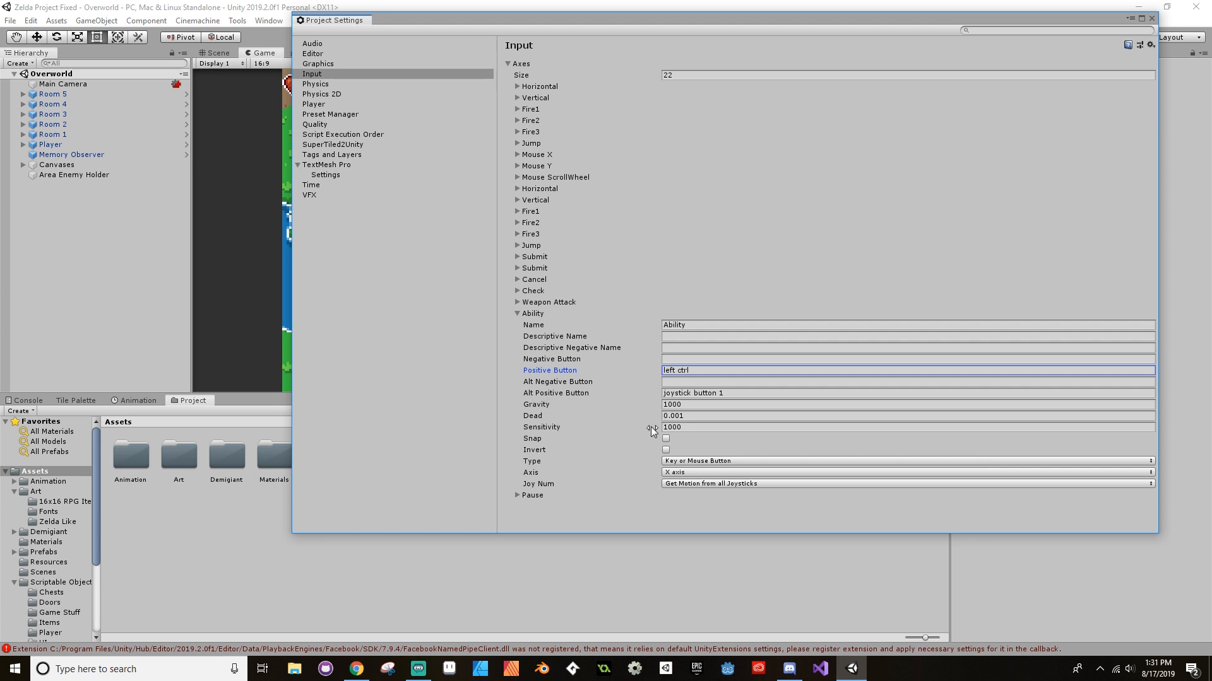
mouse_move(738, 481)
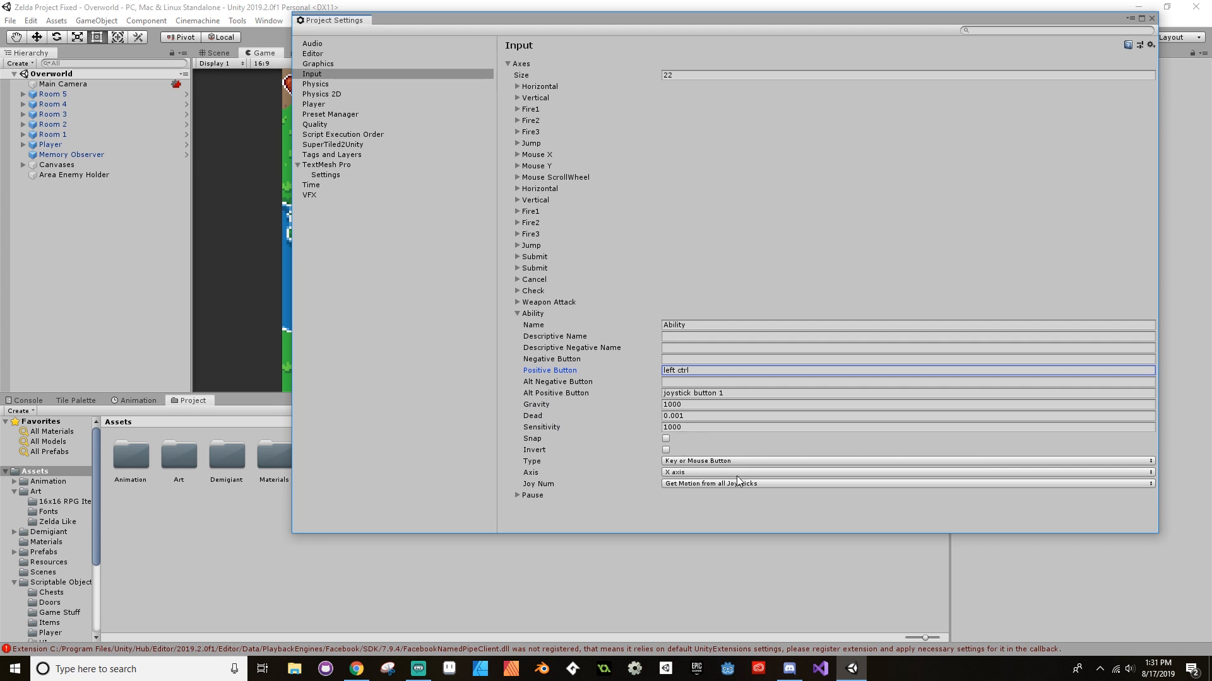
mouse_move(839, 388)
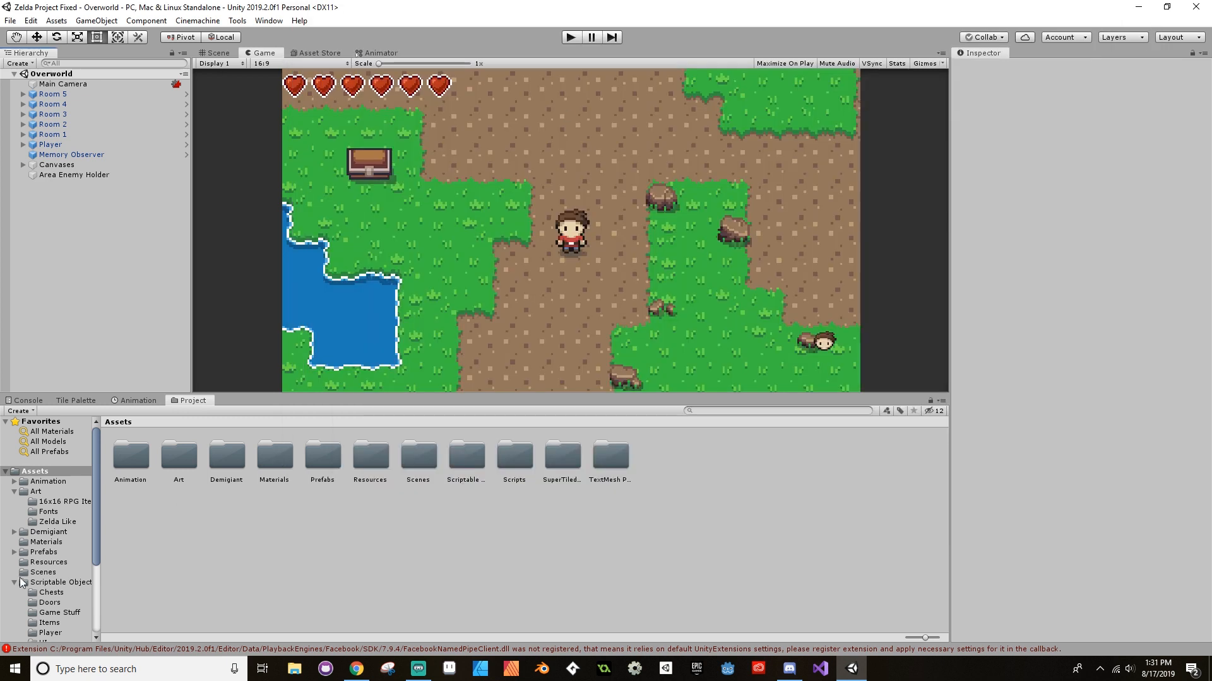
- Scroll the Project panel's folder tree down to the Scripts folders
scroll(down, 3)
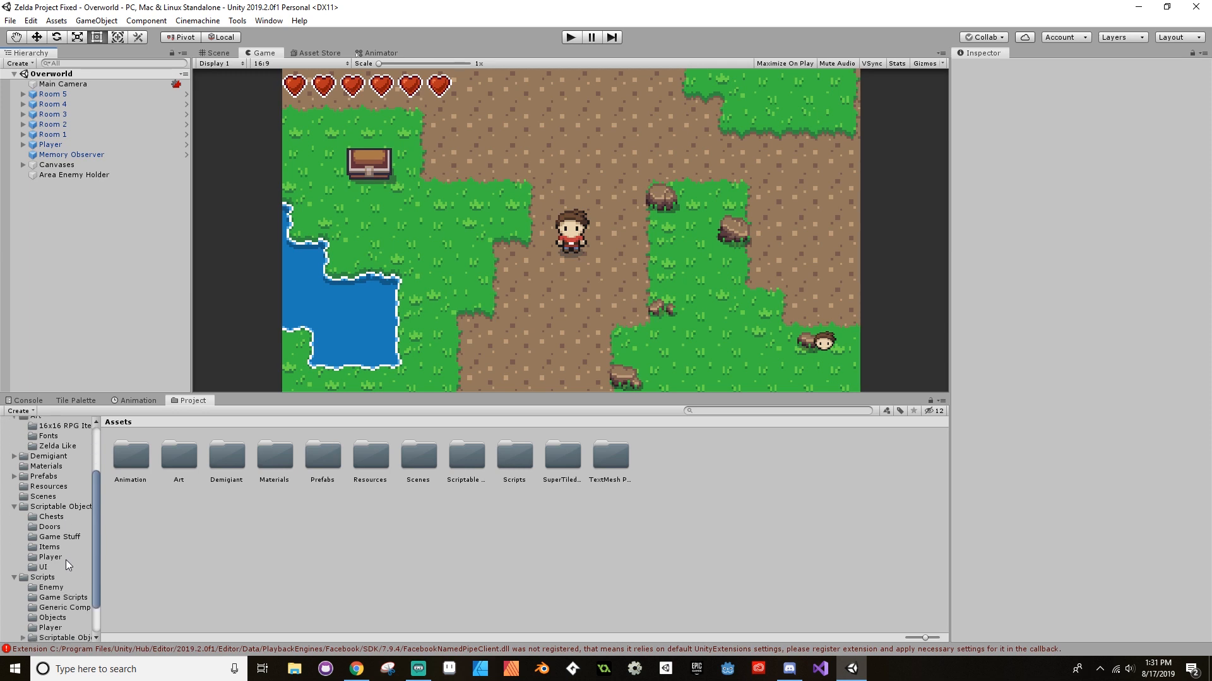
mouse_move(106, 203)
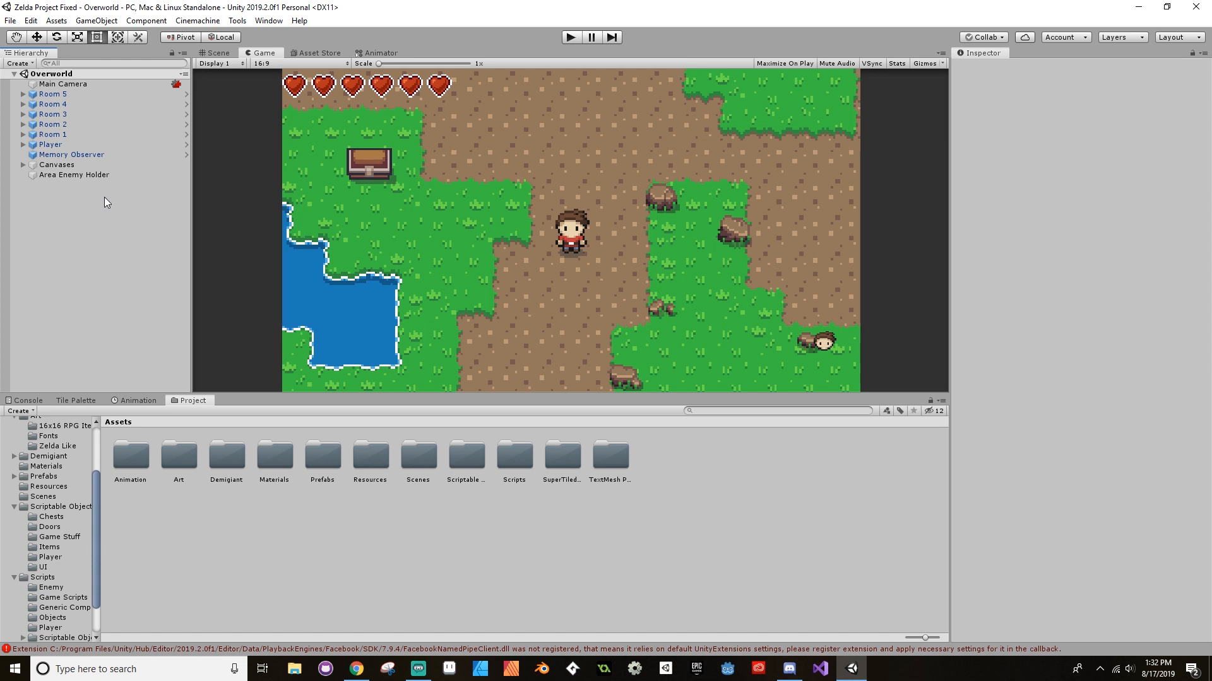
mouse_move(48, 603)
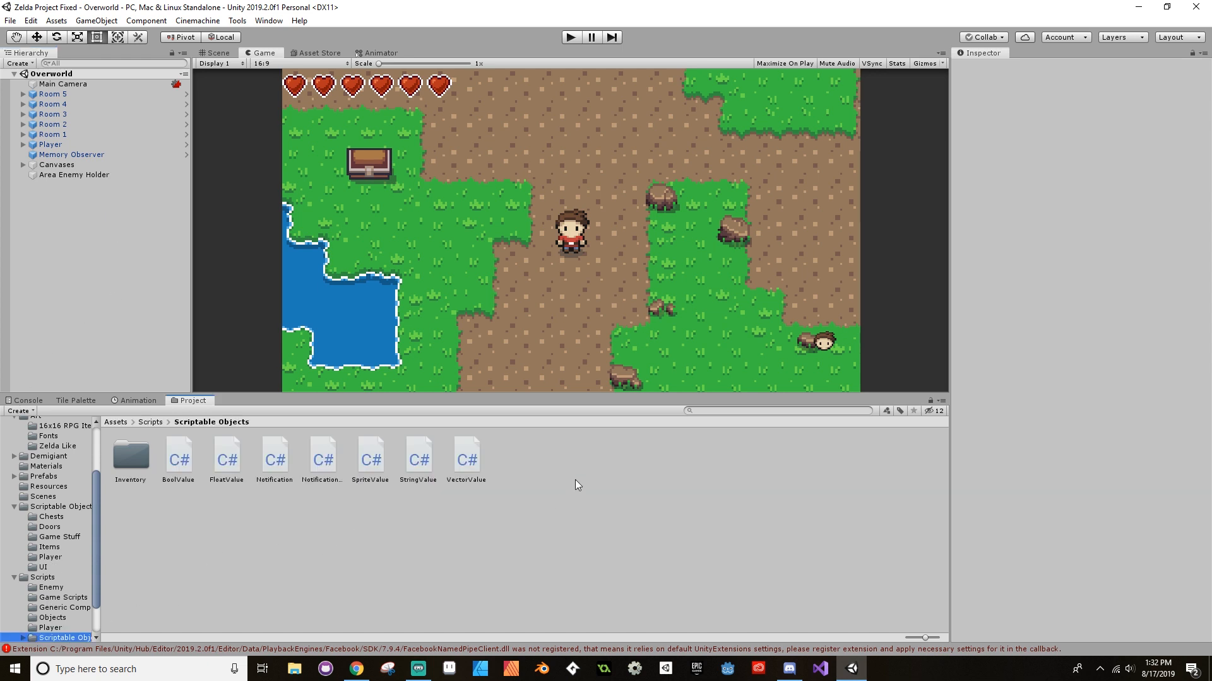
- Create an Abilities folder under Scripts > Scriptable Objects
right_click(575, 485)
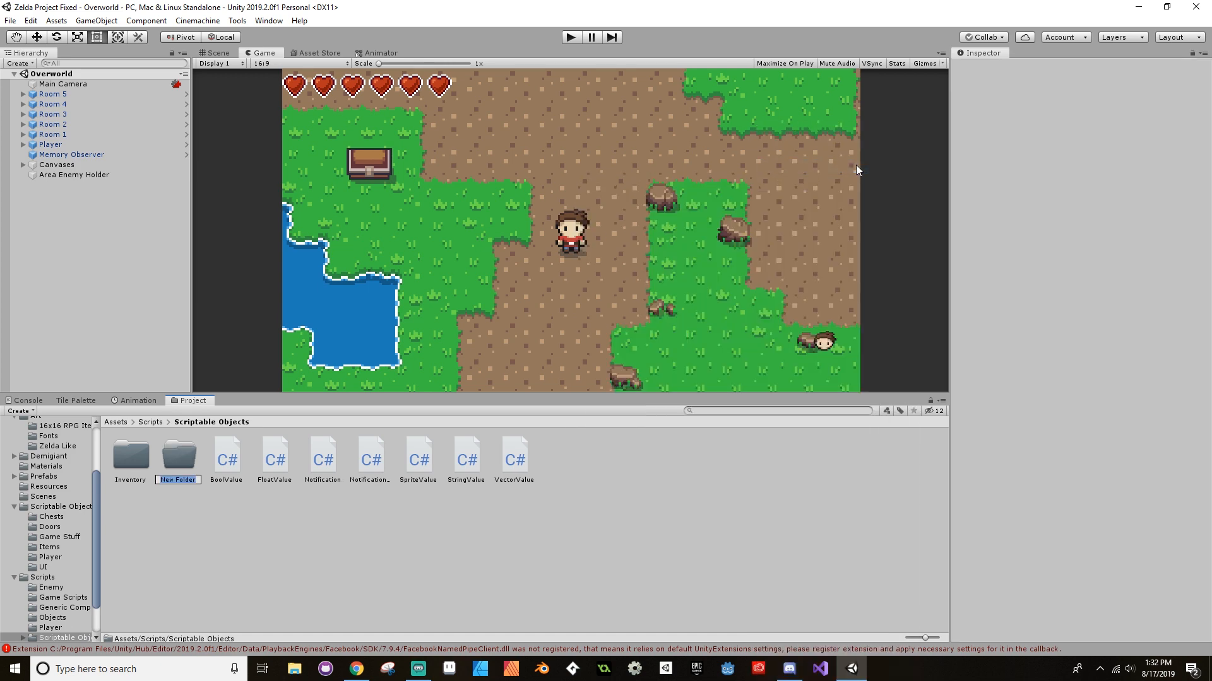
text(Abilities)
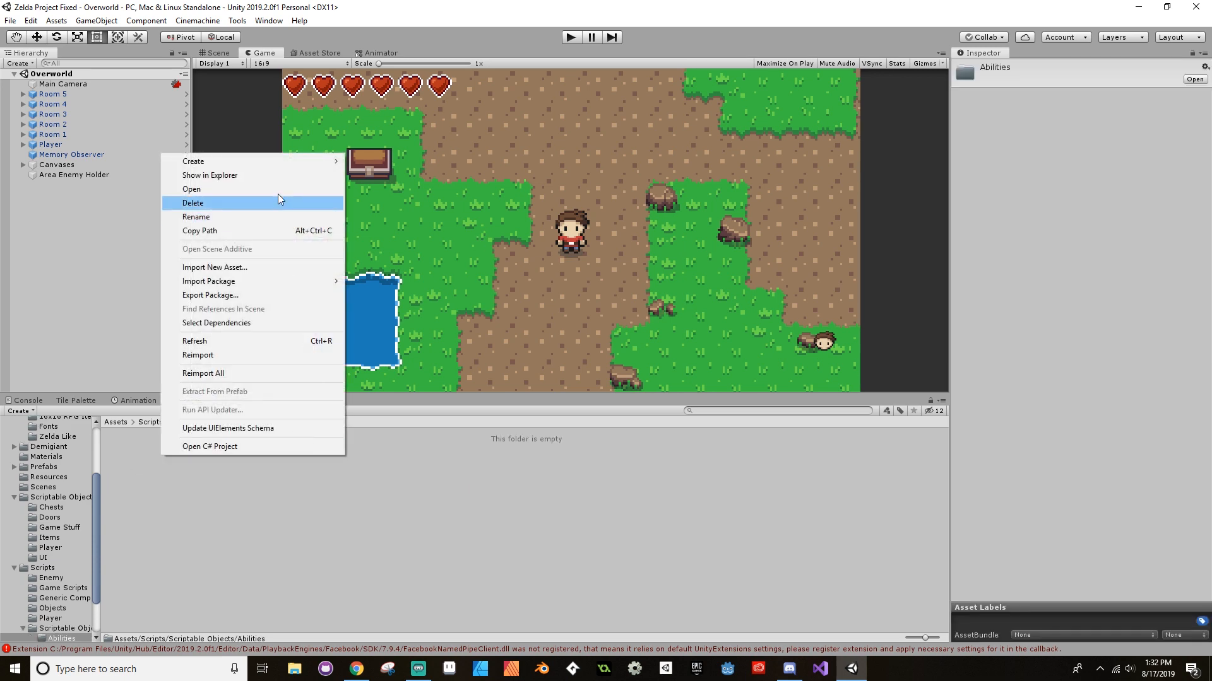
mouse_move(193, 160)
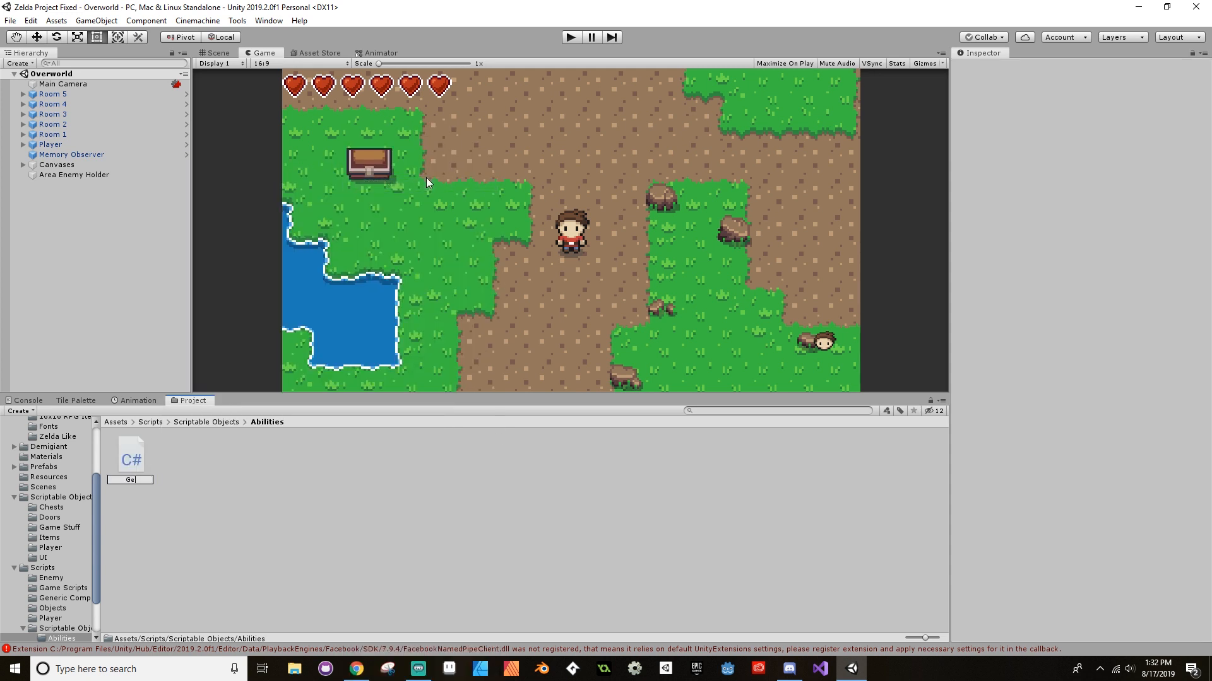
- Create a GenericAbility C# script in Abilities and open it in Visual Studio
text(GenericAbili)
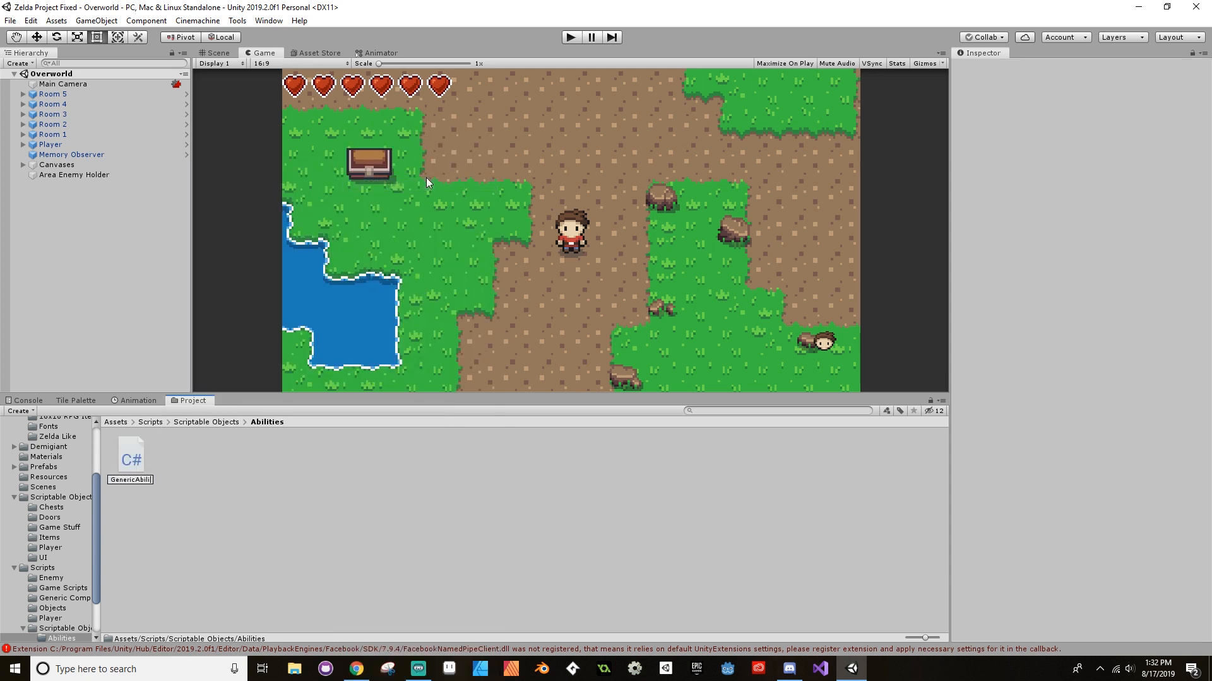
click(130, 456)
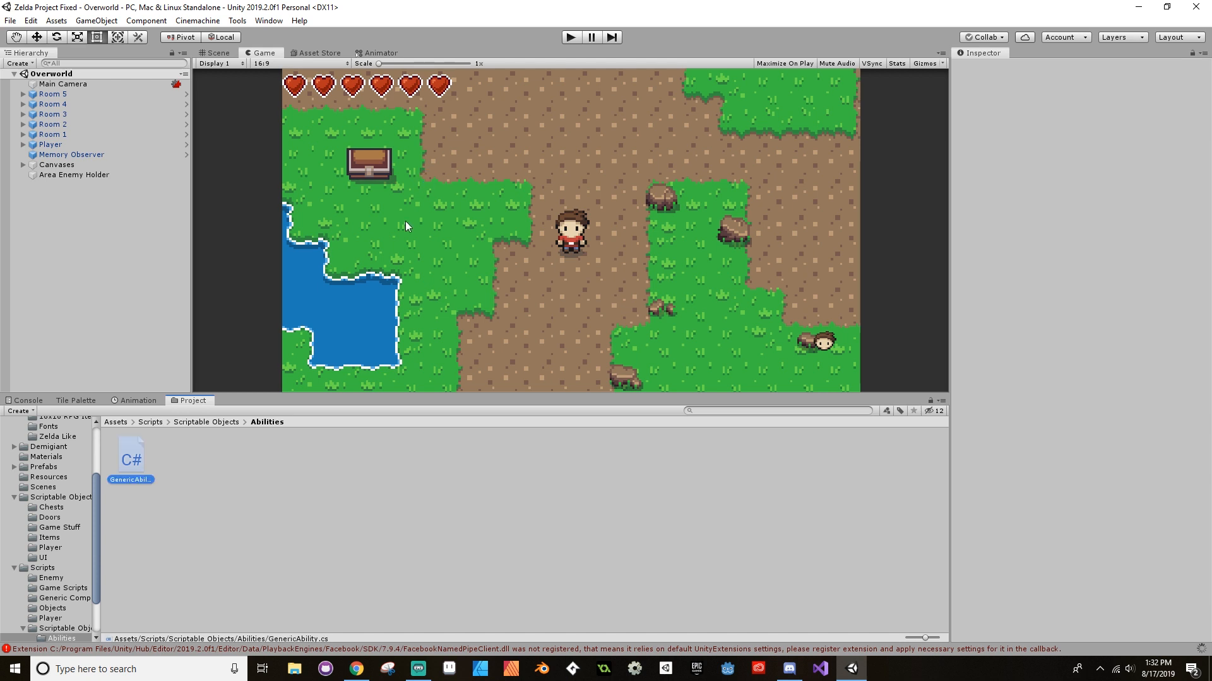
mouse_move(137, 460)
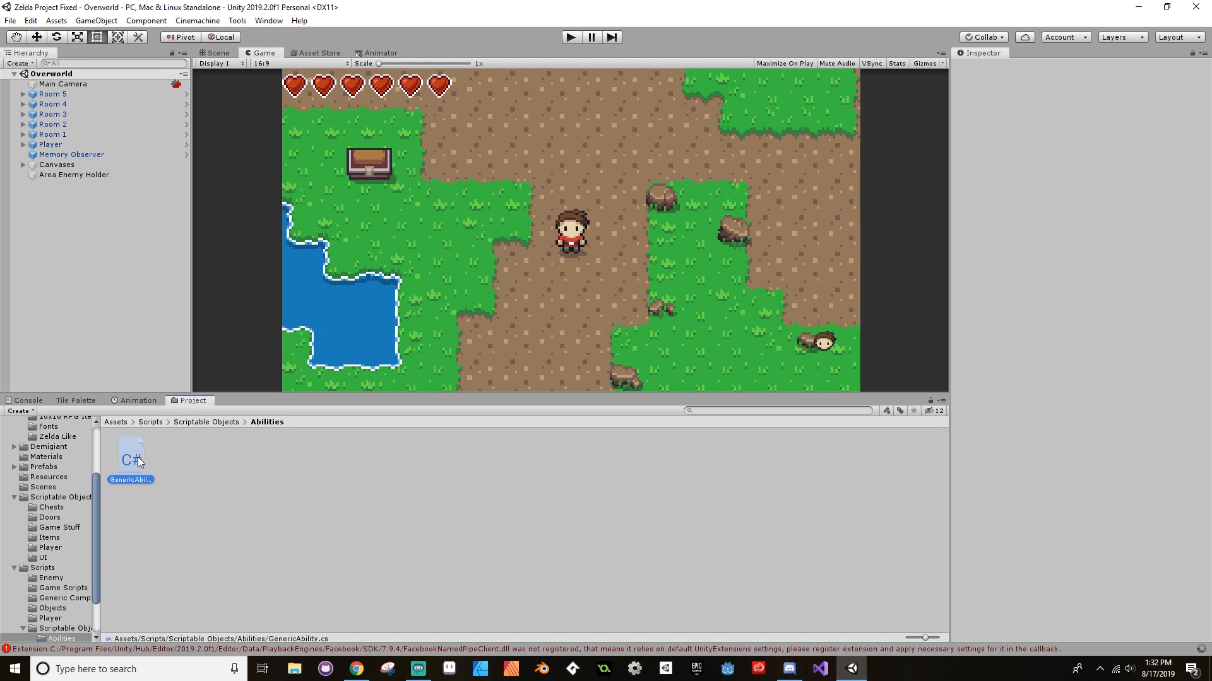
double_click(130, 459)
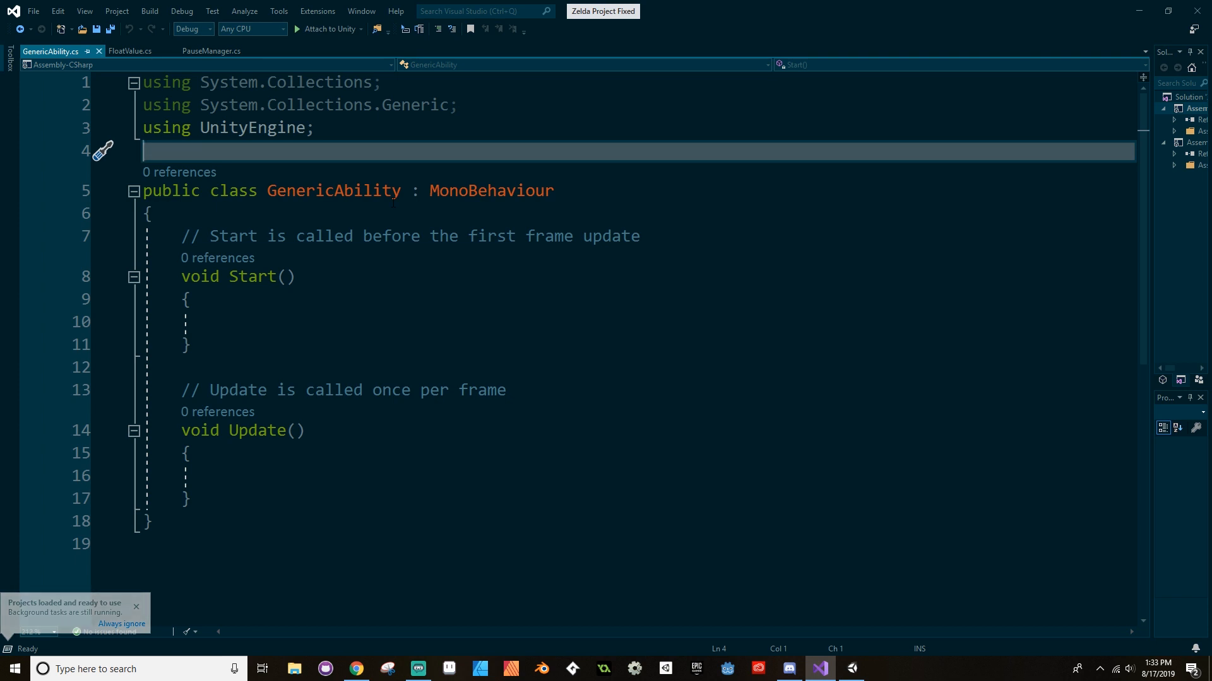
- Add a CreateAssetMenu attribute with menuName "Scriptable Objects/Abilities/Generic Ability"
key(enter)
text([)
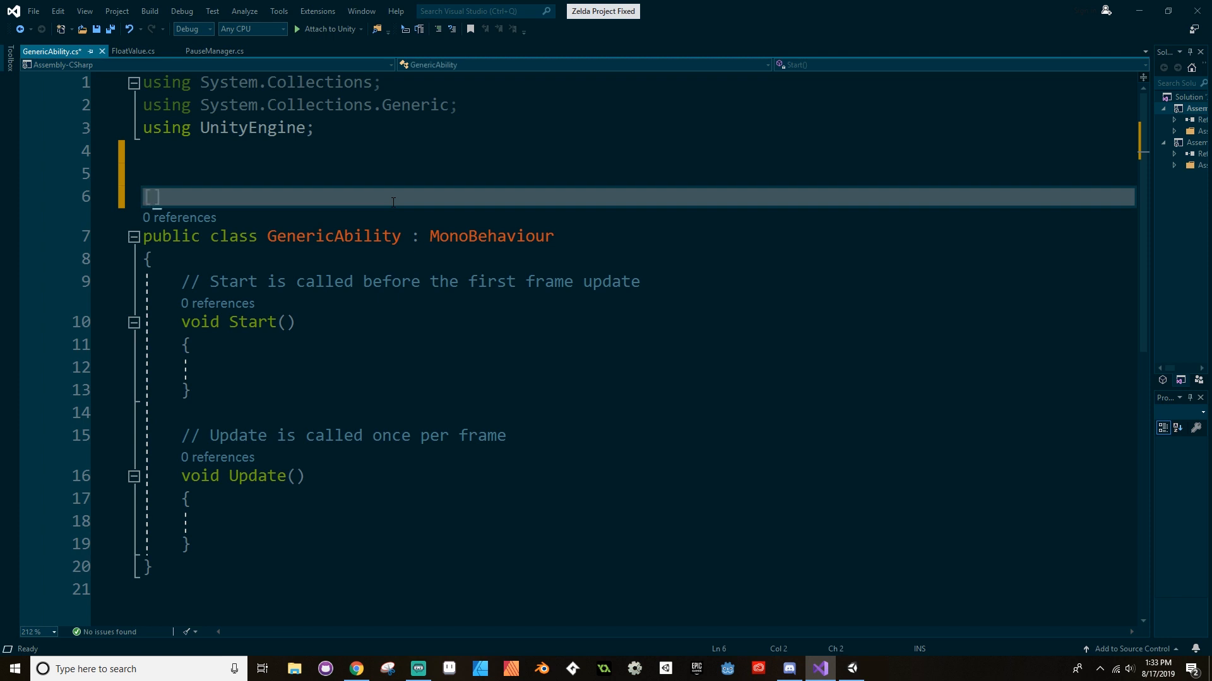
text(CreateAssetMenu])
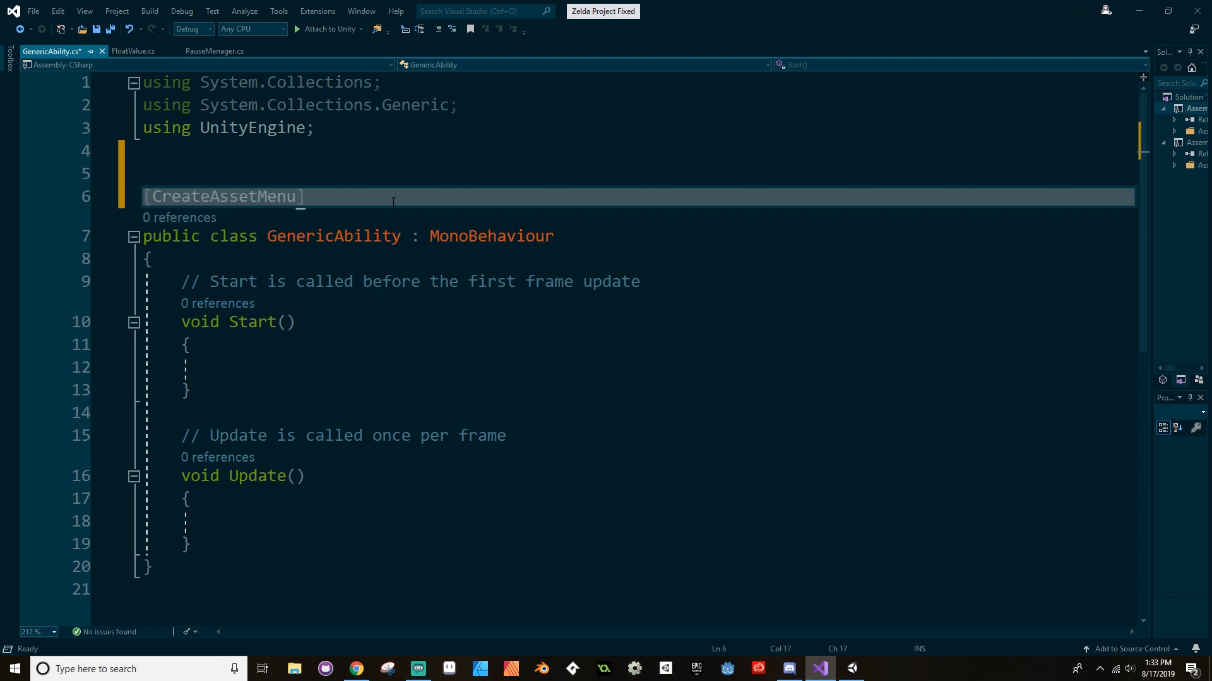
text((m)
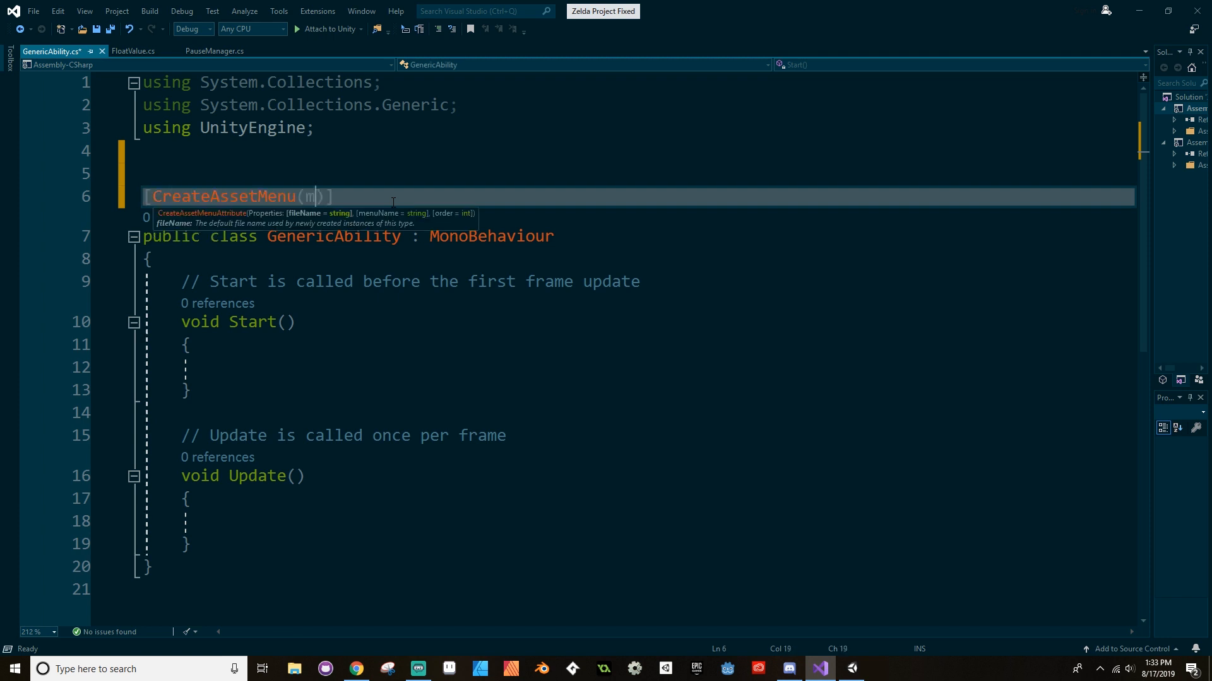
text(enuName)
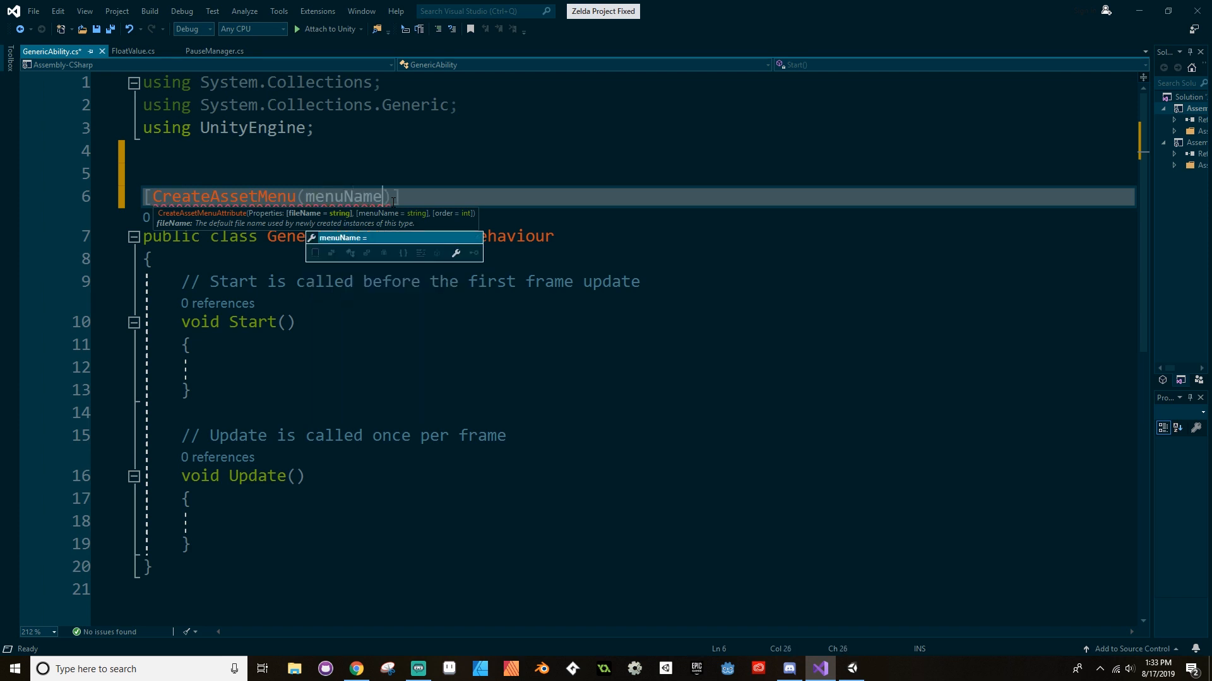
text(= ")
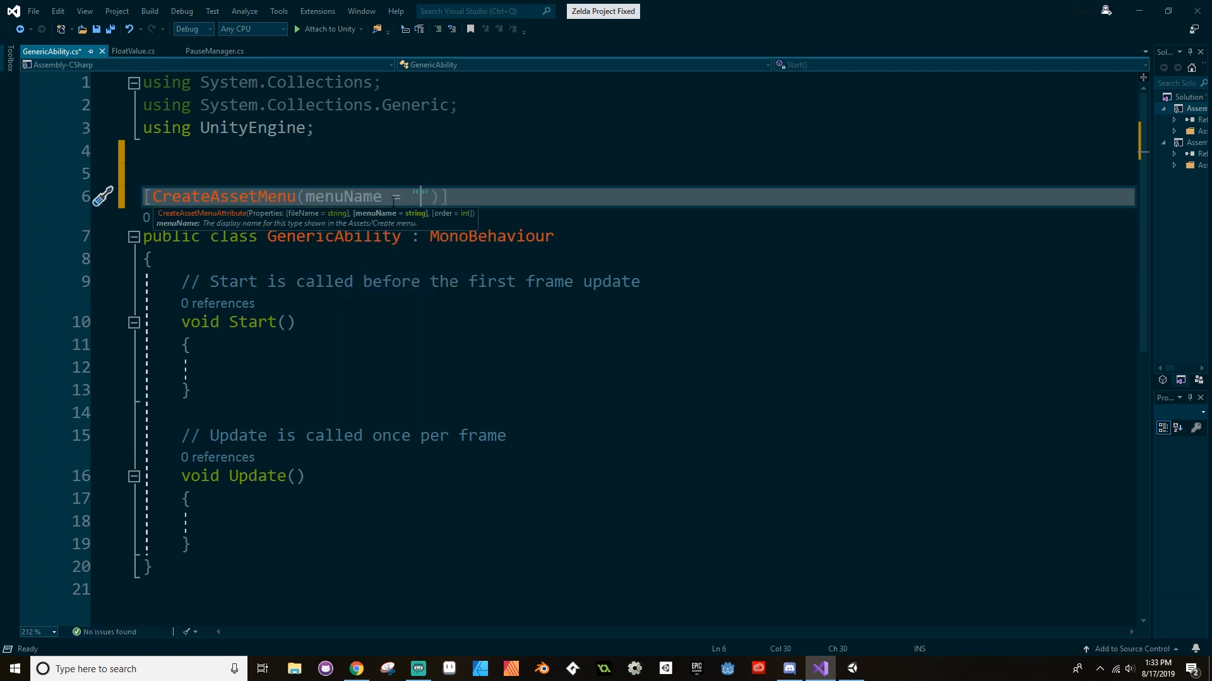
text(Scripta)
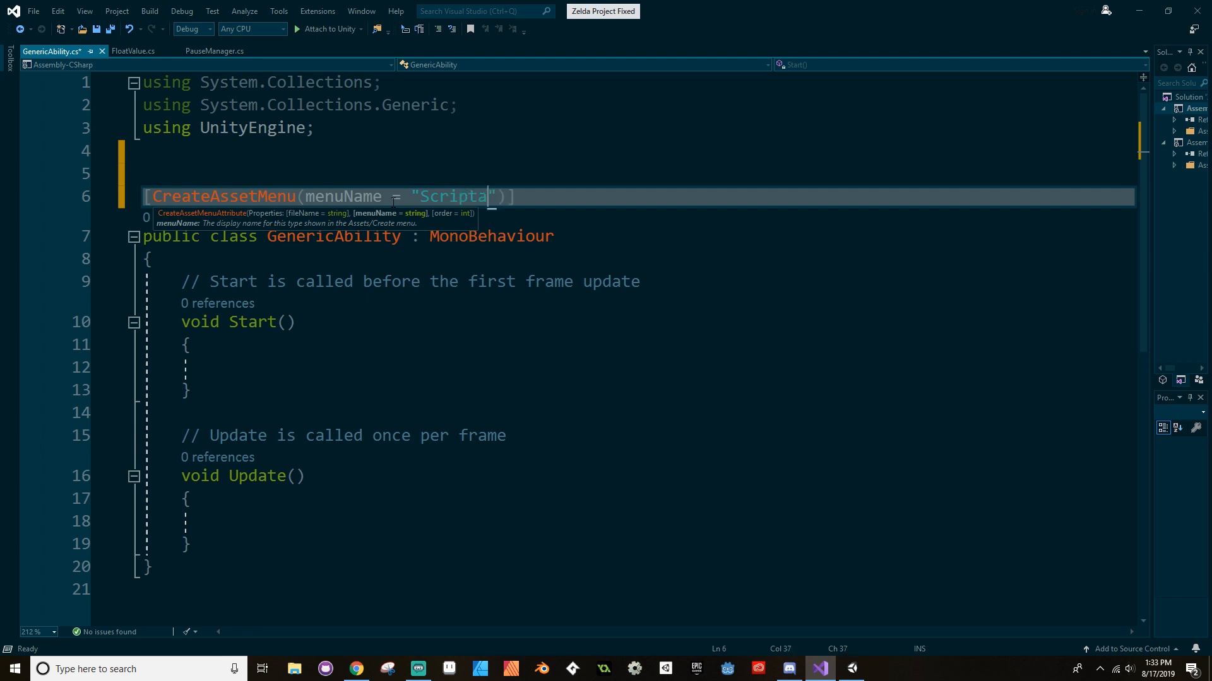
text(ble Objects/)
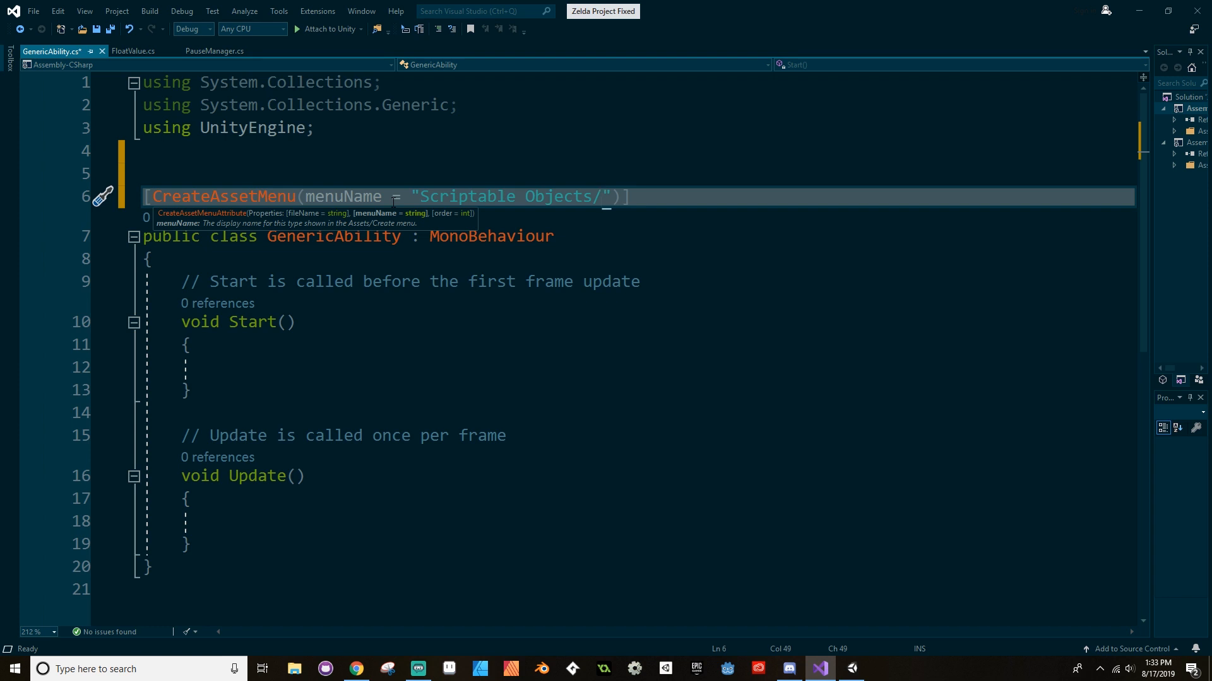
text(Abil)
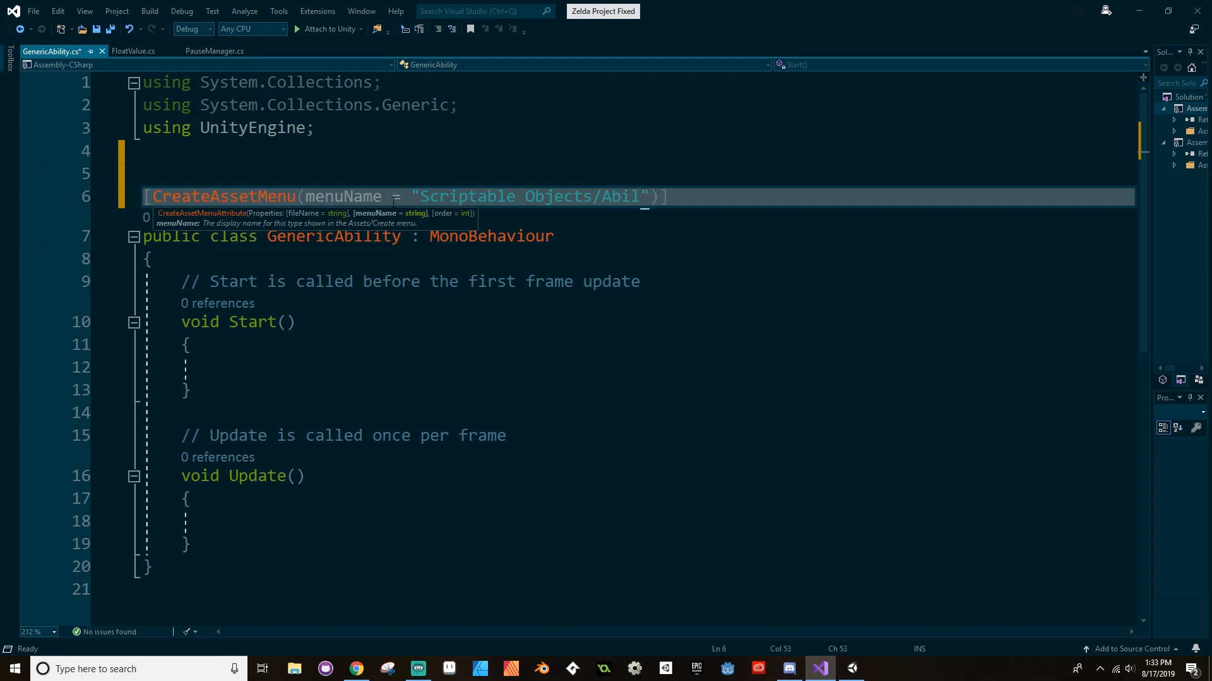
text(ities/)
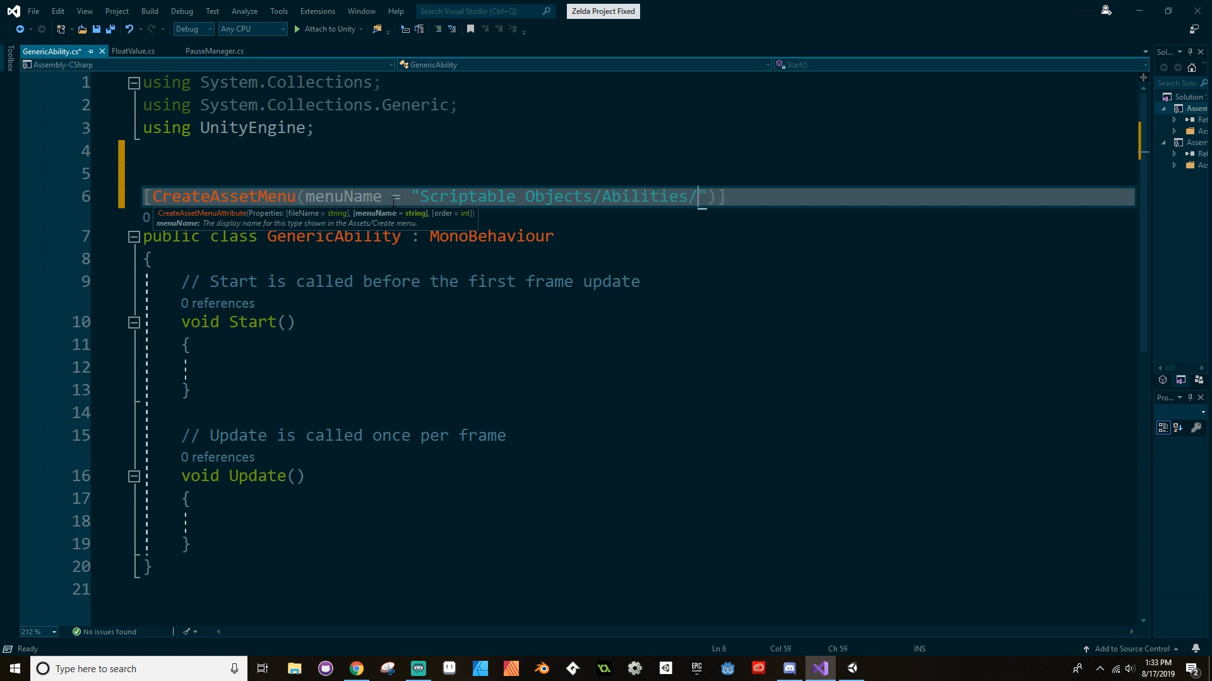
text(Generic Abilit)
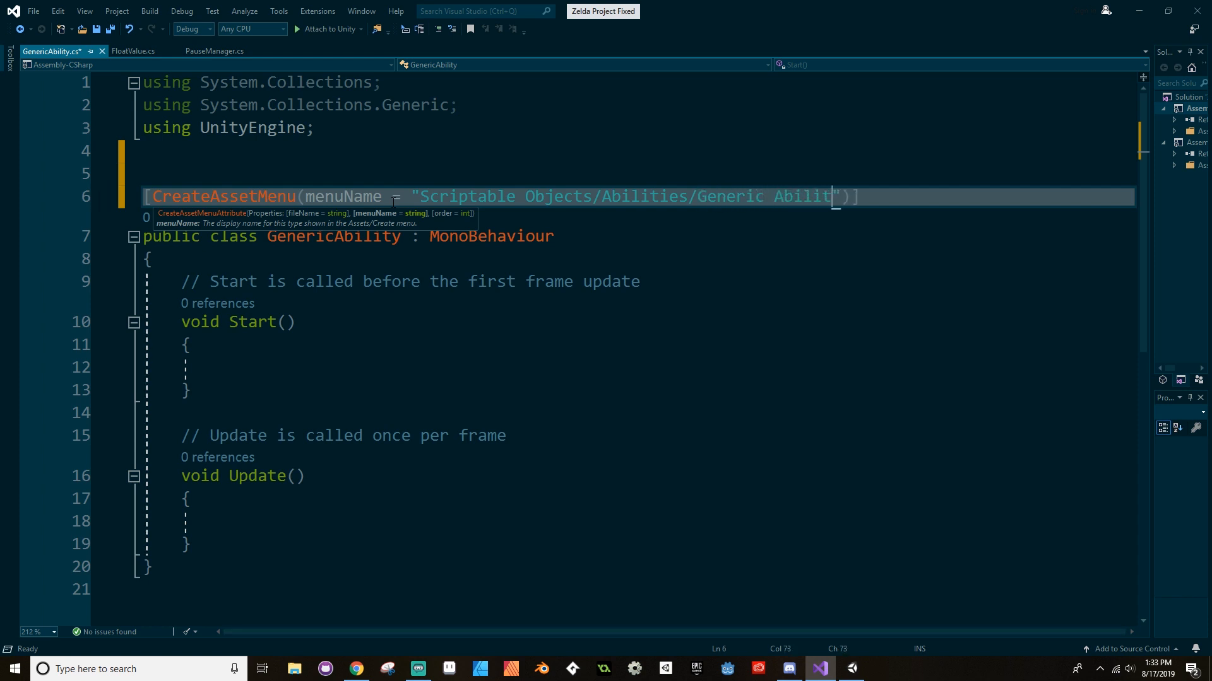
text(y",)
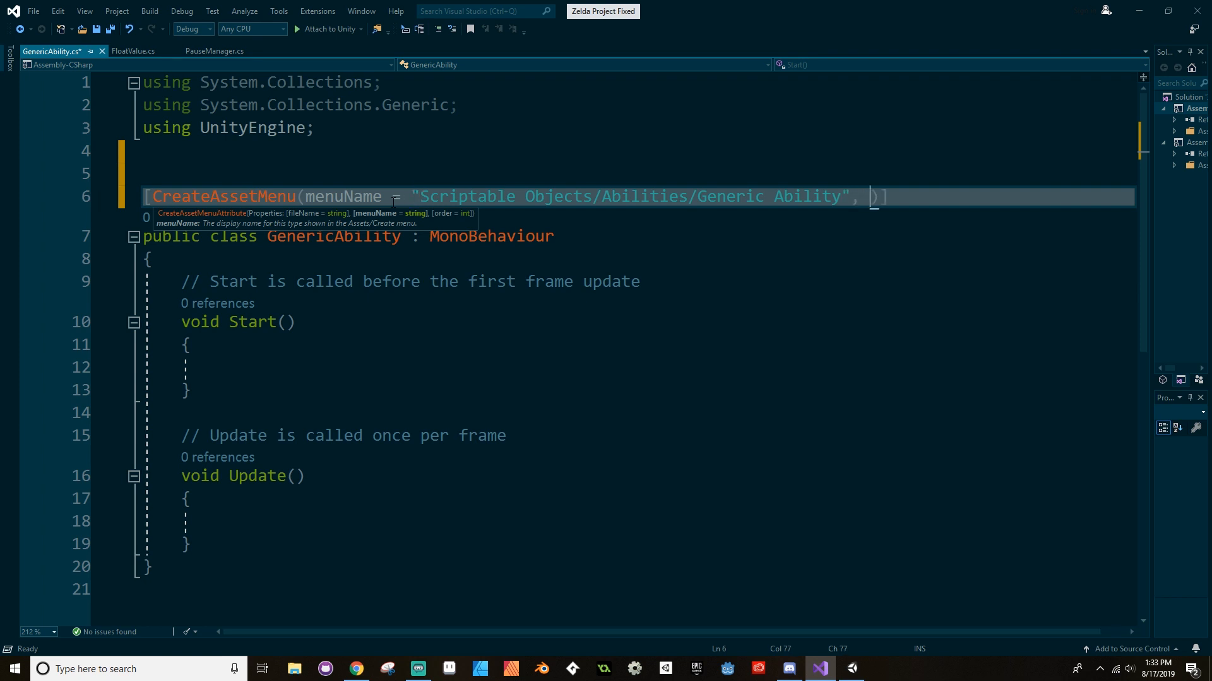
- Give the attribute fileName "New Generic Ability"
text(fileName ="")
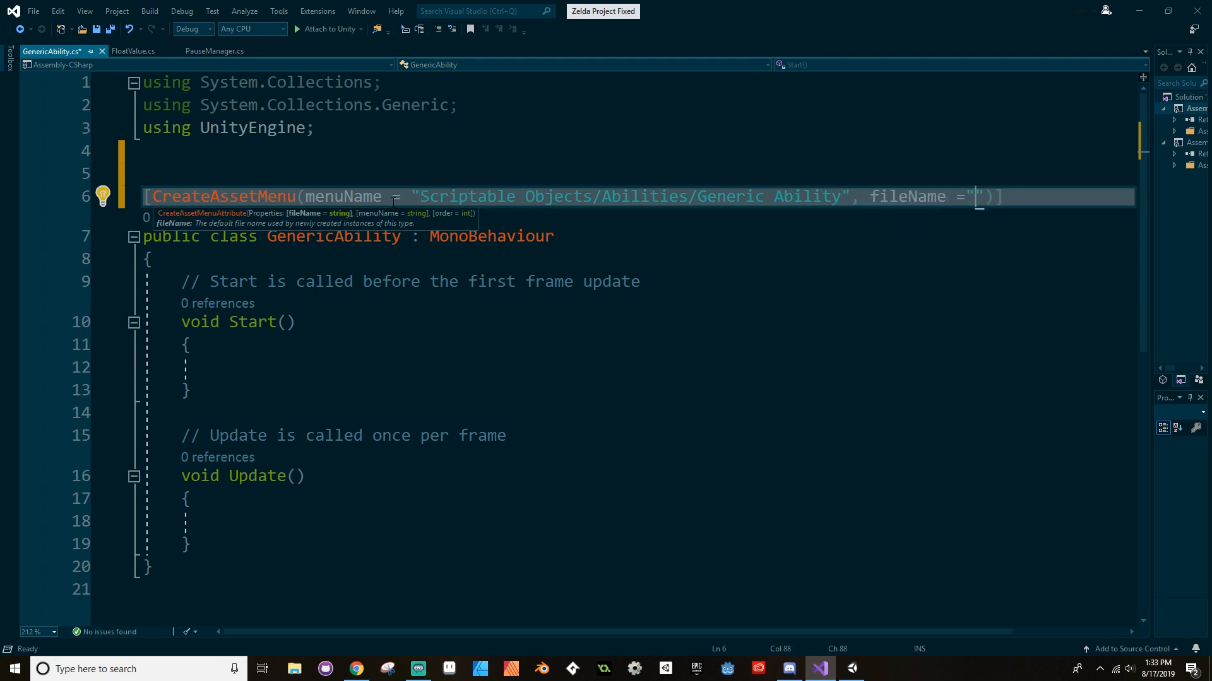
text(New G)
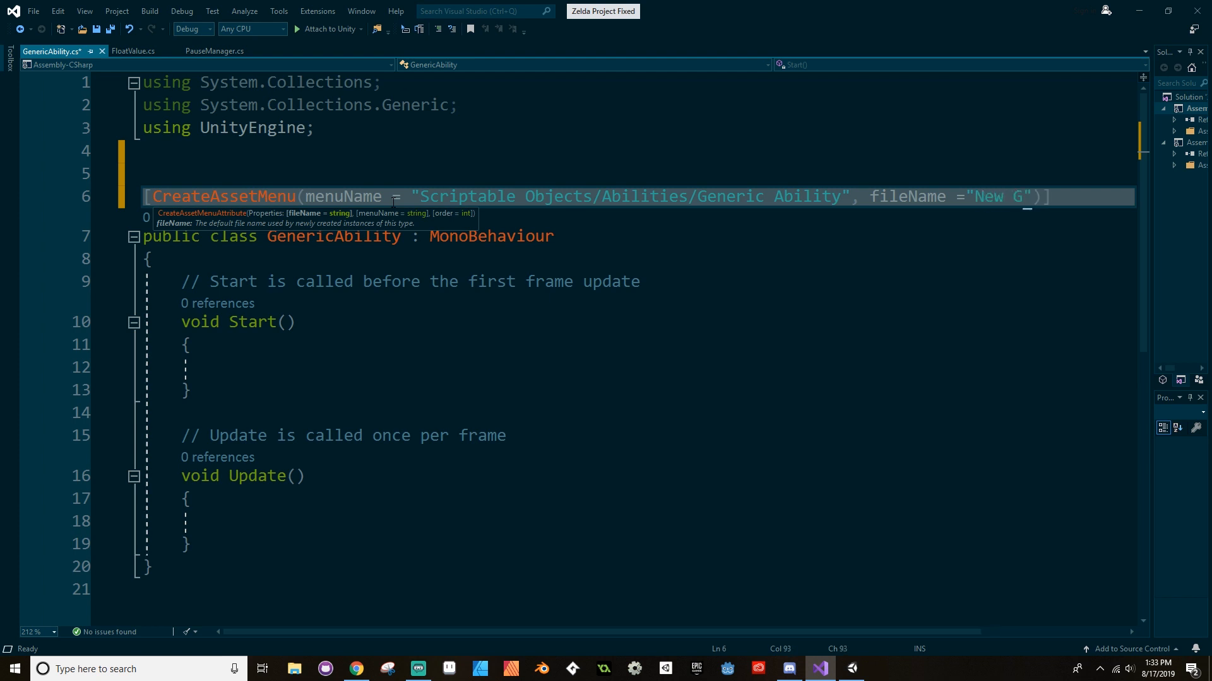
text(eneric Abili)
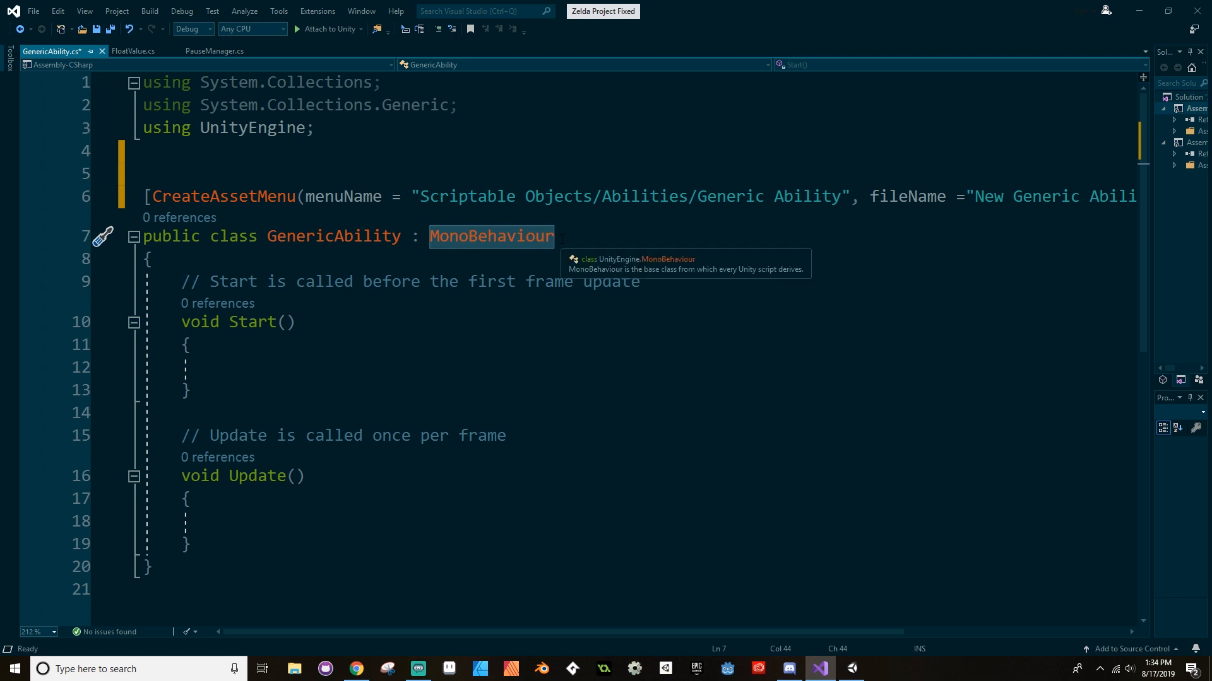
- Derive GenericAbility from ScriptableObject and clear the default Start/Update methods
text(ScriptableObject)
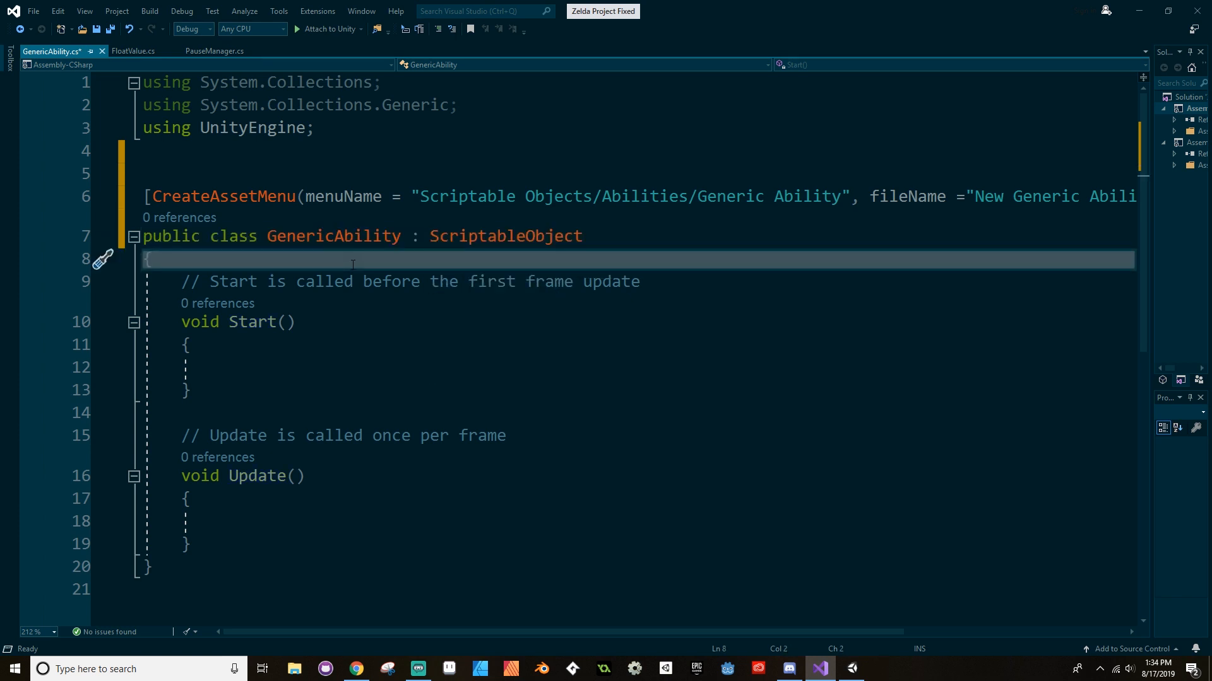
click(209, 545)
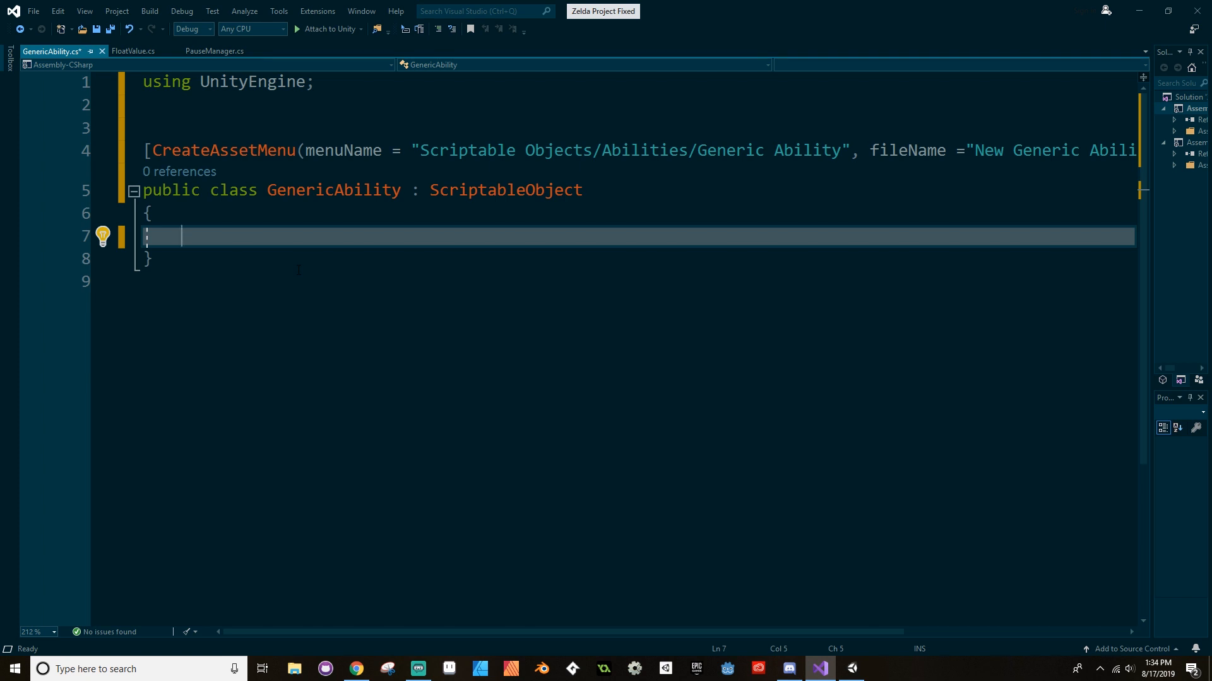
- Add an empty public void Ability() method to the class
text(pu)
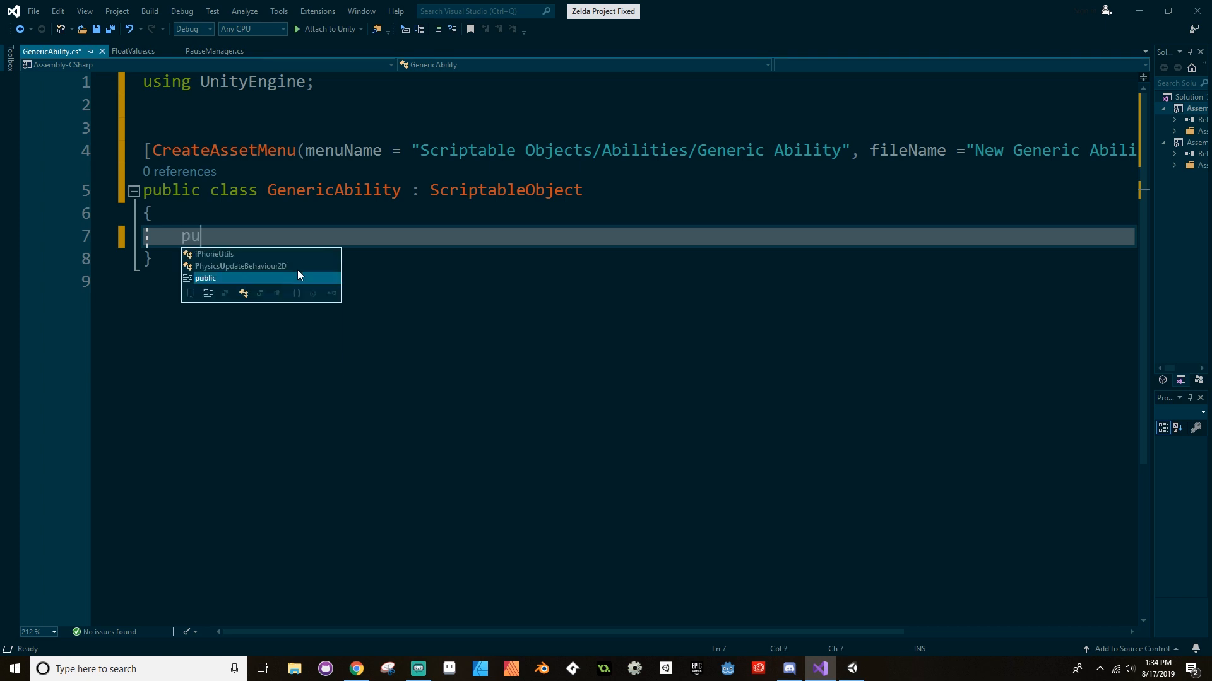
text(blic void Ability() {)
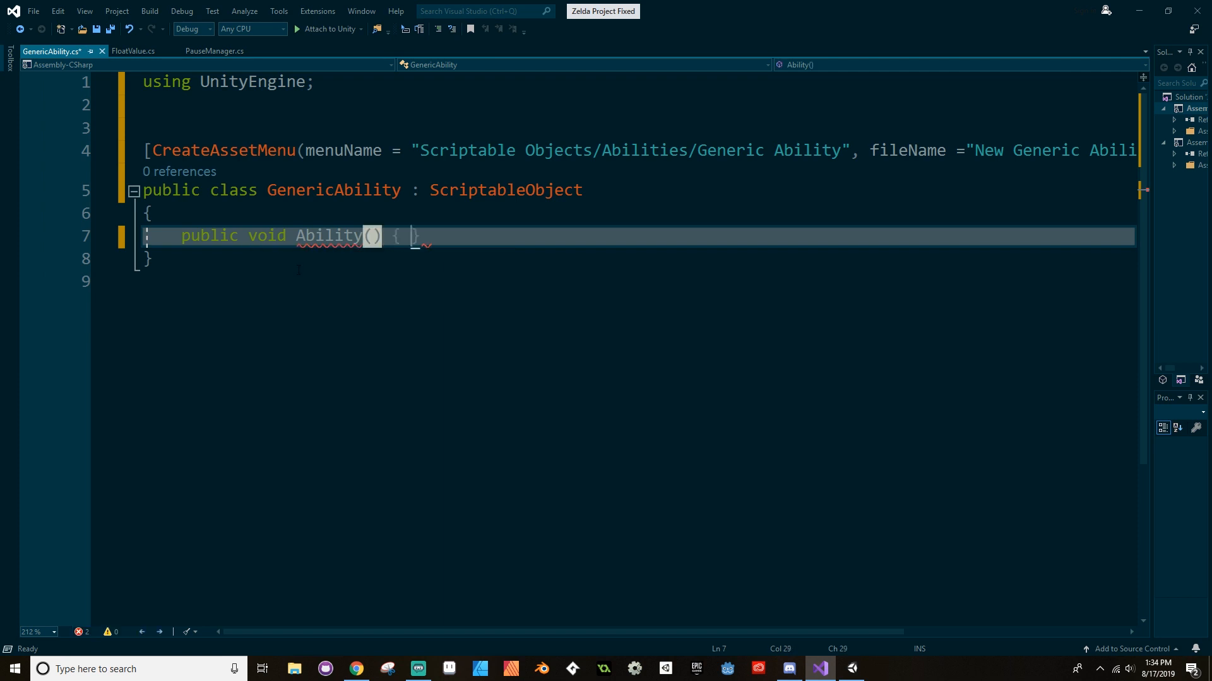
key(enter)
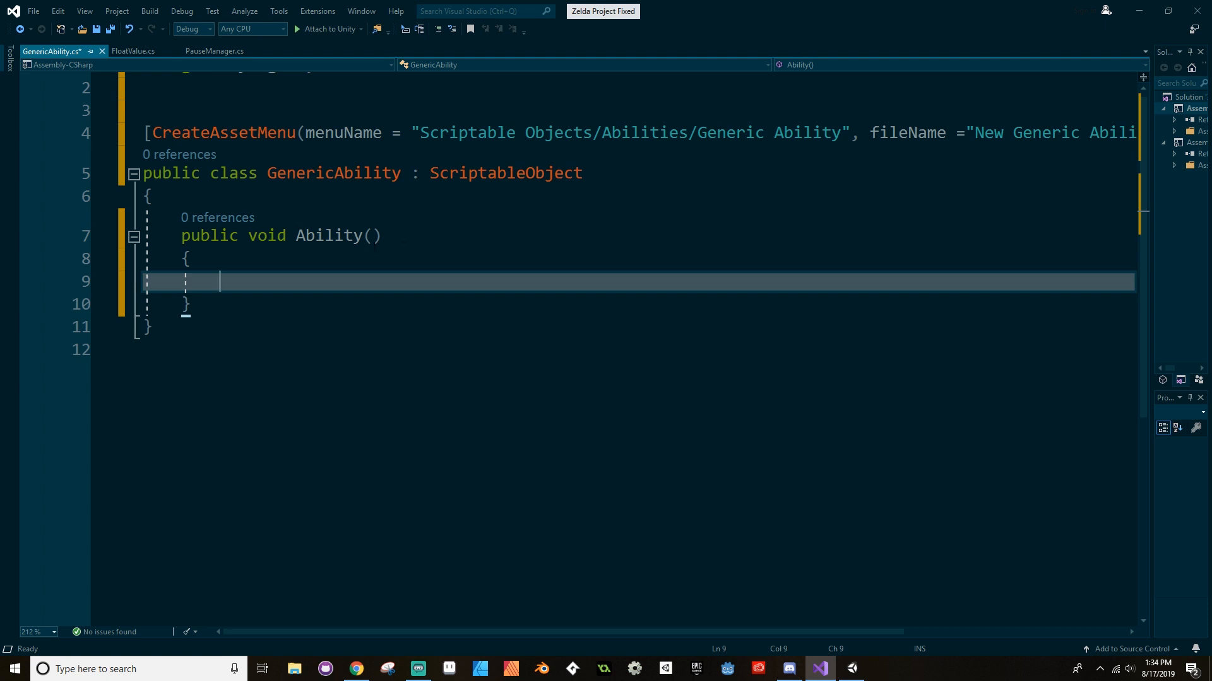
click(354, 669)
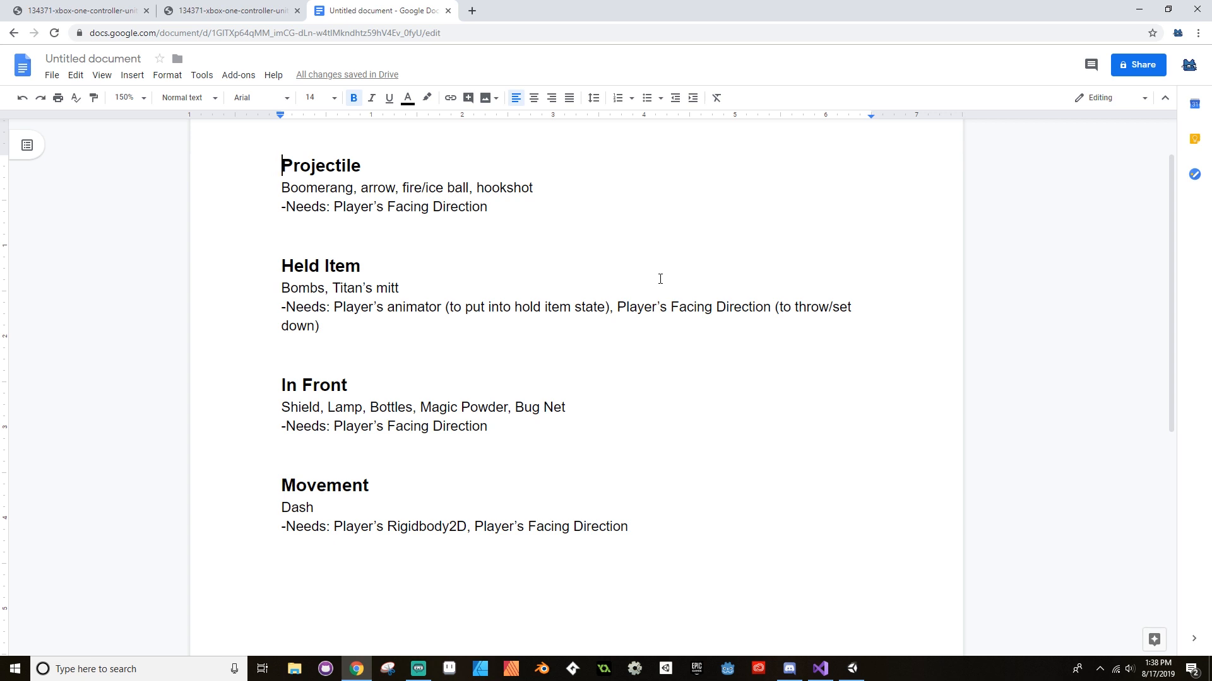
mouse_move(416, 326)
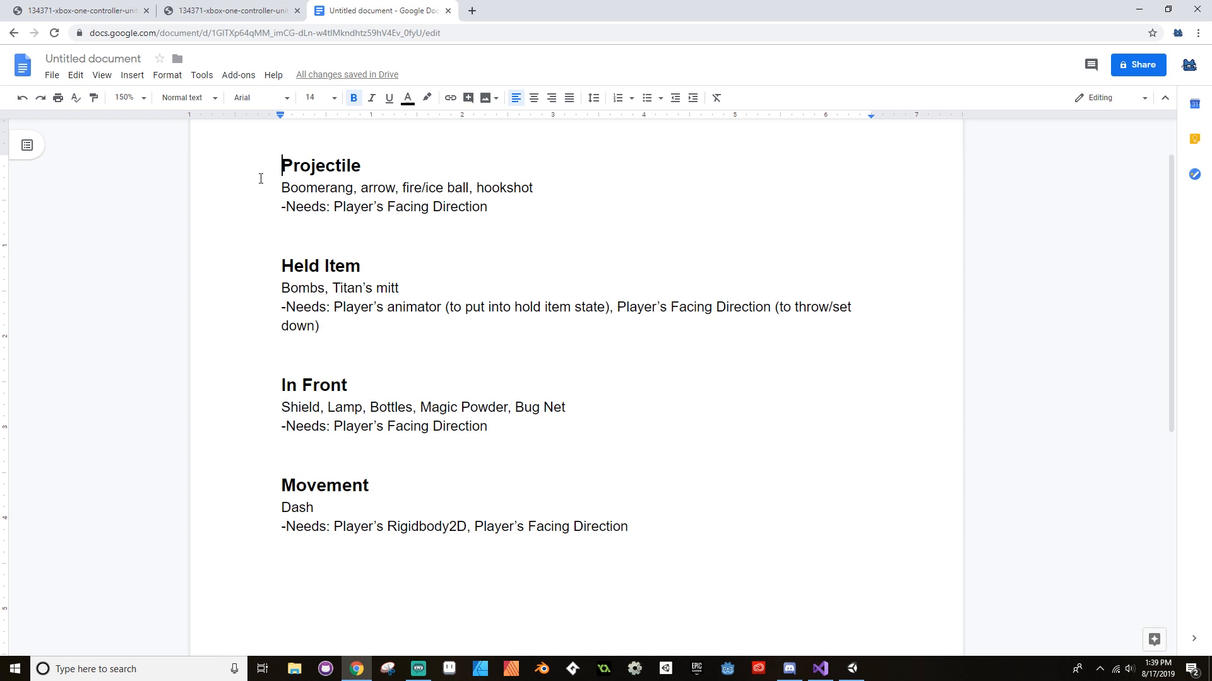
mouse_move(304, 519)
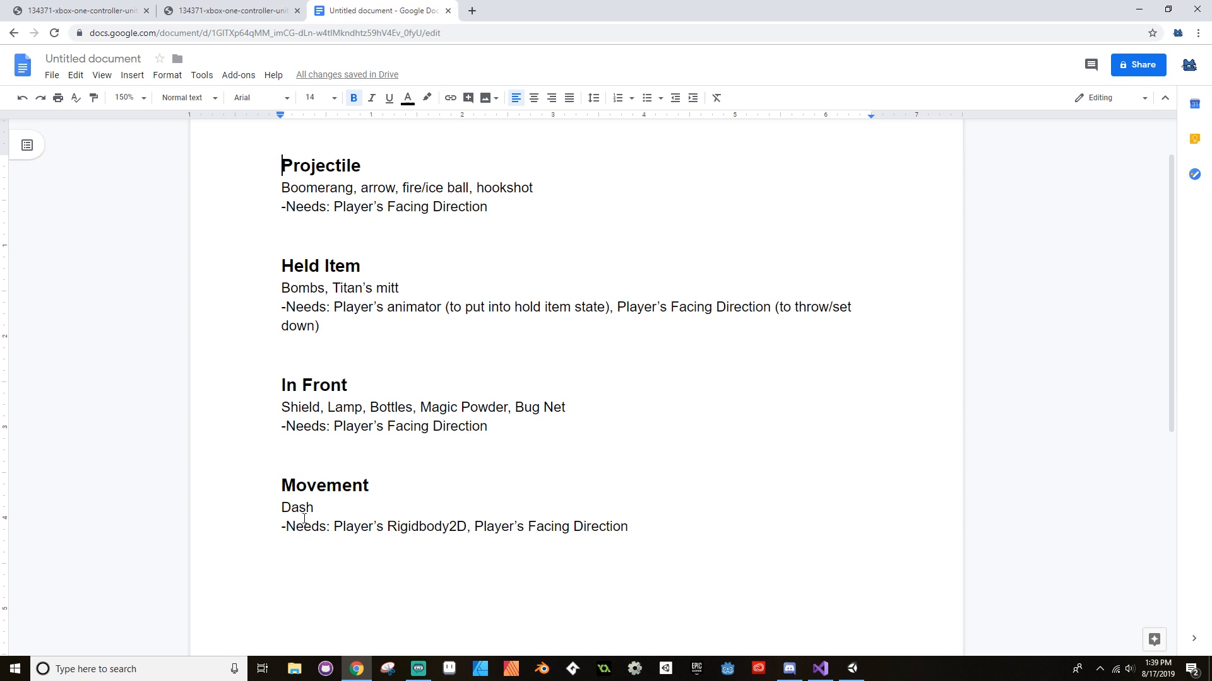
- Highlight Dash, Shield, Titan's mitt and Boomerang/arrow in the ability-category notes
click(313, 507)
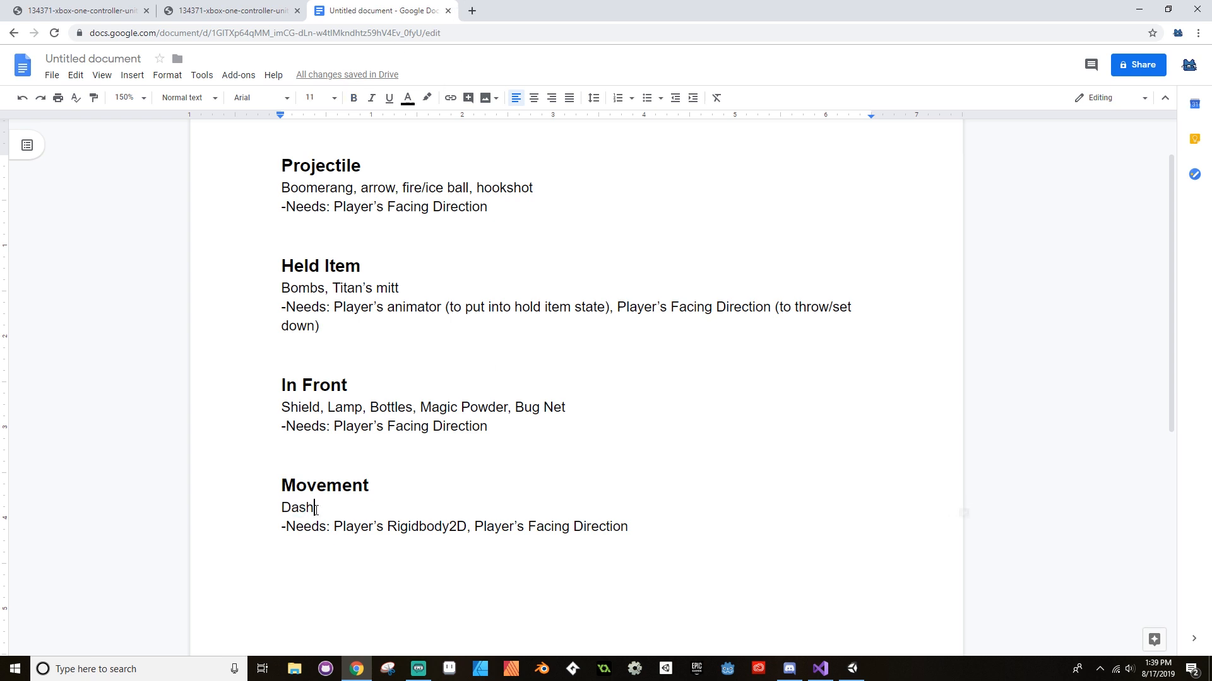
double_click(297, 507)
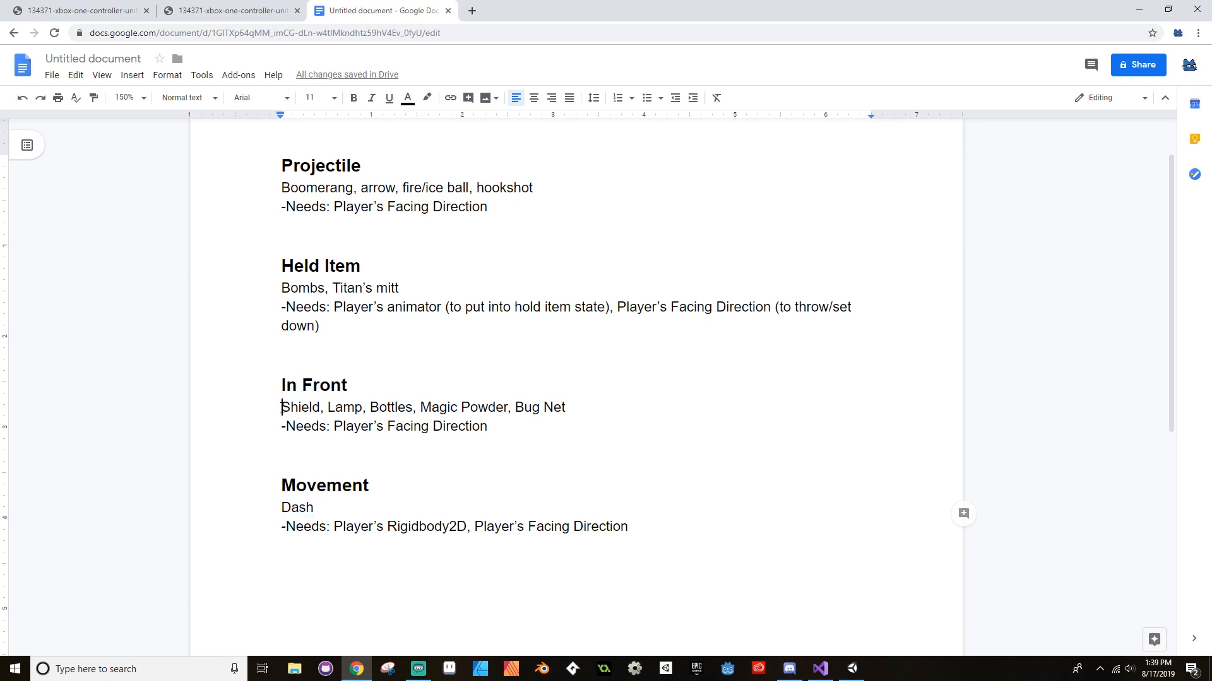
double_click(300, 407)
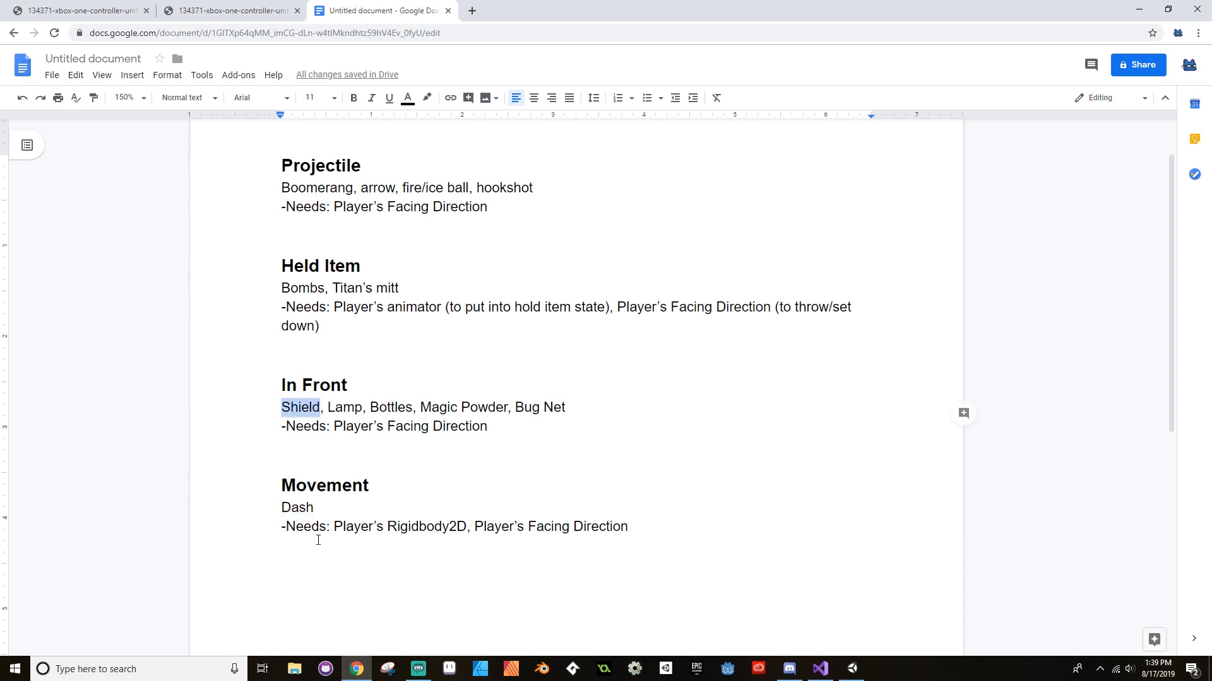
mouse_move(275, 283)
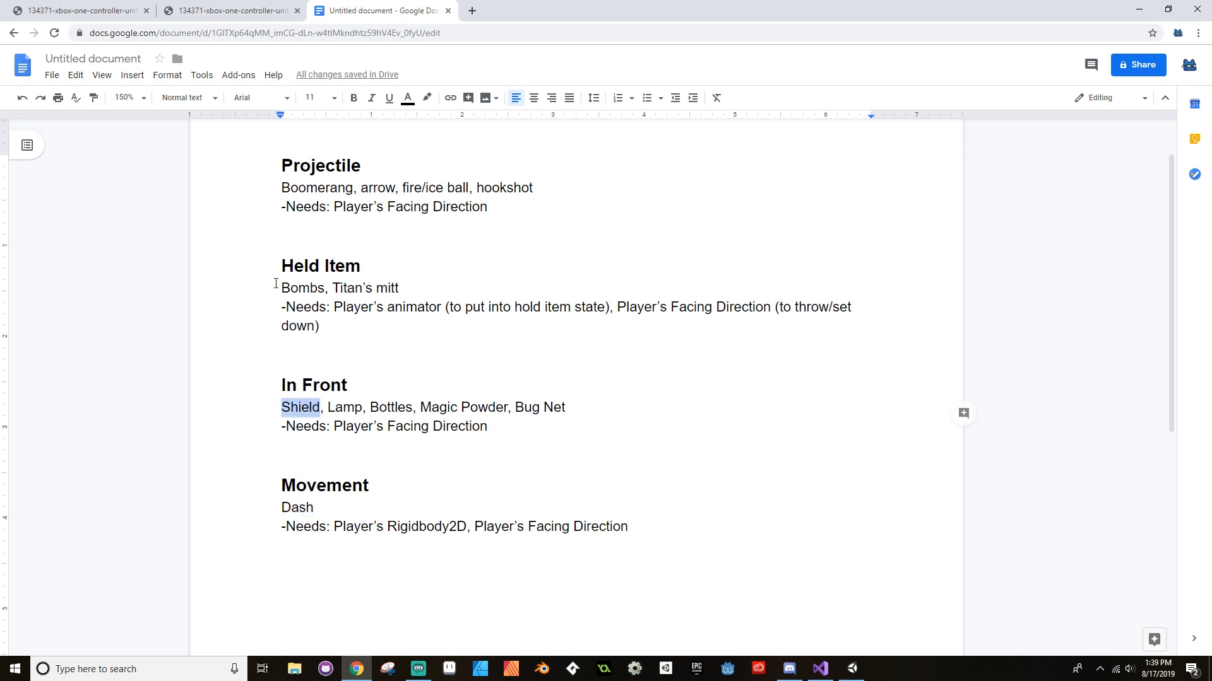
double_click(302, 289)
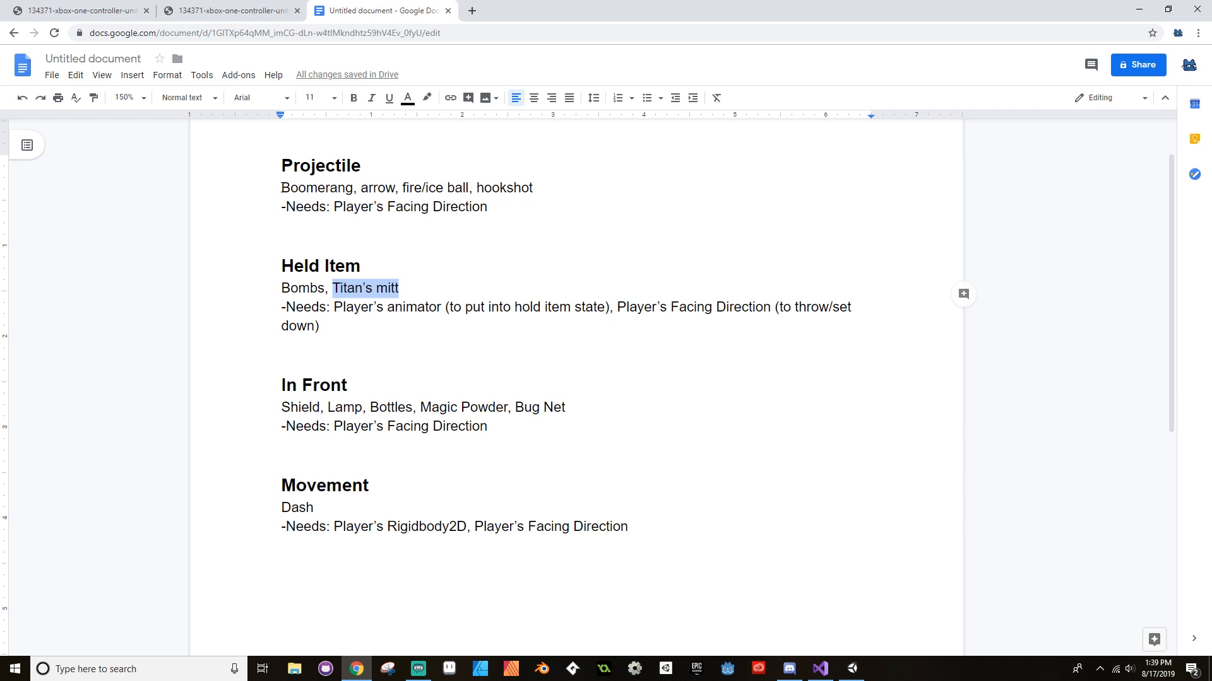
drag(282, 187, 403, 187)
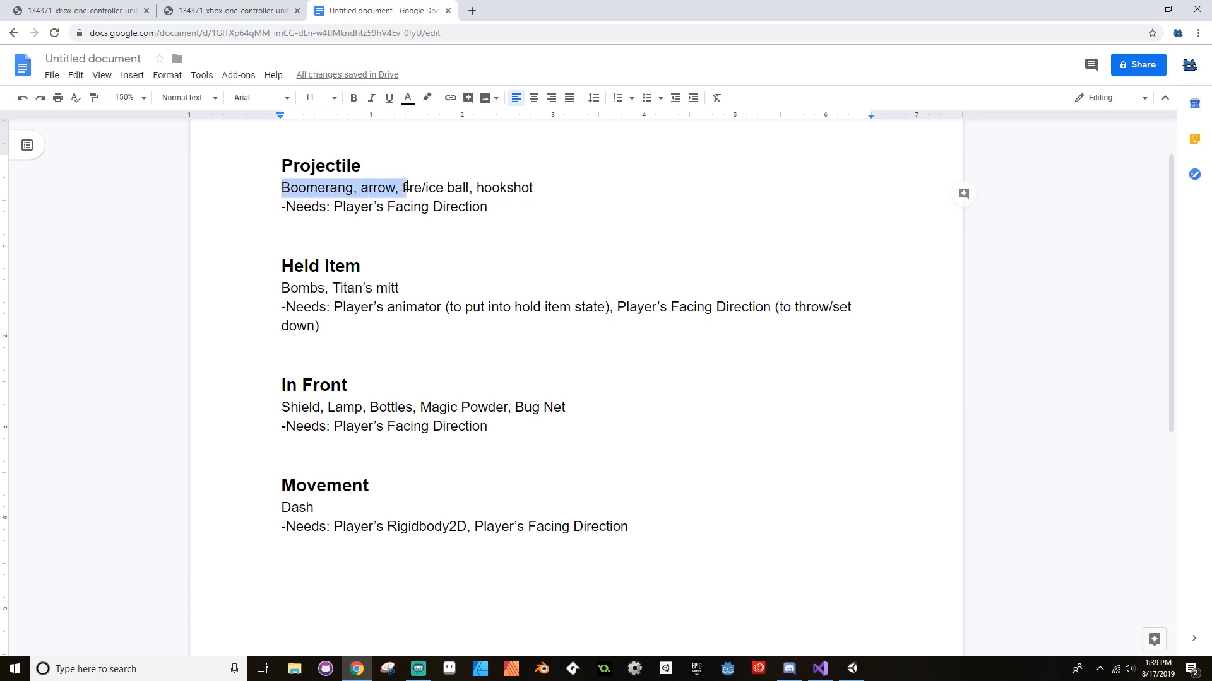
mouse_move(488, 412)
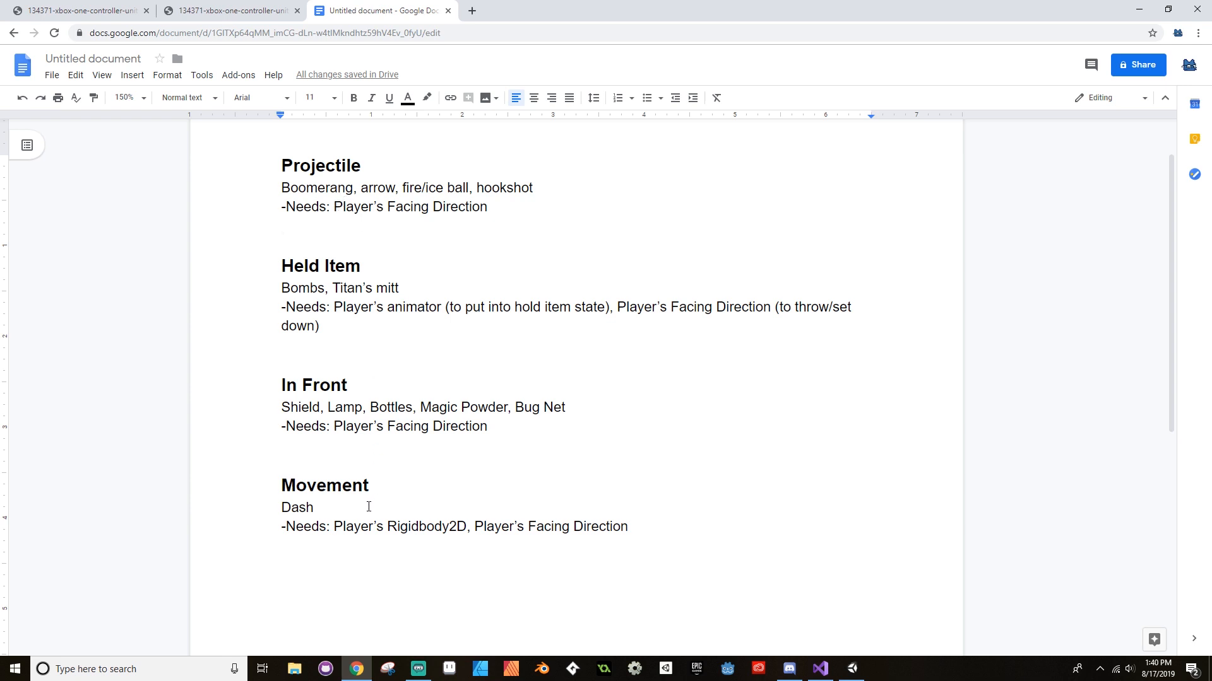
mouse_move(355, 352)
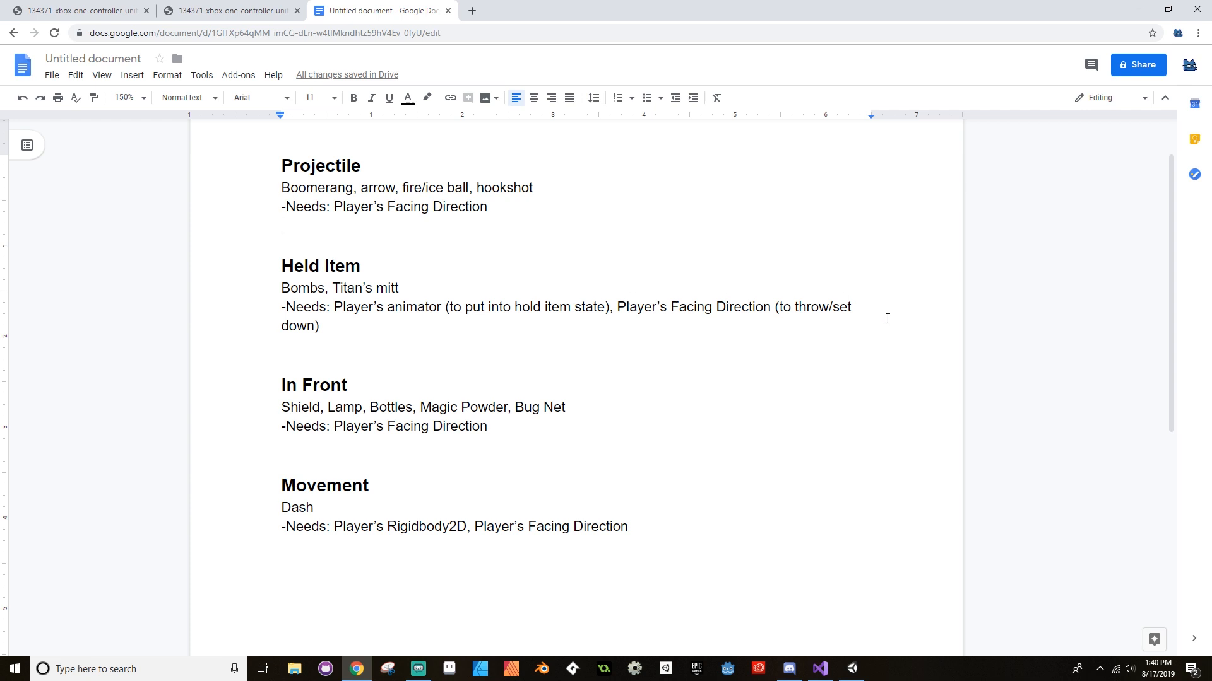
mouse_move(652, 431)
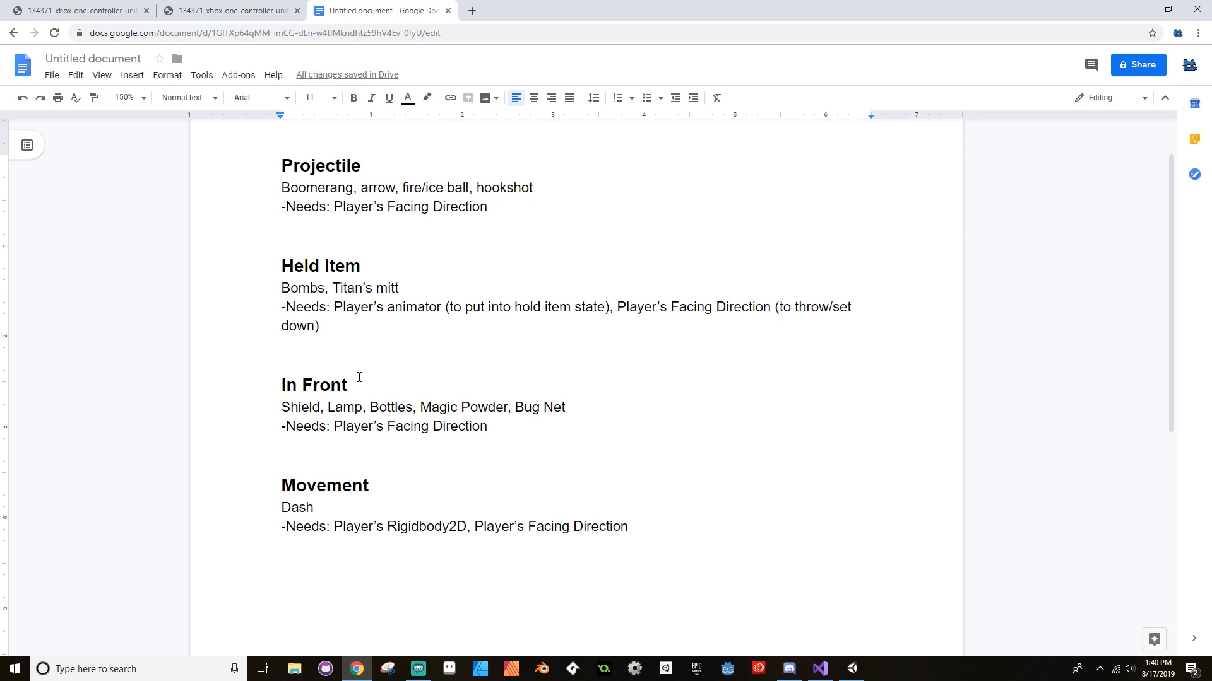
mouse_move(268, 412)
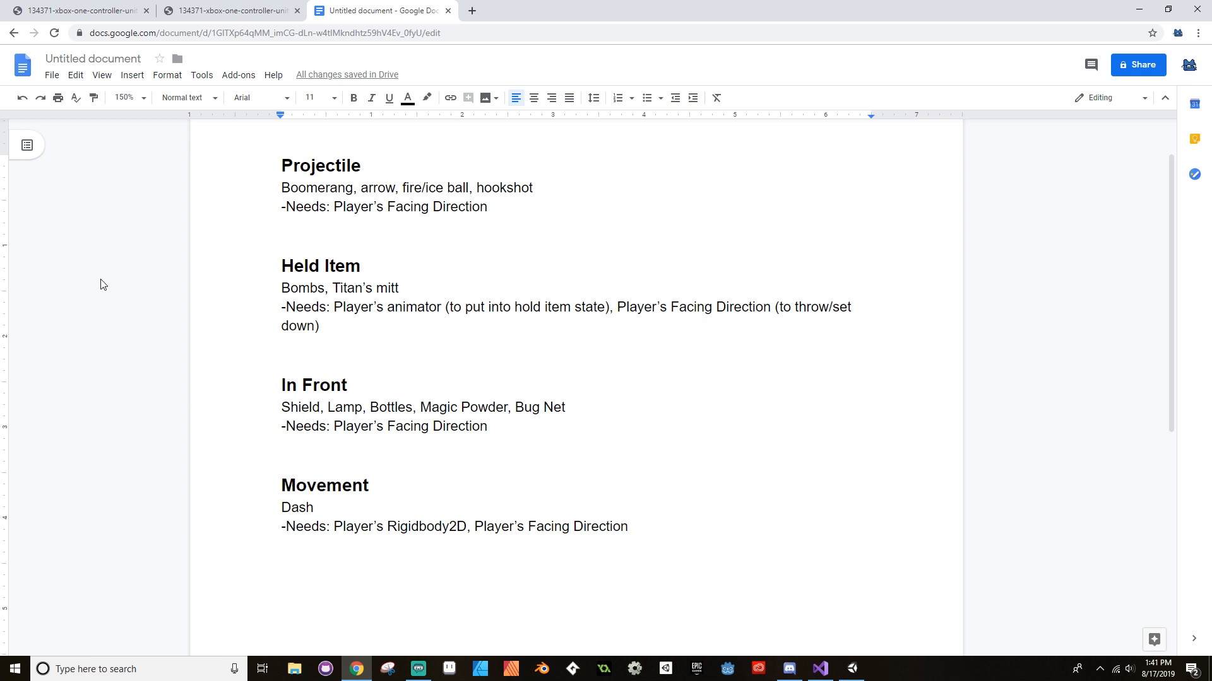
mouse_move(809, 407)
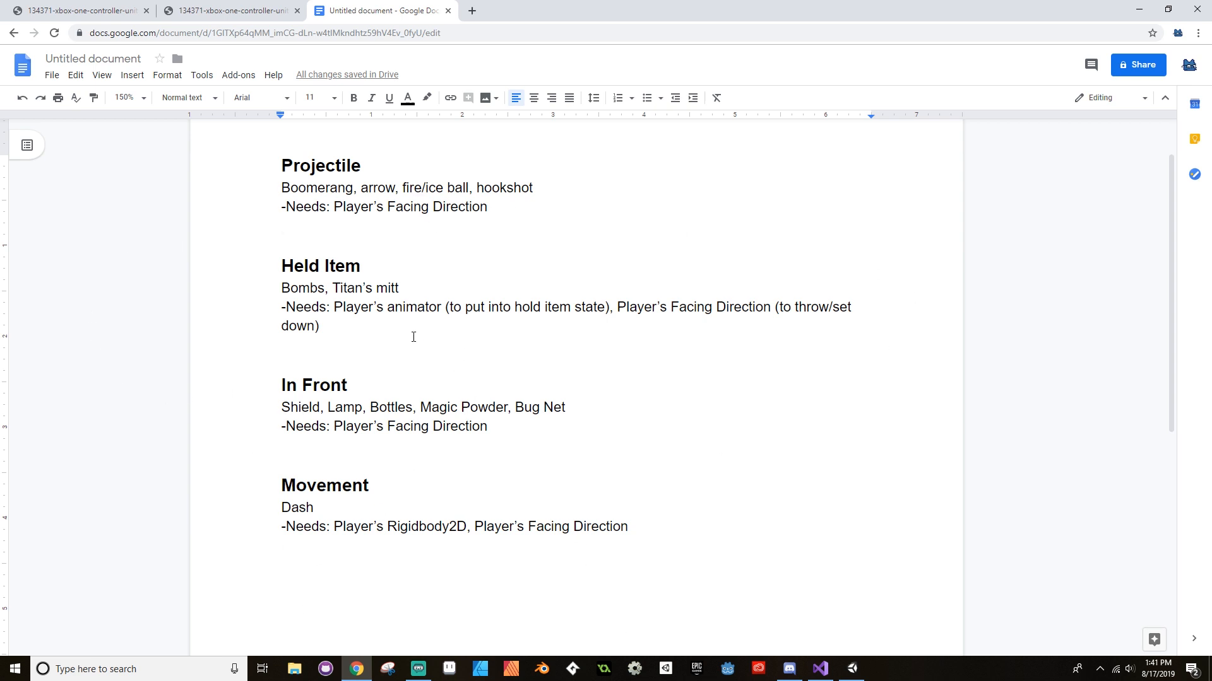
mouse_move(705, 579)
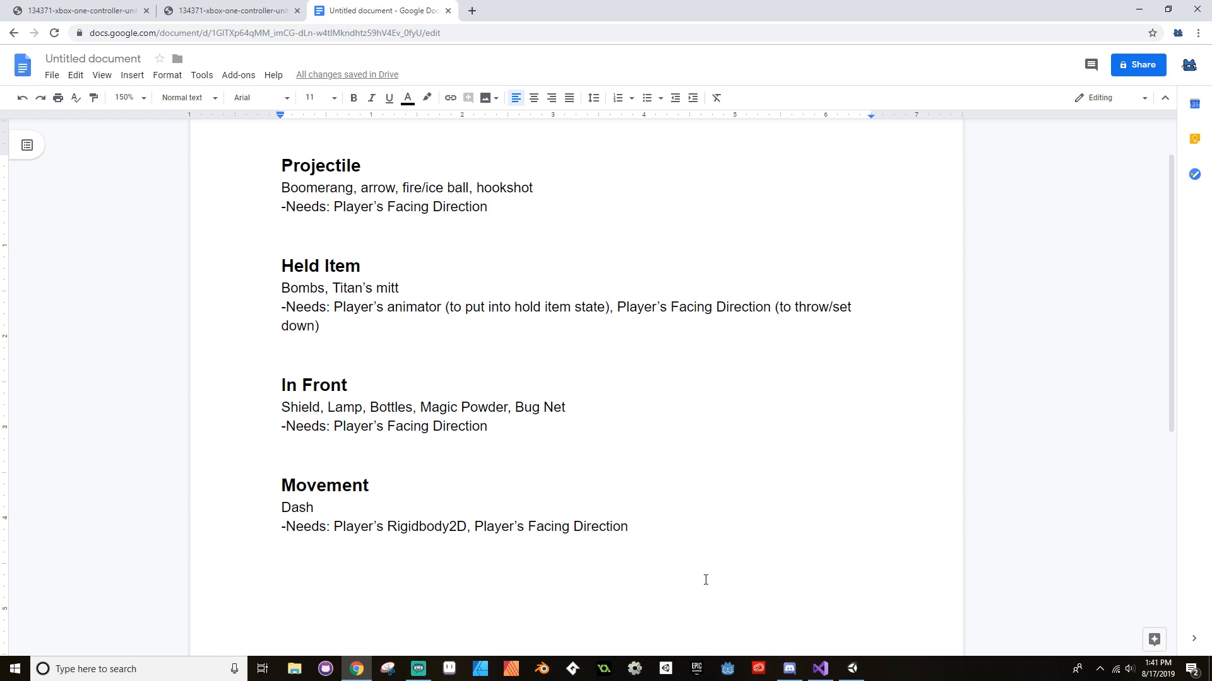
mouse_move(819, 669)
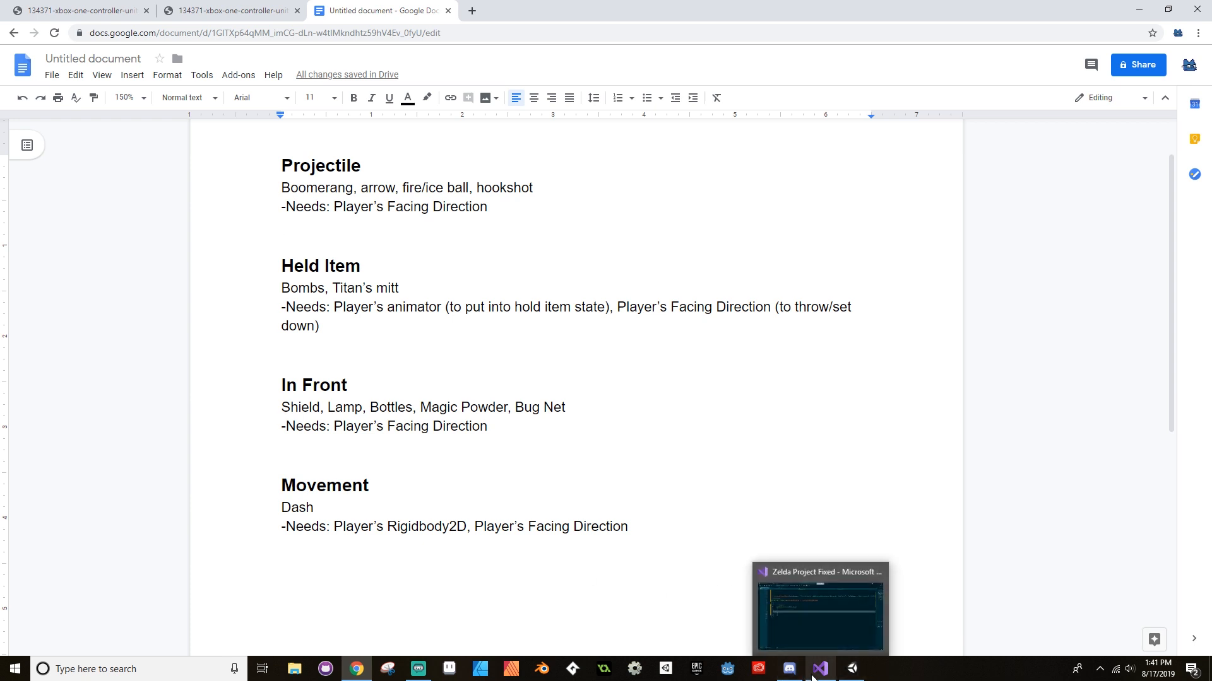
- Give Ability a Vector2 playerPosition parameter
click(818, 669)
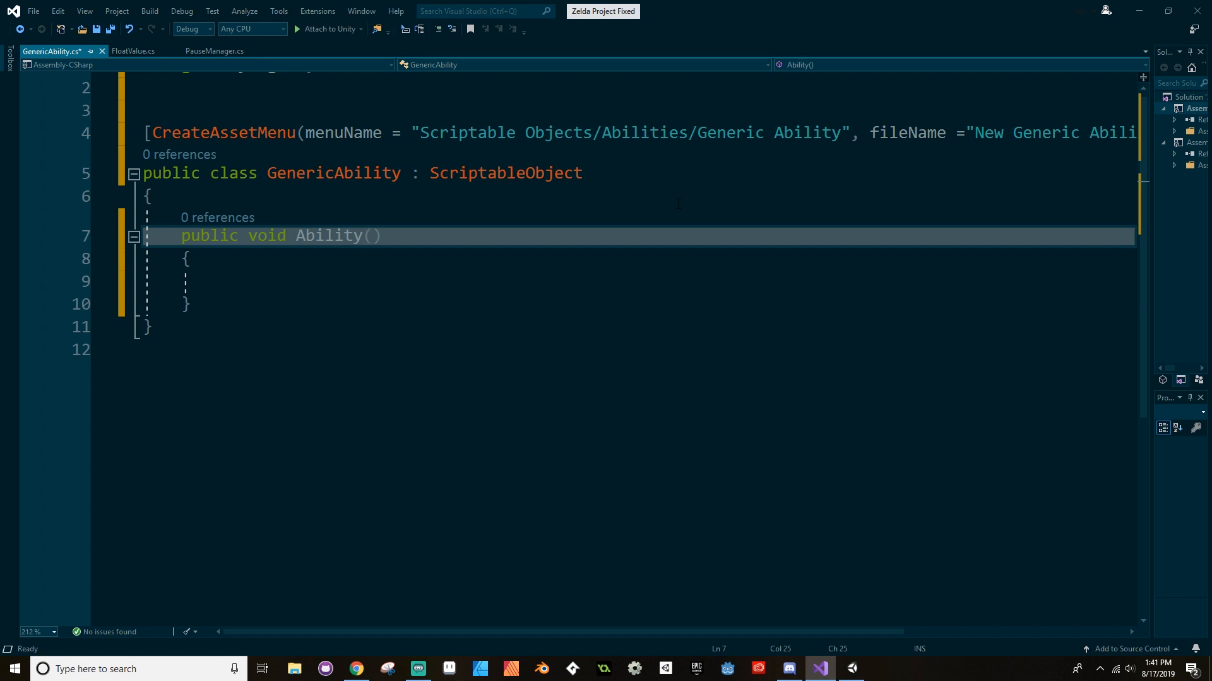
text(Vector2 player_)
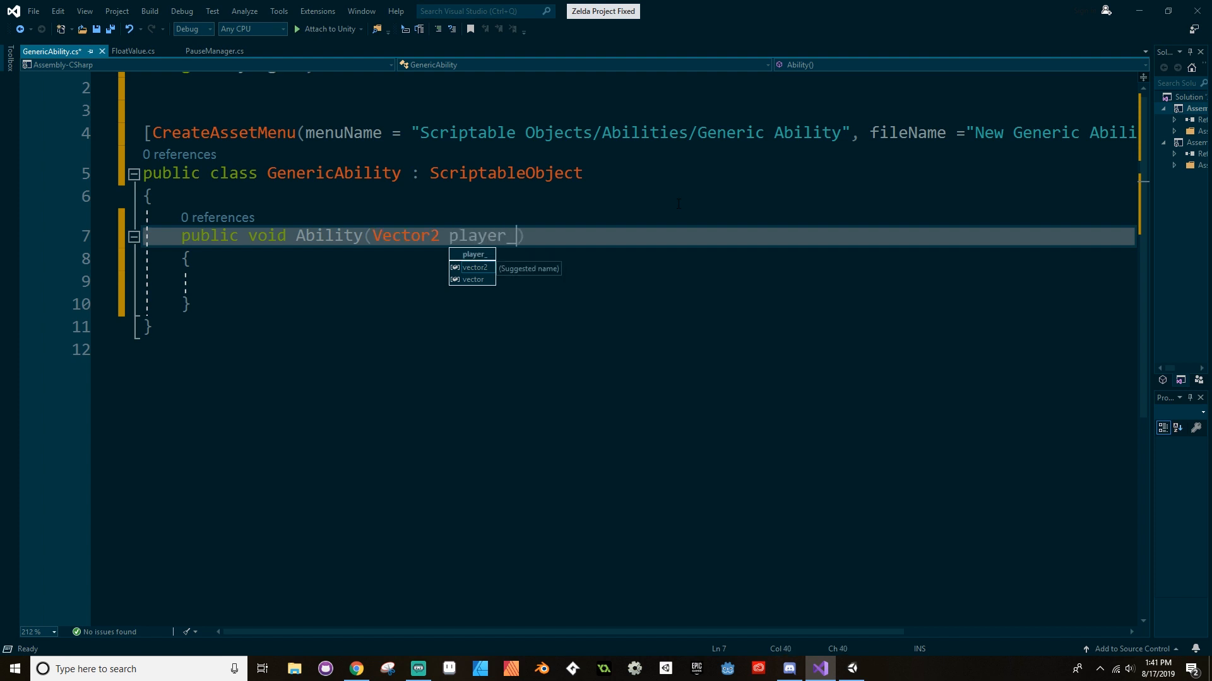
text(Position)
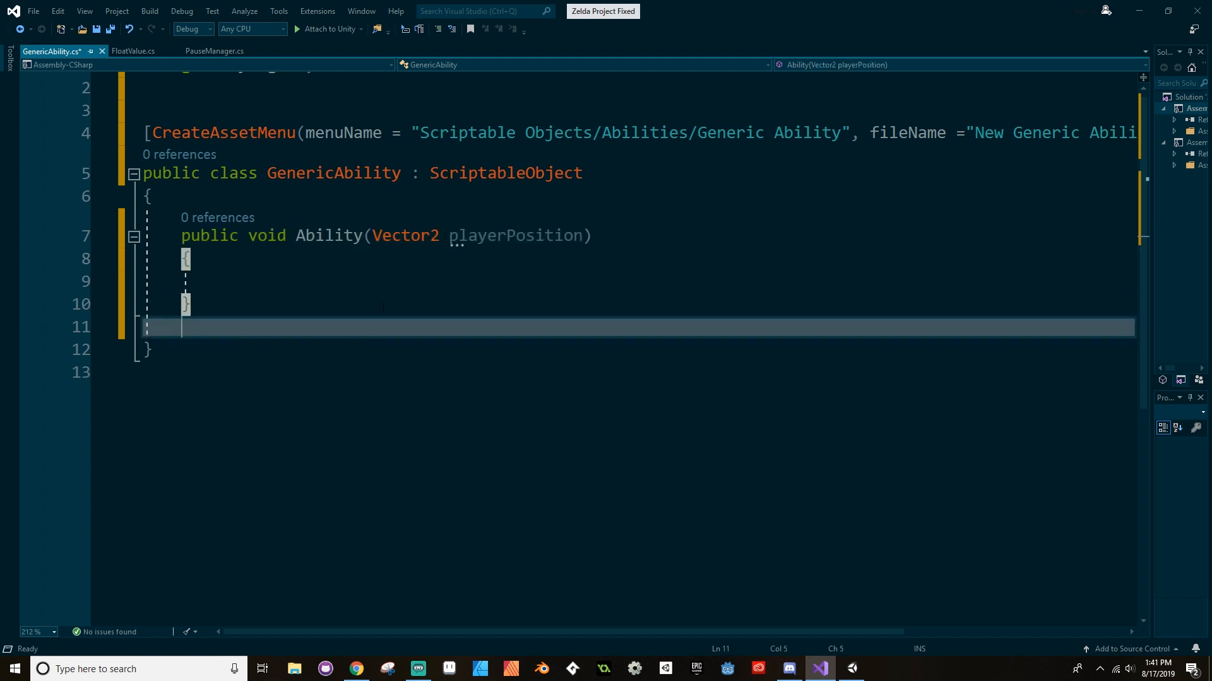
- Draft a second Ability overload adding a Vector2 playerFacingDirection parameter
text(pu)
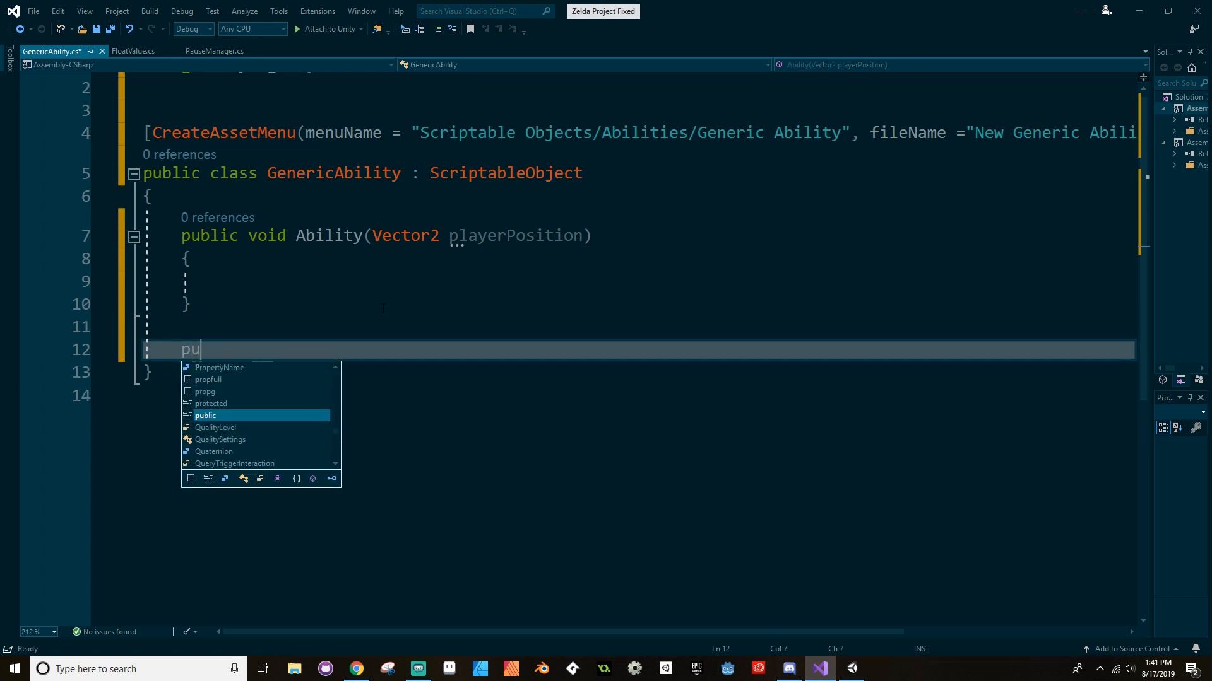
text(blic void Ability(Vector2 playerPosition,)
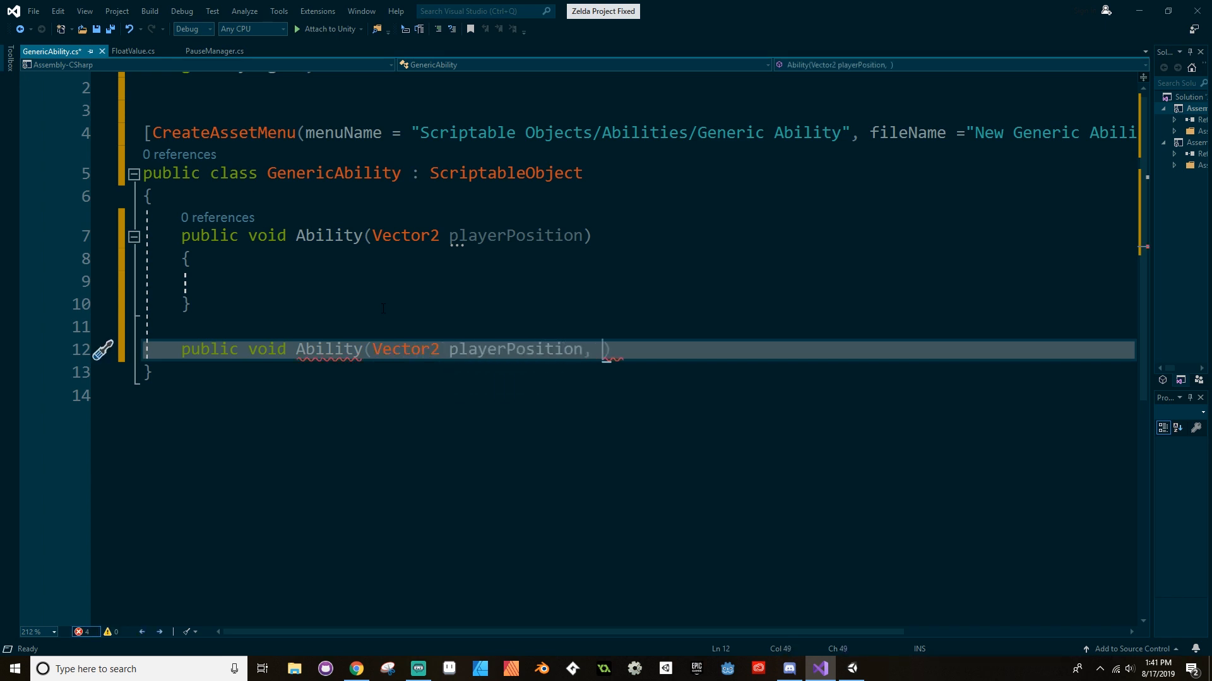
text(Vector2 playerF)
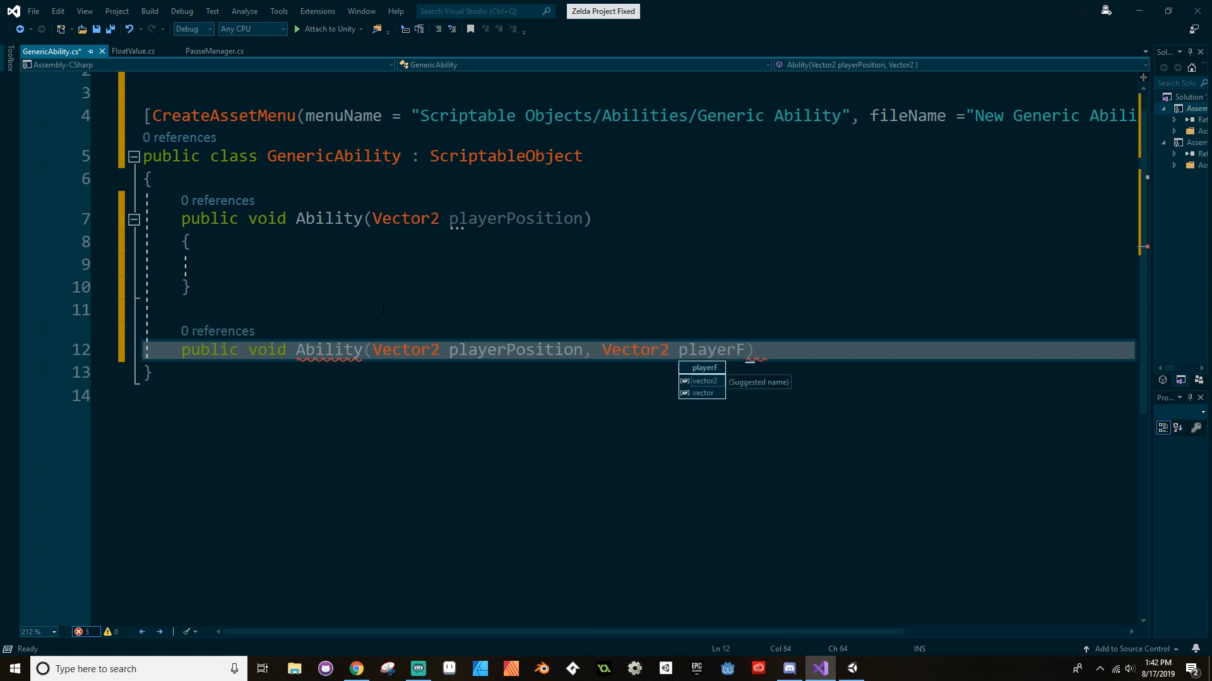
text(acingDirection)
text({)
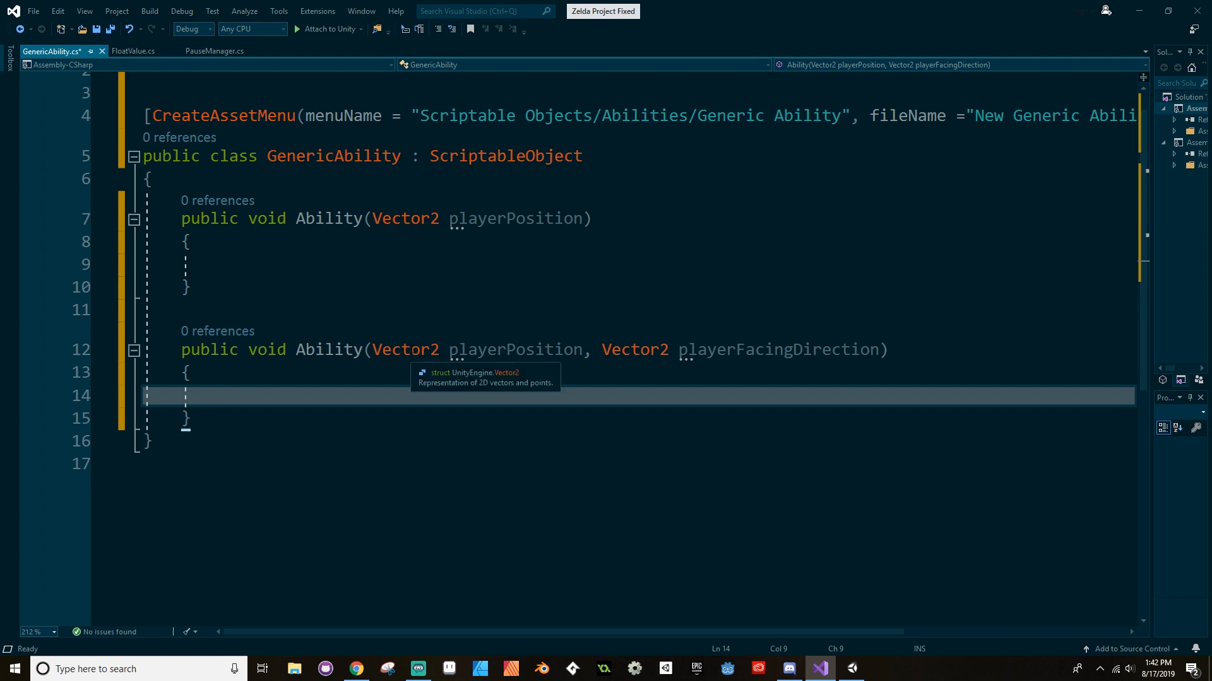
mouse_move(242, 390)
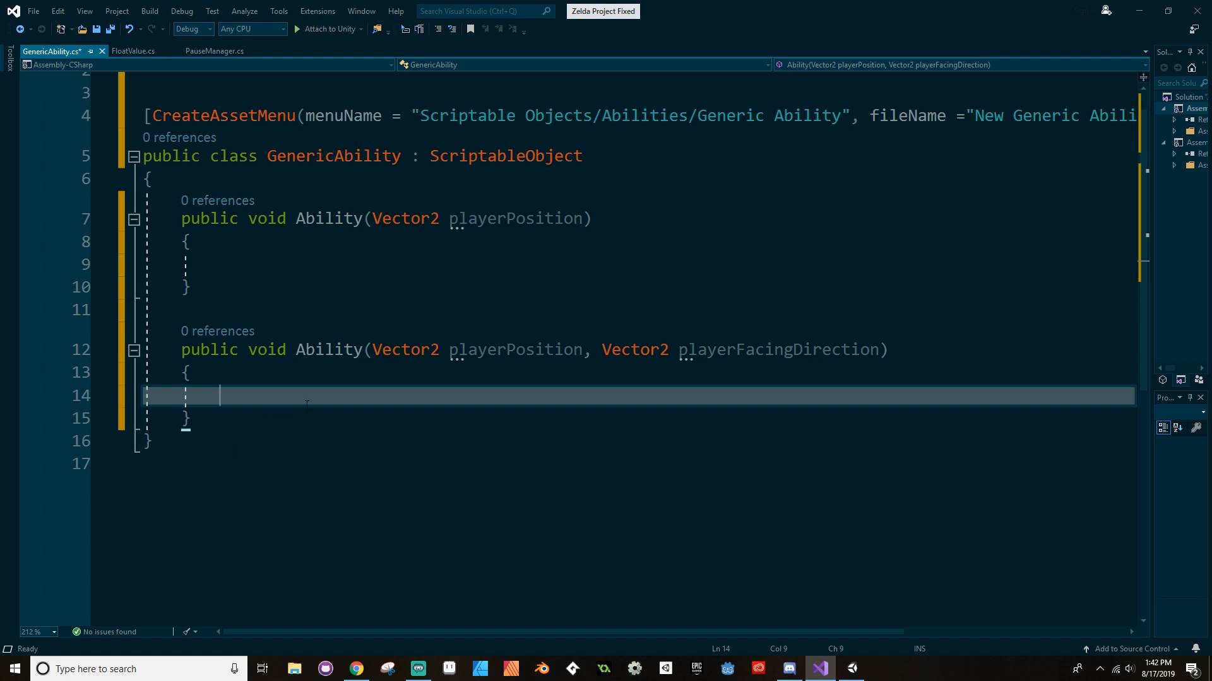
mouse_move(328, 218)
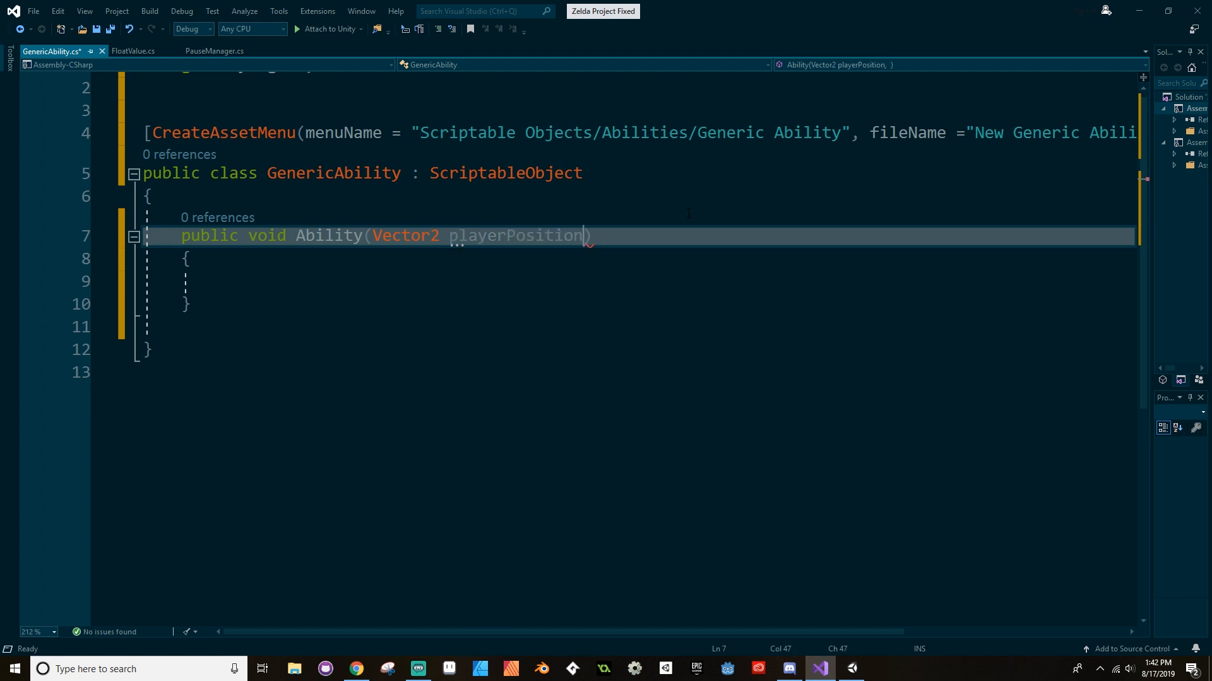
- Add Vector2 playerFacingDirection = Vector2.zero and an Animator parameter to Ability
text(,)
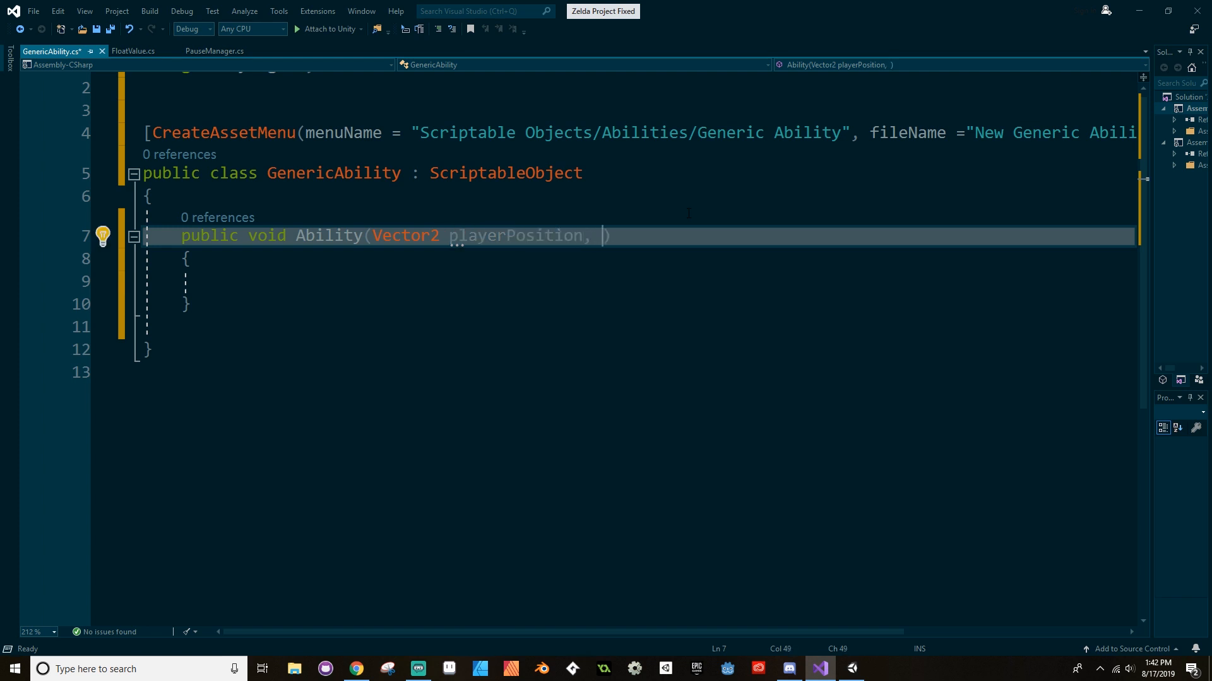
text(Vector2)
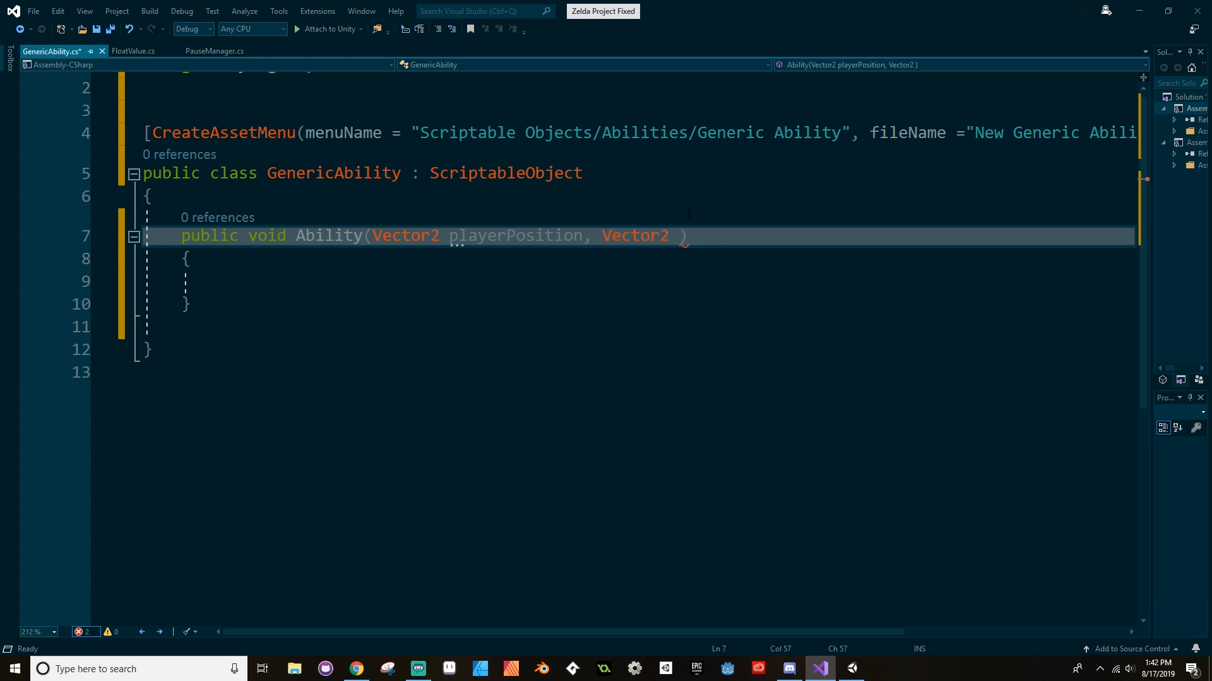
text(playerFacingDirection)
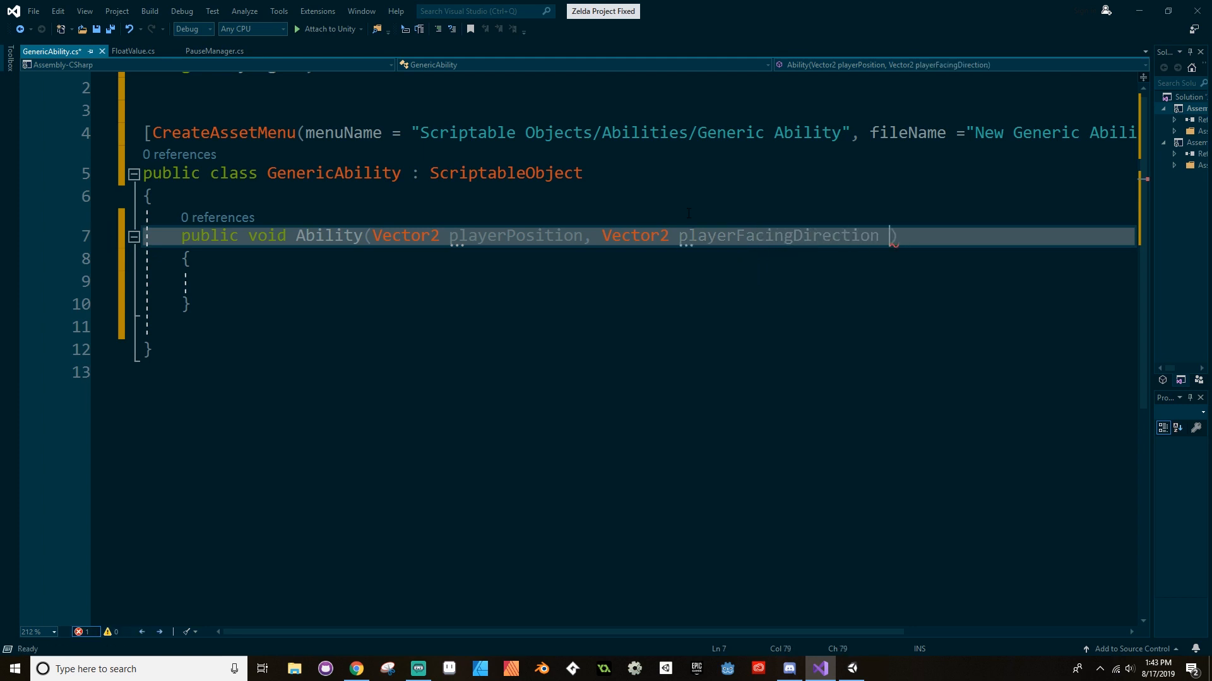
text(= V)
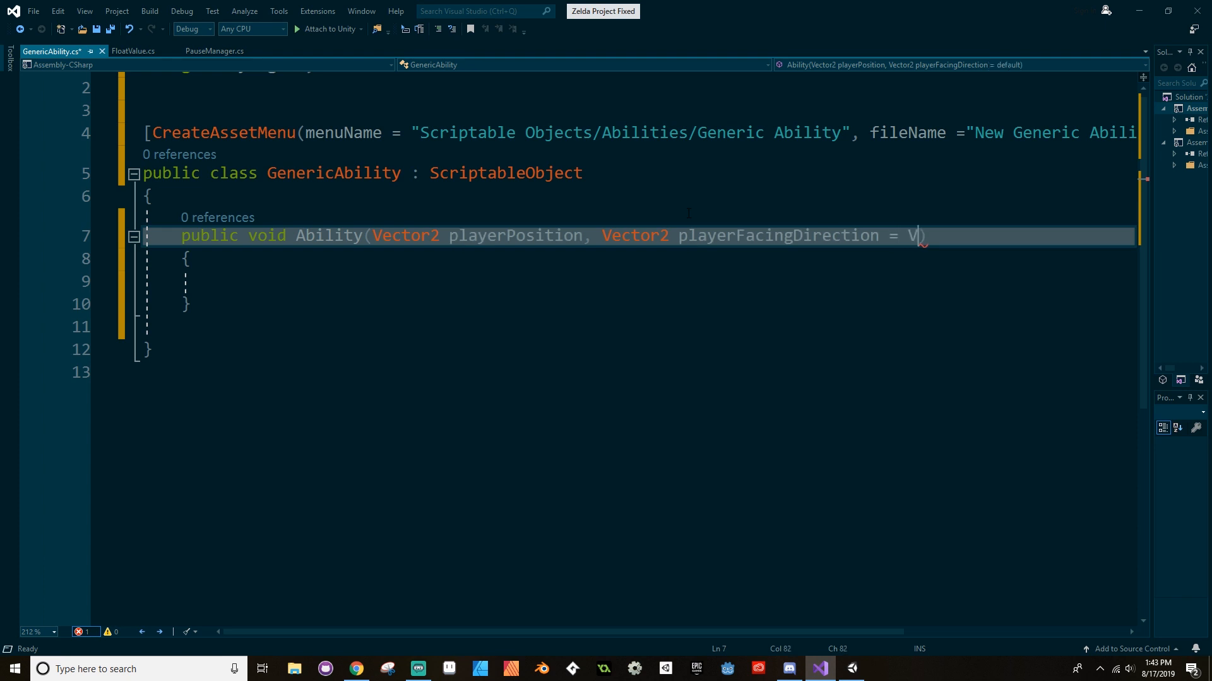
text(ector2)
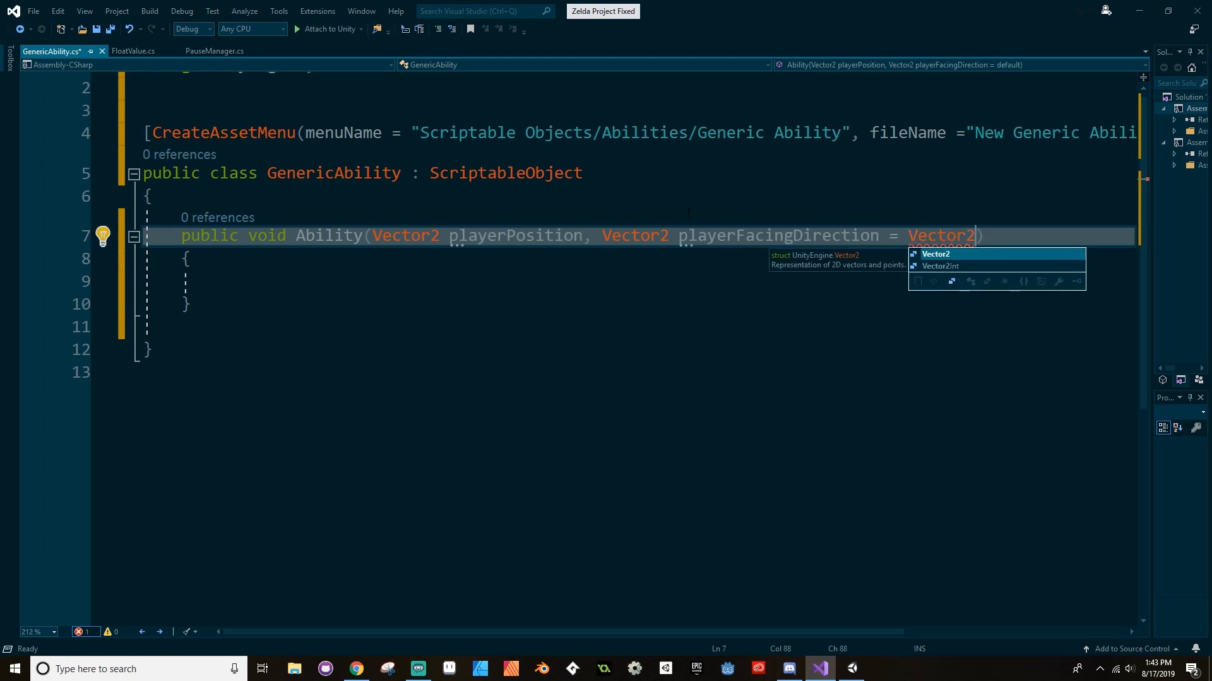
text(.zero,)
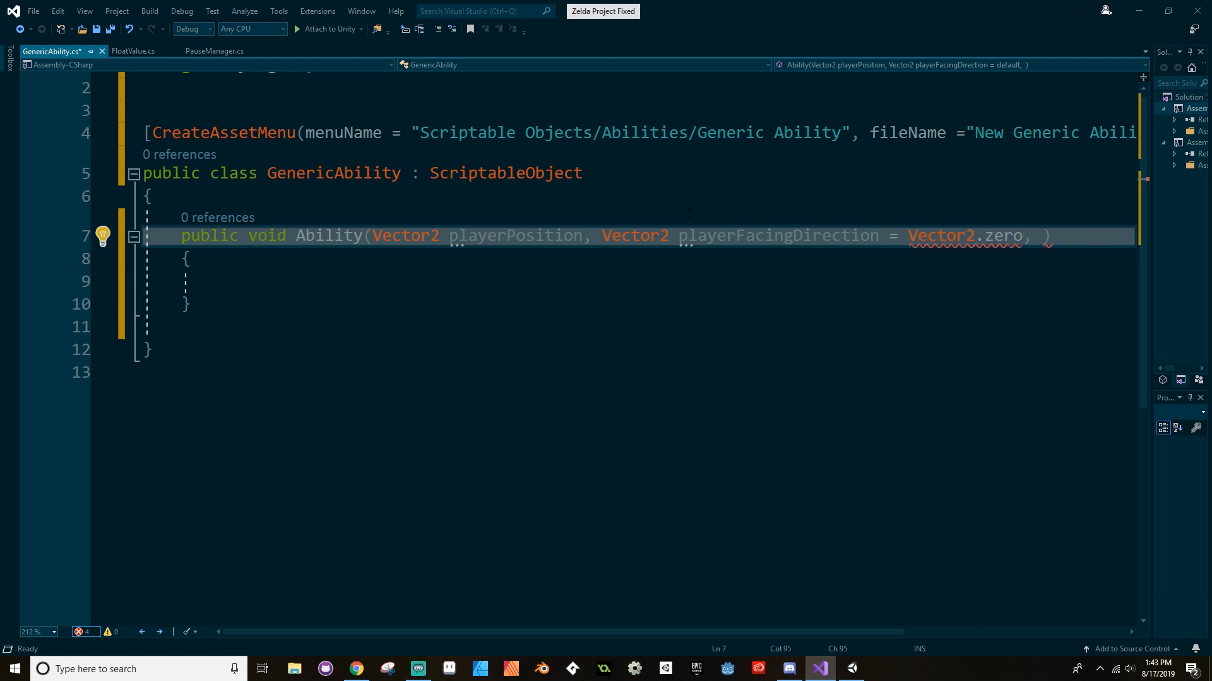
text(Animator playerAnimator))
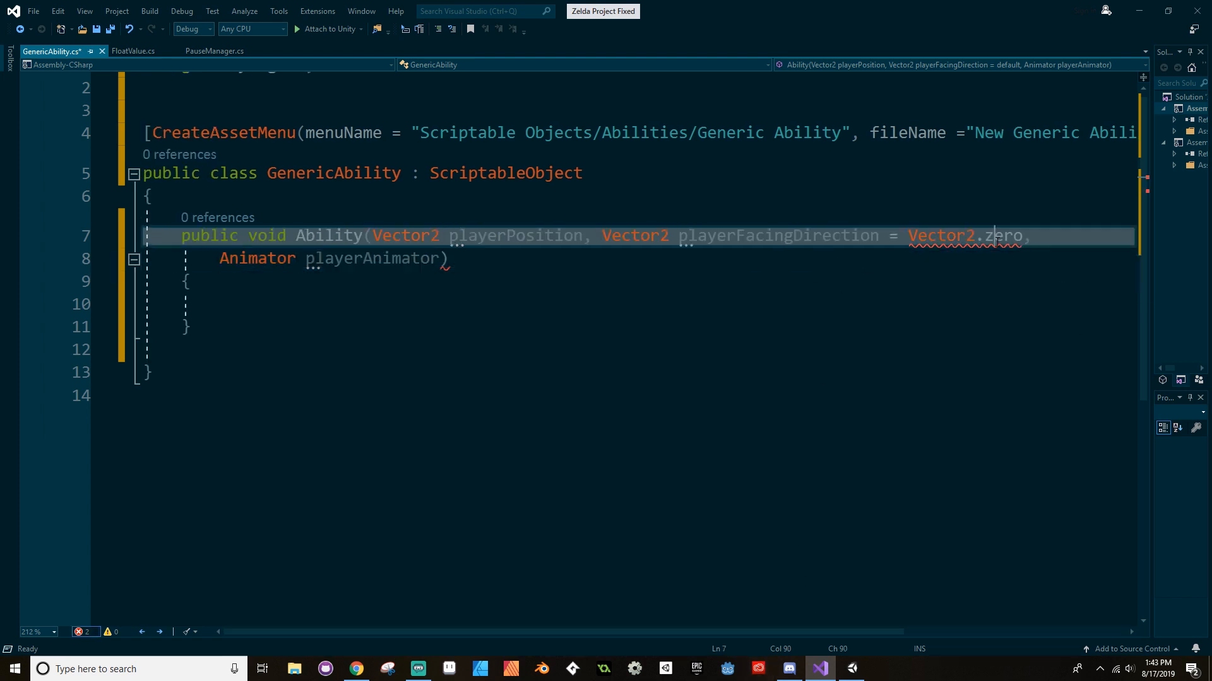
key(Backspace)
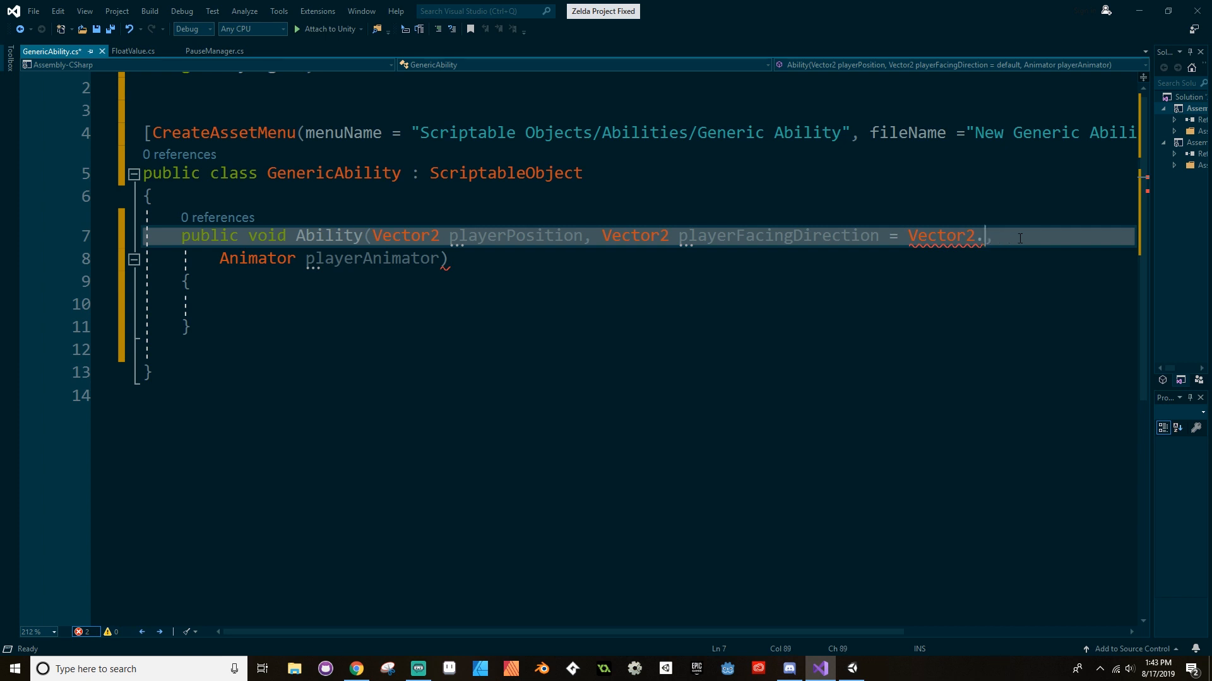
text(ze)
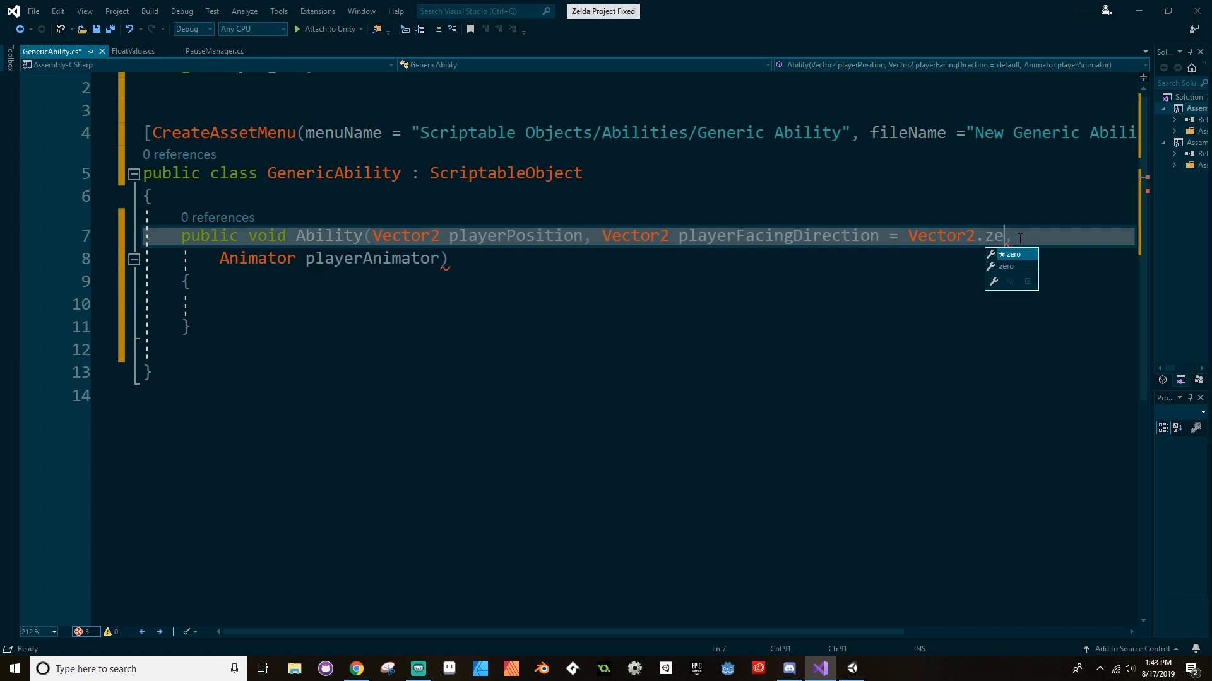
text(ro)
click(638, 258)
text(, )
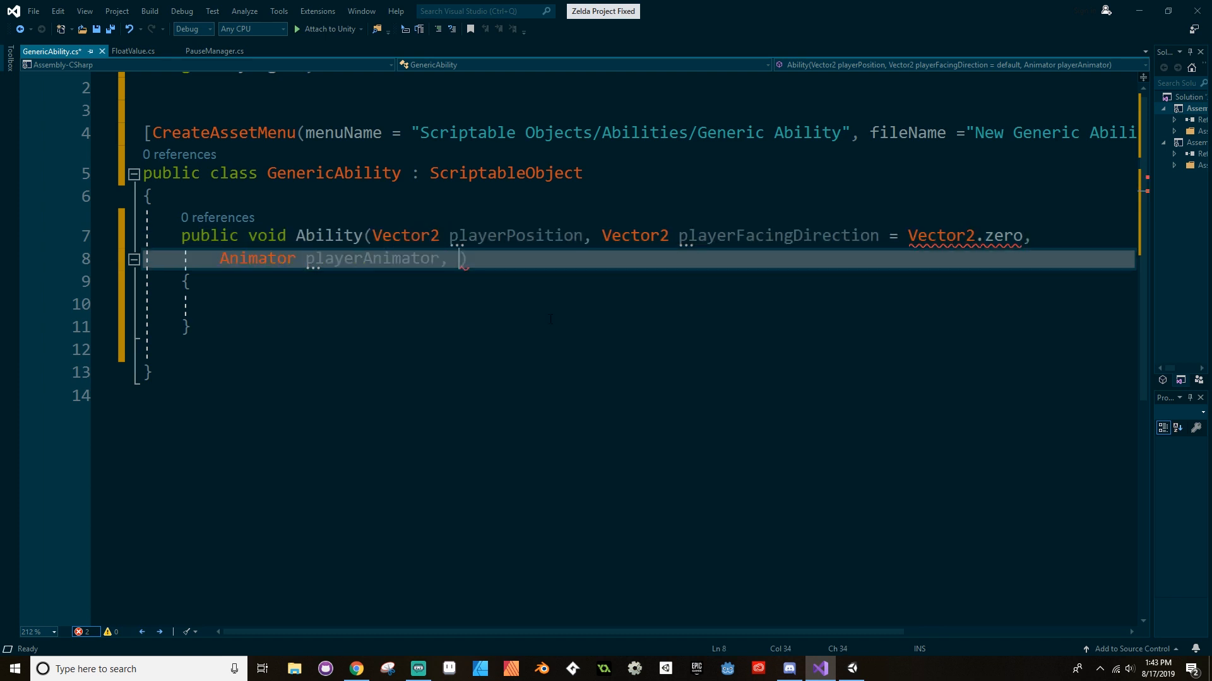
- Add a Rigidbody2D playerRigidbody = null parameter to Ability
text(R)
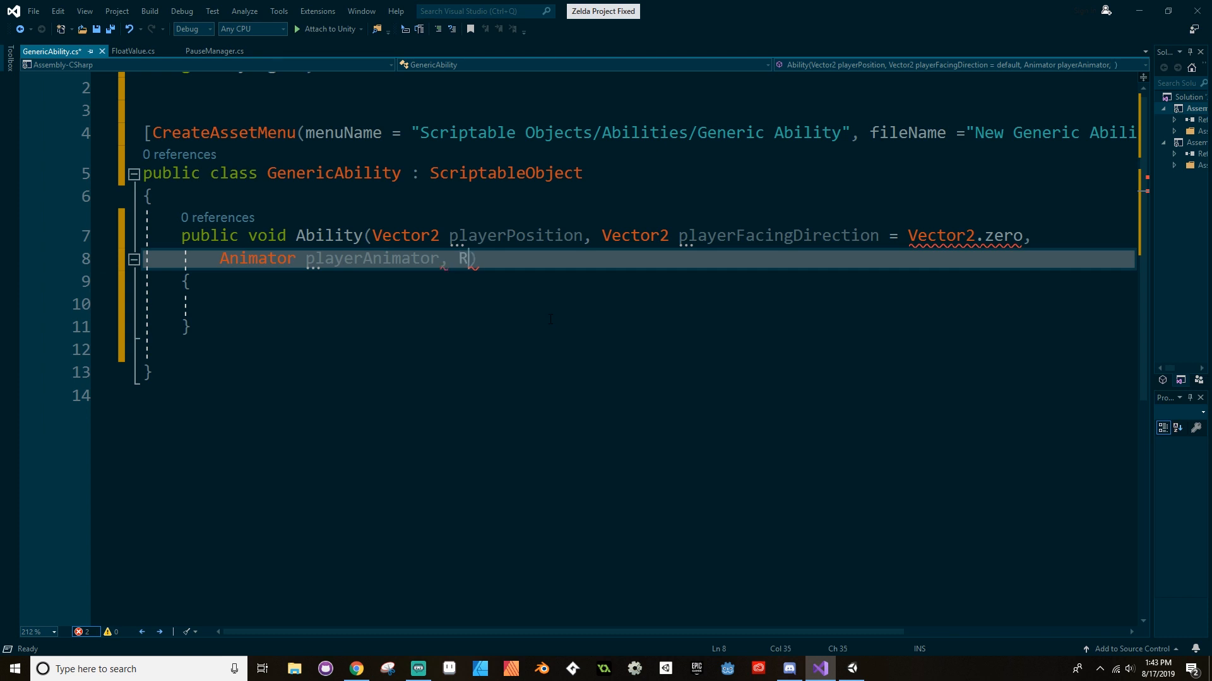
text(igidbody2D playerRigidbody =)
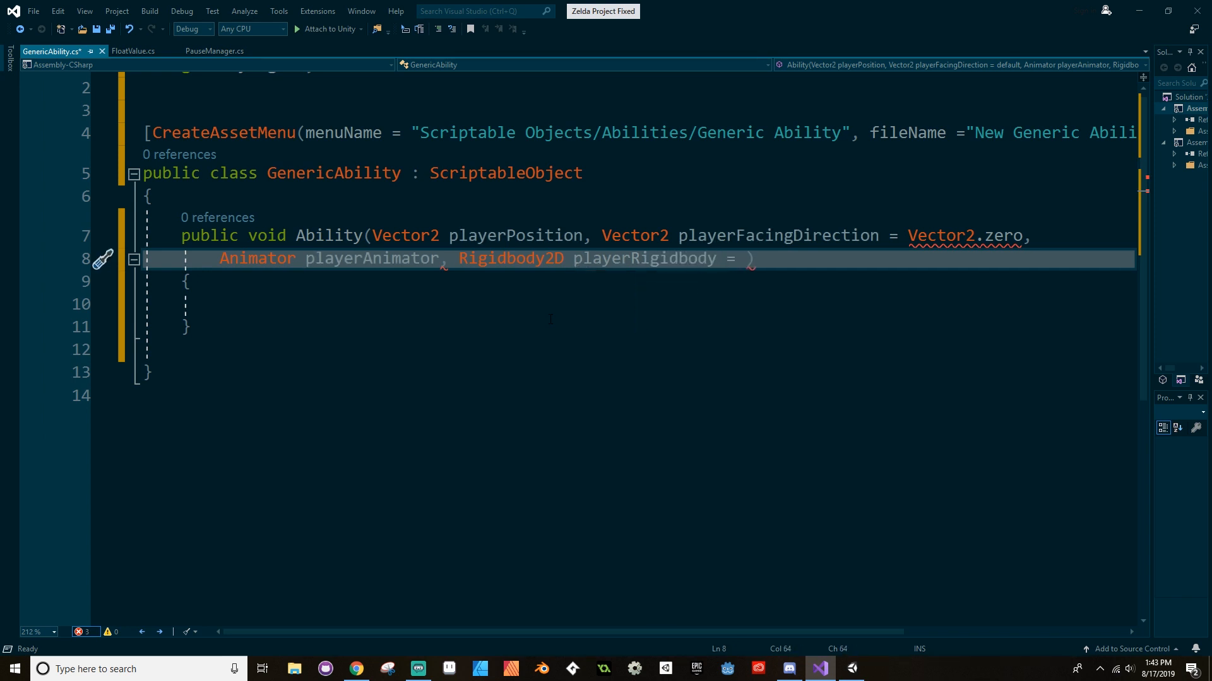
text(null)
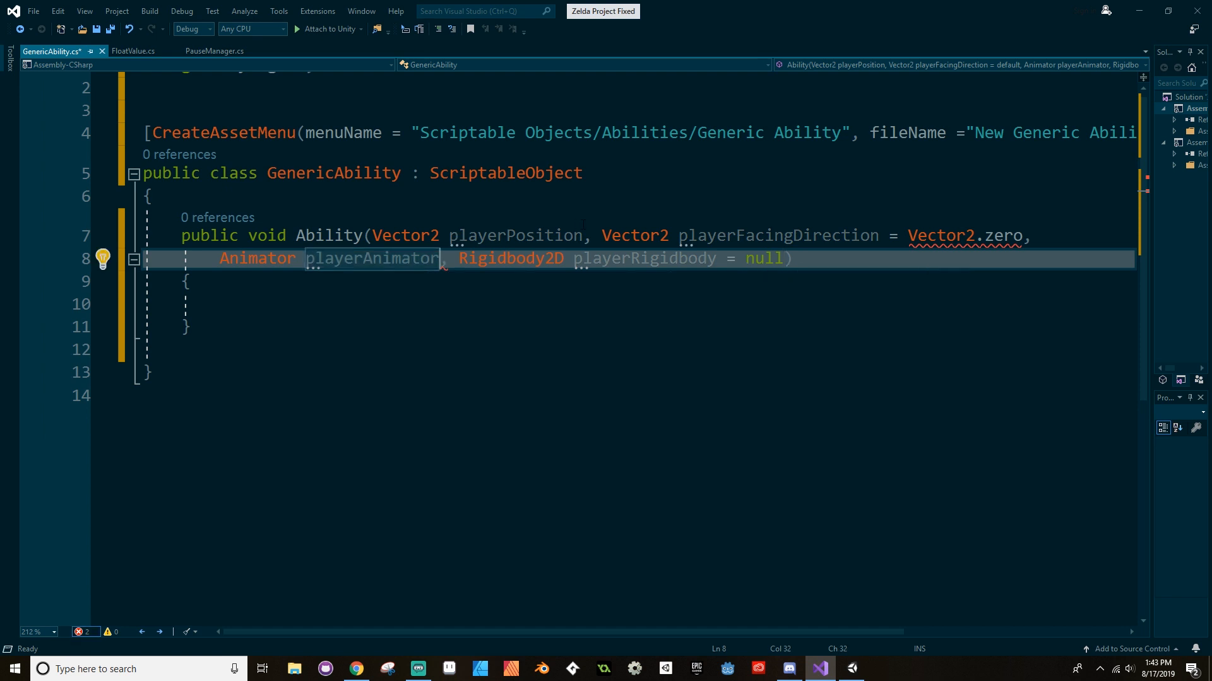
text(= null)
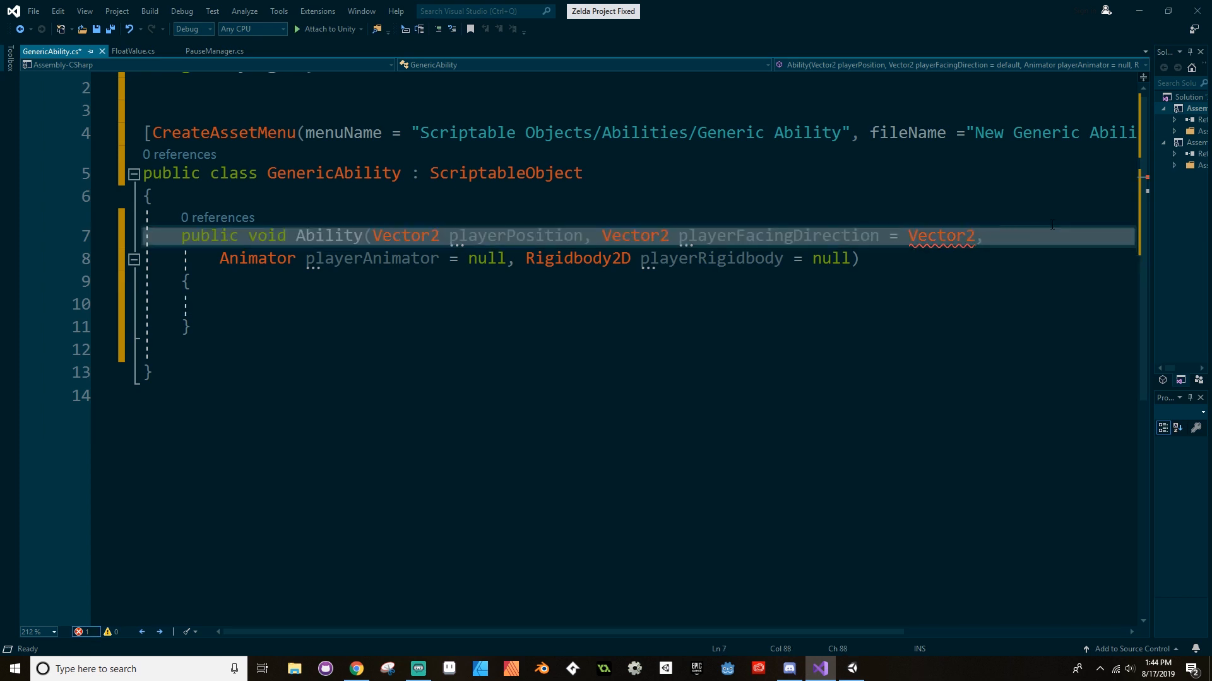
- Default playerAnimator to null, drop the facing-direction default, make Ability virtual, and return to Unity
text(new)
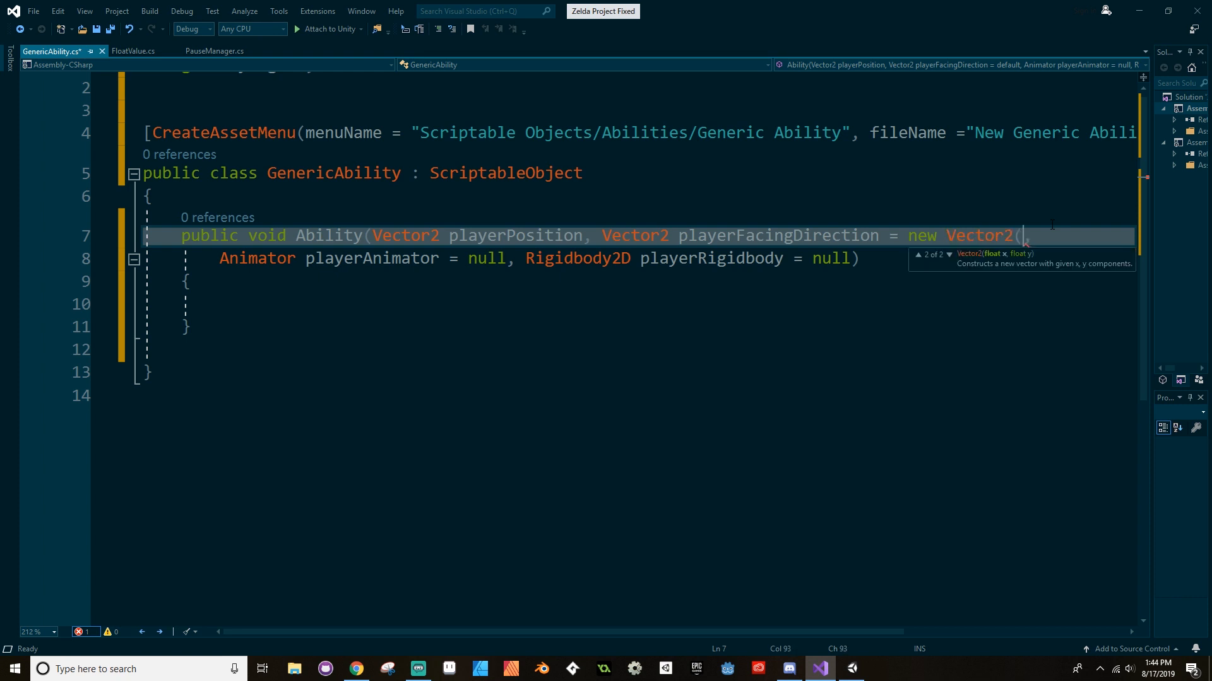
text(0, 0))
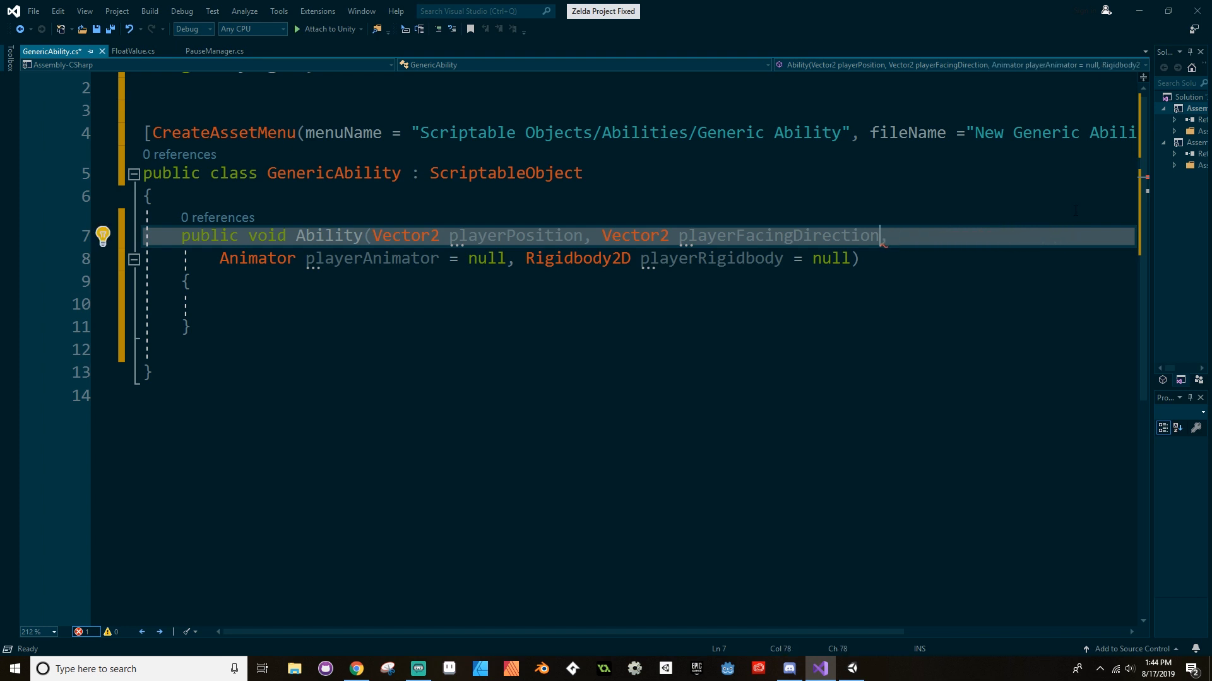
double_click(777, 236)
text( virtual)
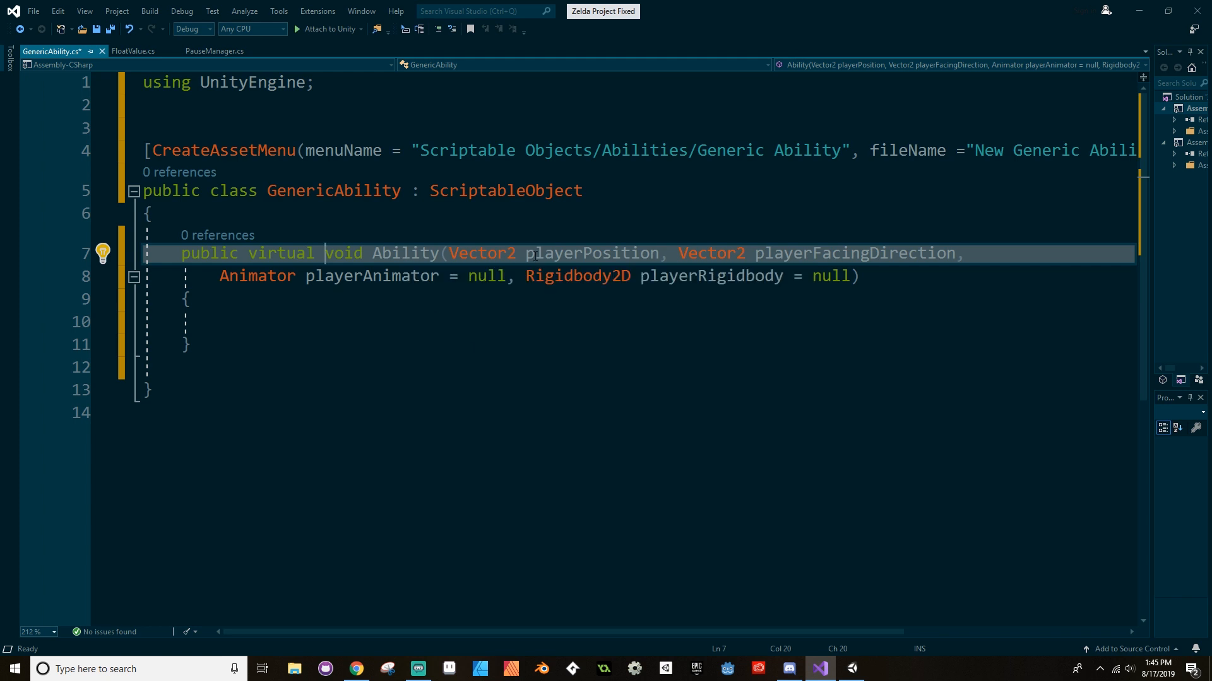
mouse_move(544, 398)
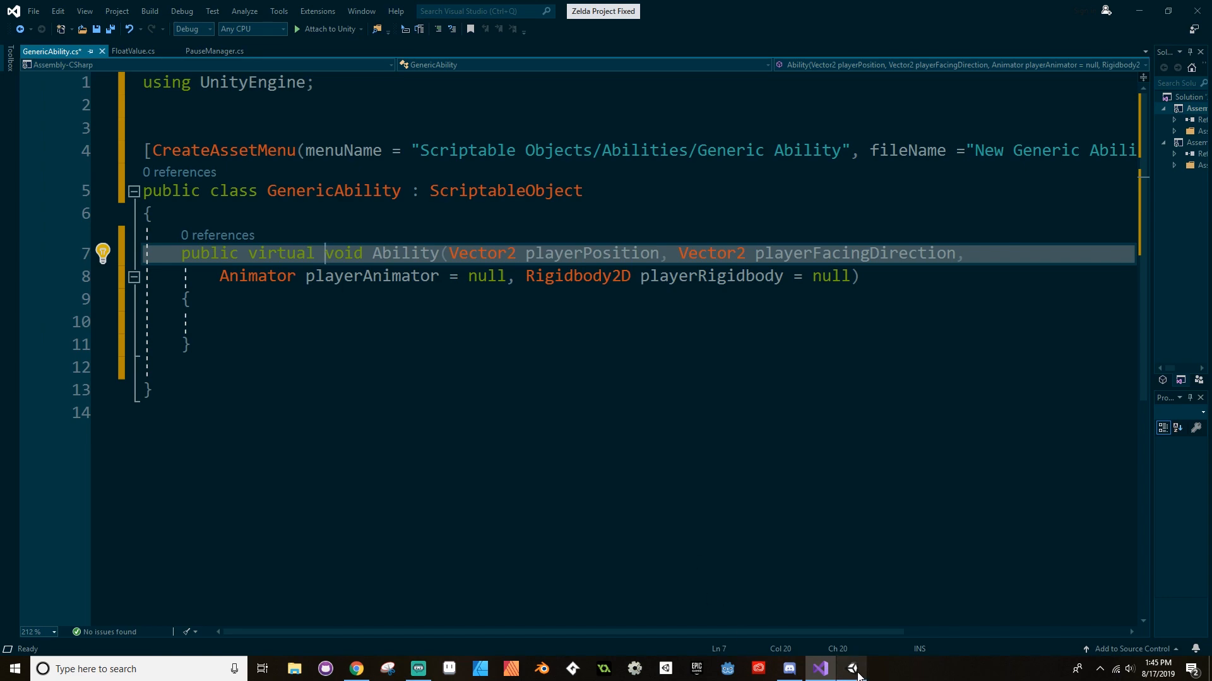
click(851, 669)
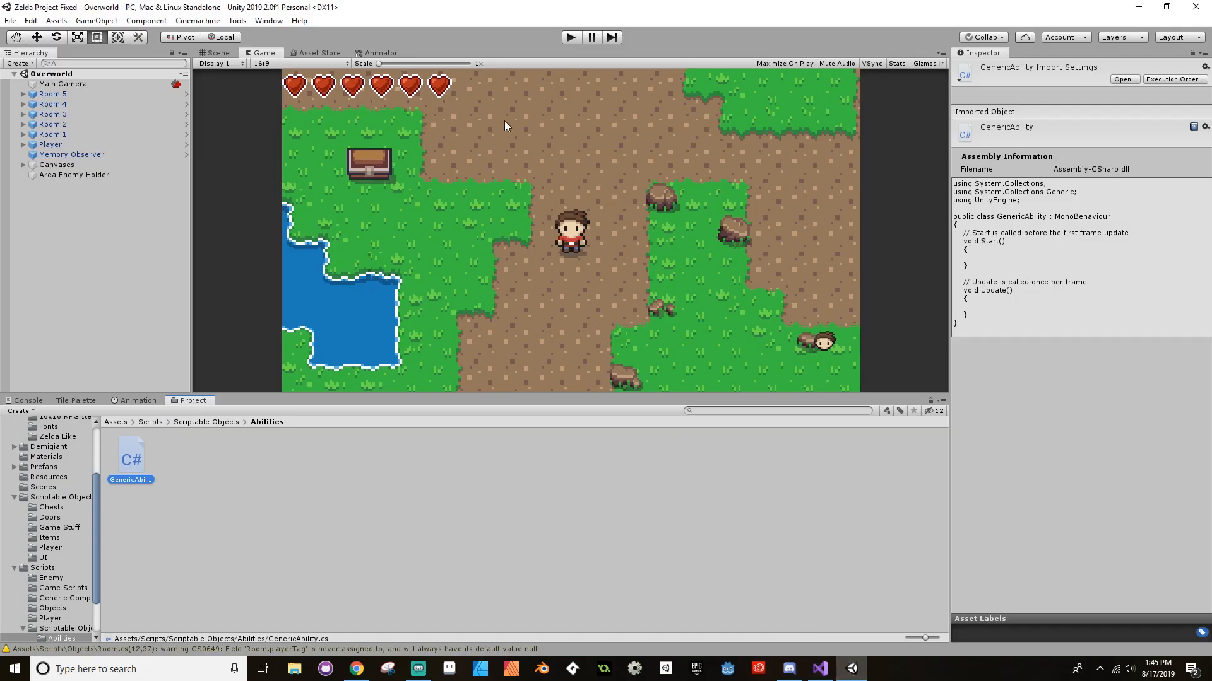
mouse_move(598, 216)
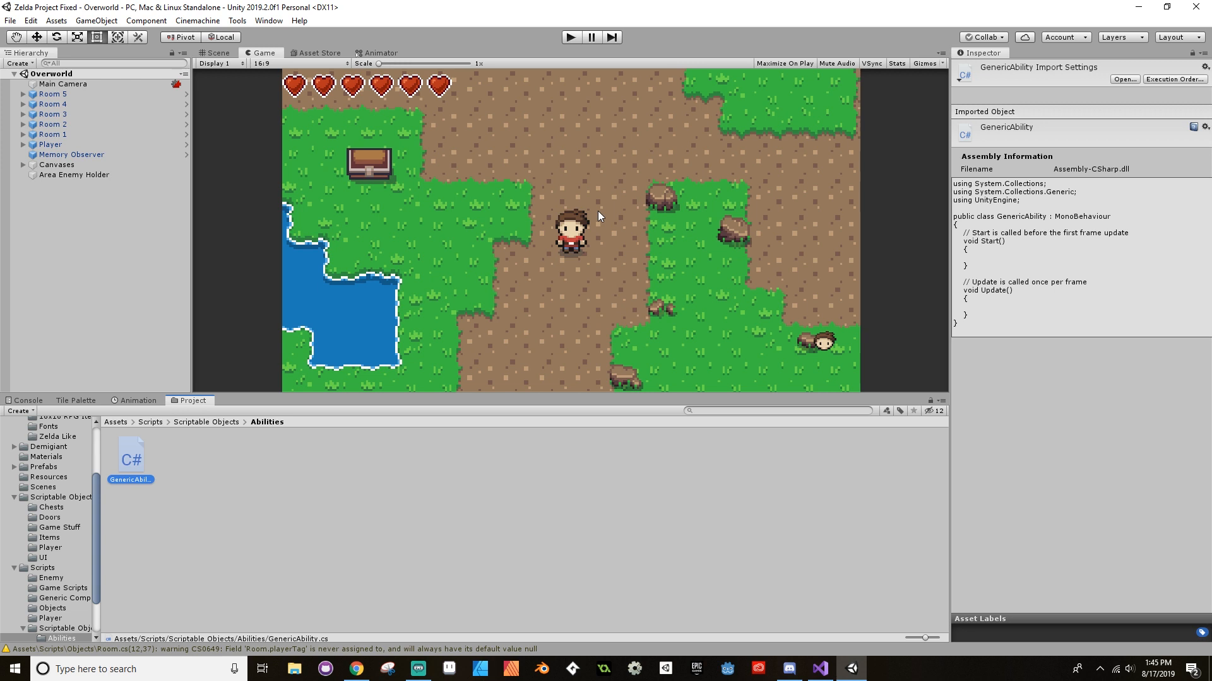